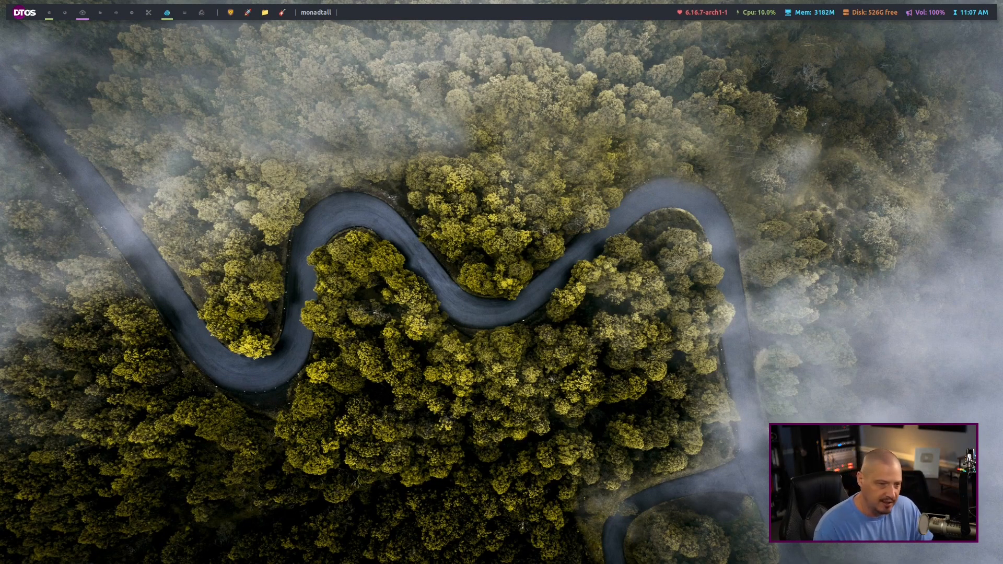
{"action": "mouse_move", "coordinate": [620, 478]}
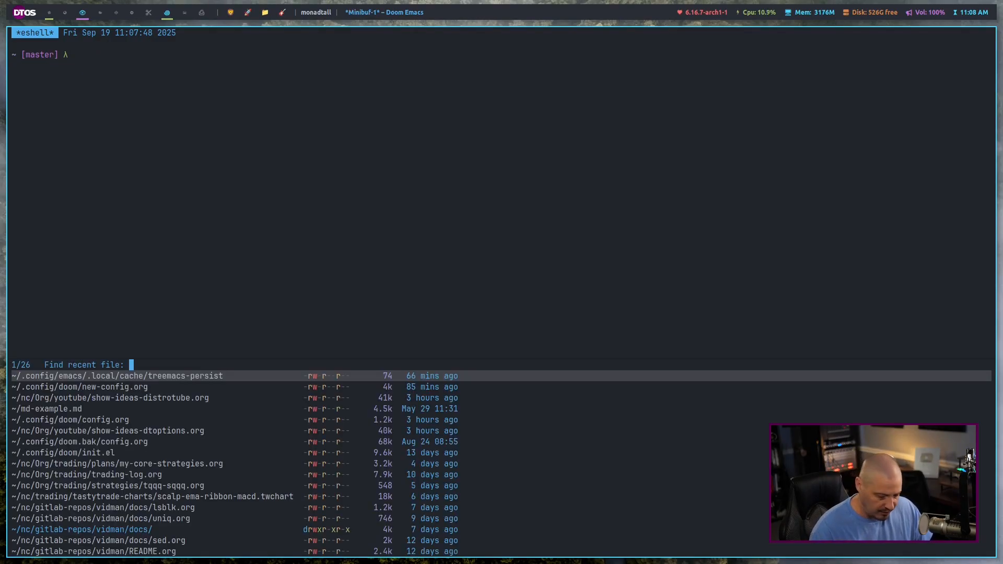
Pick config.org from the recent-files prompt and browse to the Doom Settings block.
{"action": "type", "text": "config.org"}
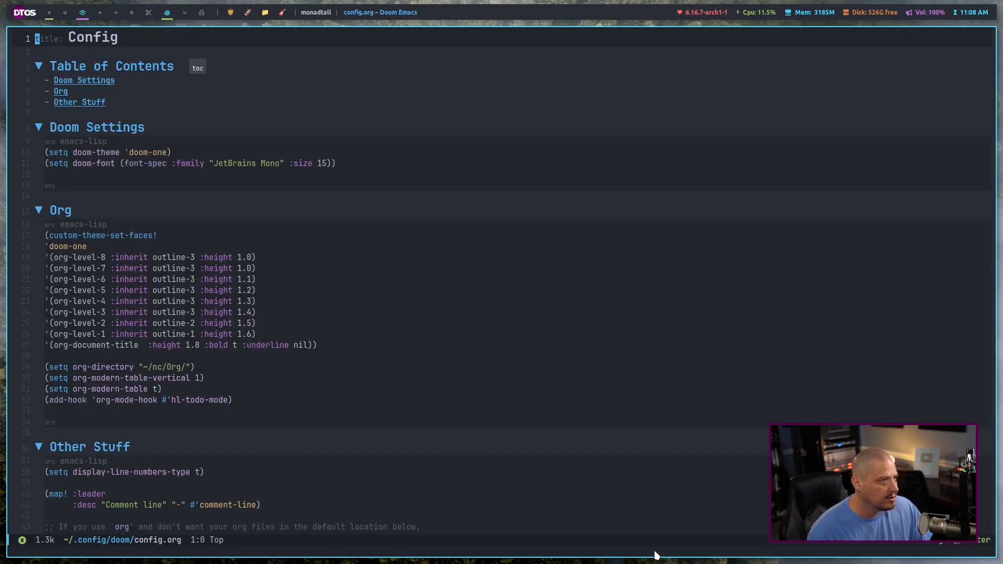
{"action": "scroll", "scroll_direction": "down", "scroll_amount": 3}
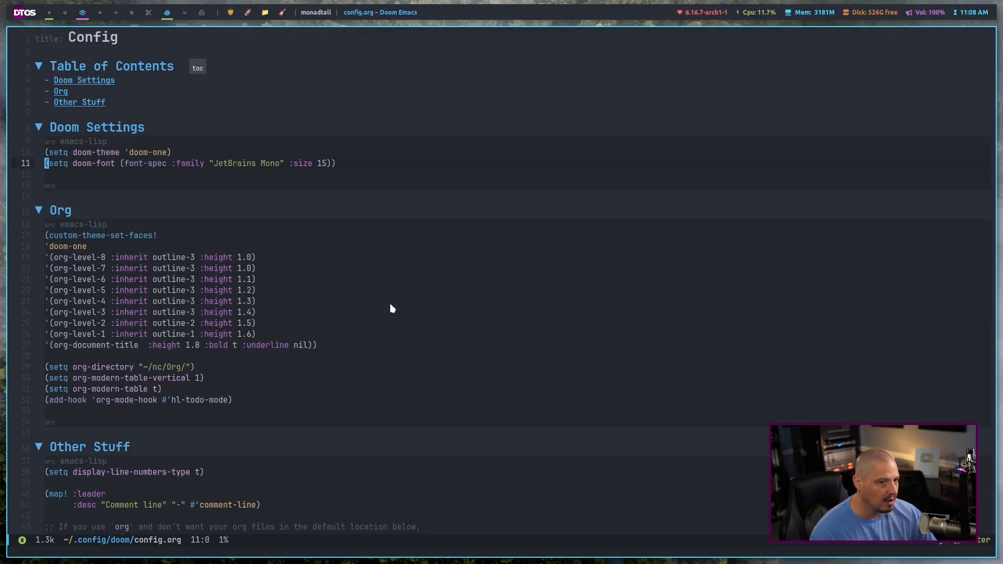
{"action": "scroll", "scroll_direction": "down", "scroll_amount": 3}
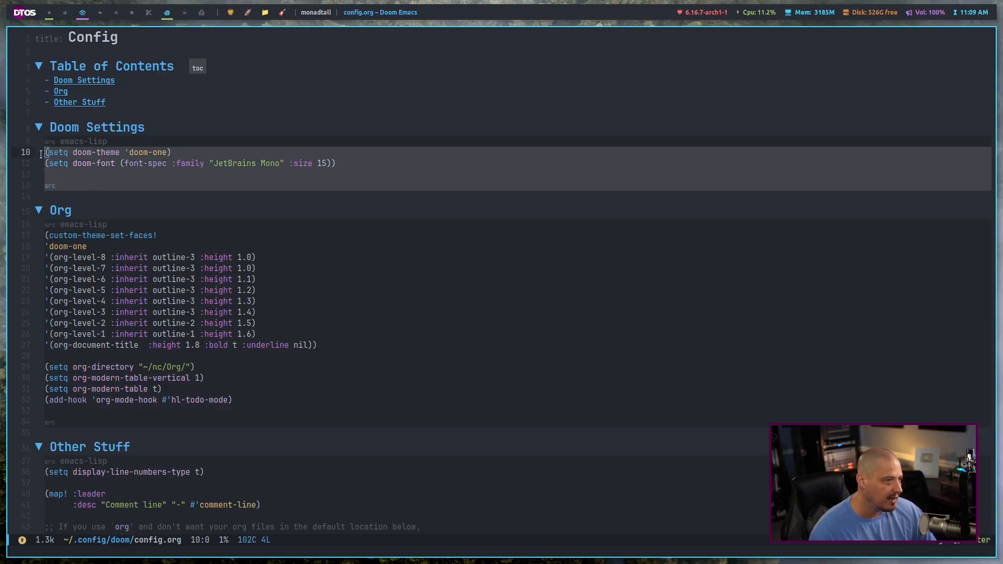
{"action": "mouse_move", "coordinate": [230, 221]}
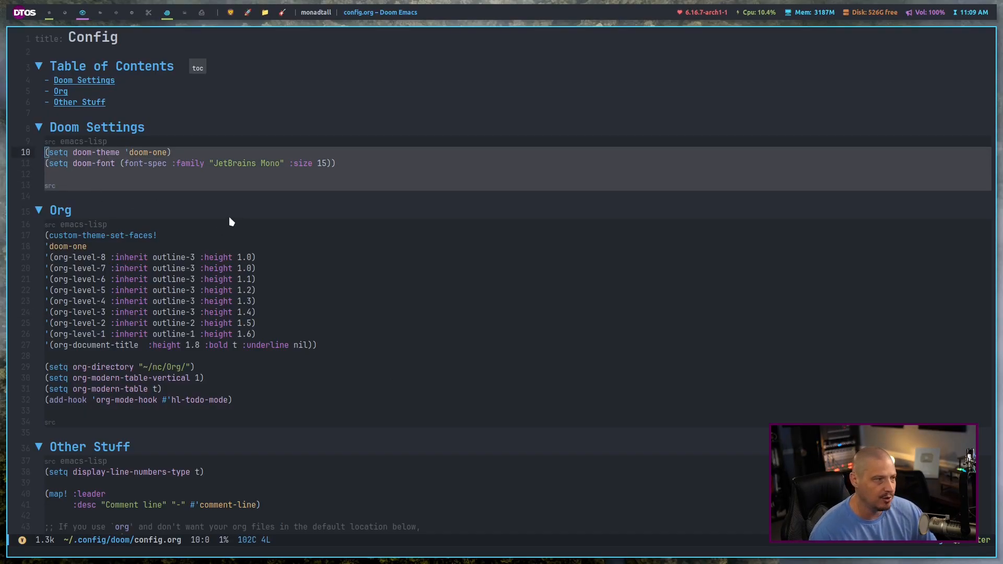
{"action": "mouse_move", "coordinate": [283, 213]}
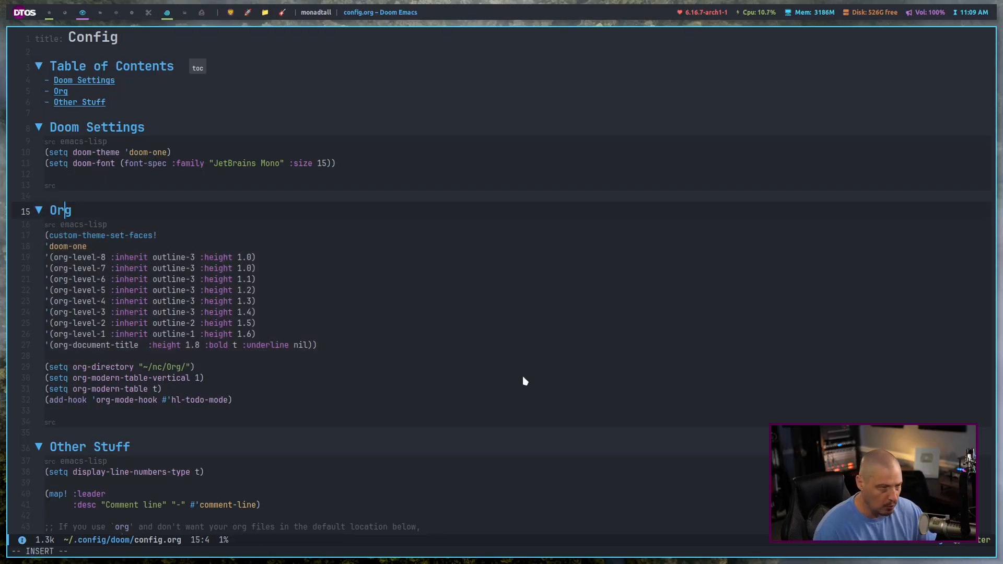
Write the '** TWO' subheading under the Org heading, preparing for a deeper '*** Three'.
{"action": "type", "text": "**"}
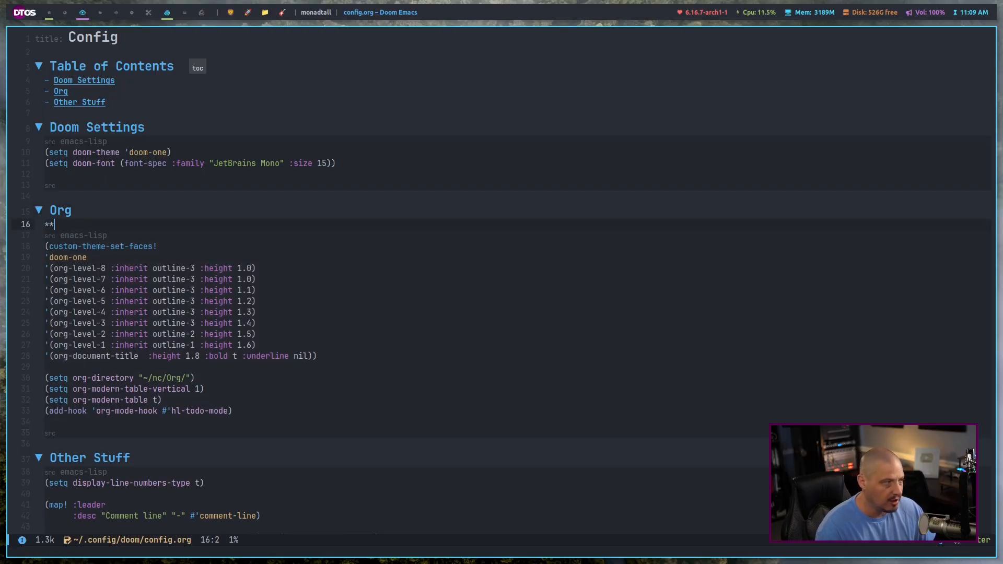
{"action": "type", "text": "TWO"}
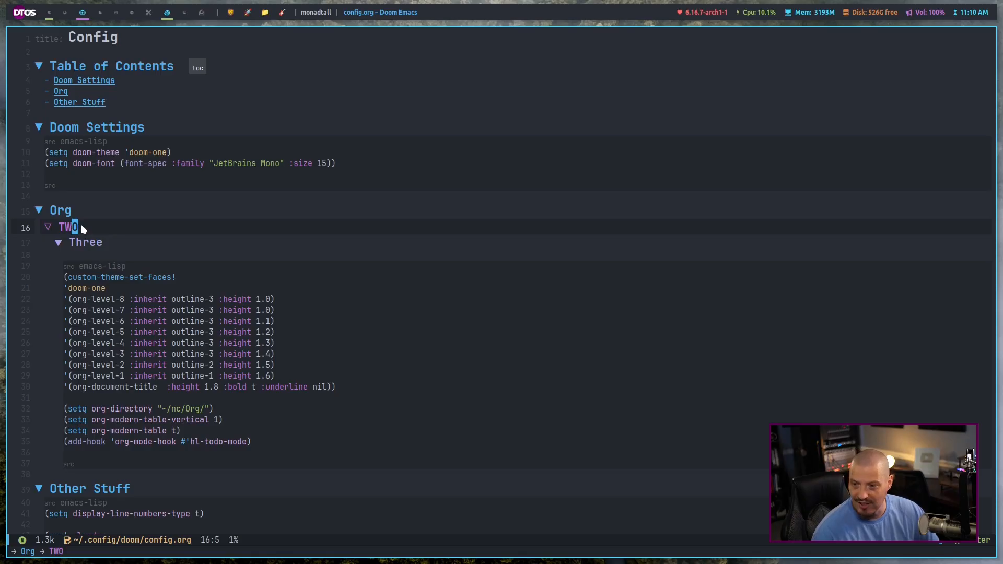
{"action": "mouse_move", "coordinate": [93, 232]}
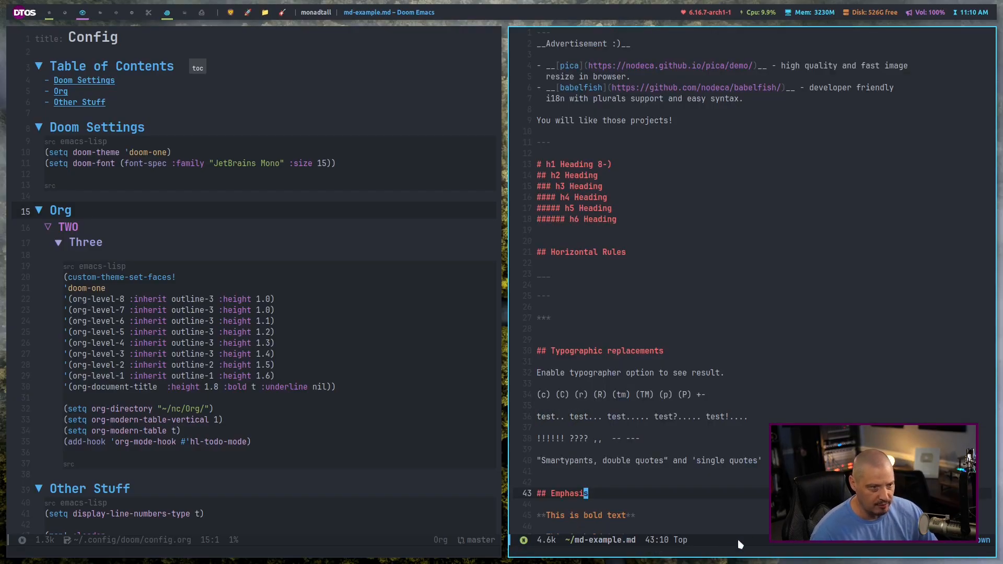
{"action": "mouse_move", "coordinate": [648, 225]}
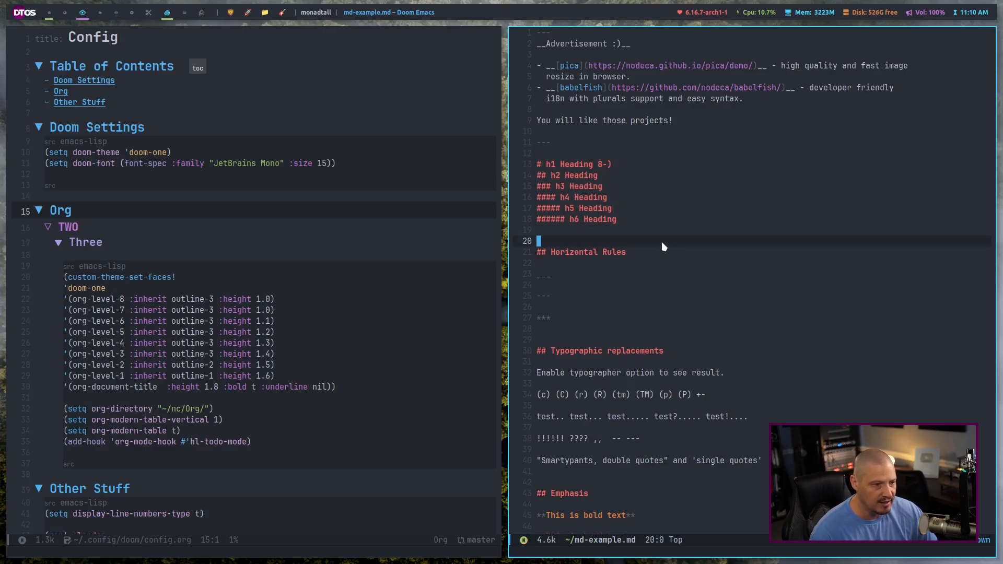
Browse ~/md-example.md in the right pane, then return focus to config.org.
{"action": "scroll", "scroll_direction": "down", "scroll_amount": 3}
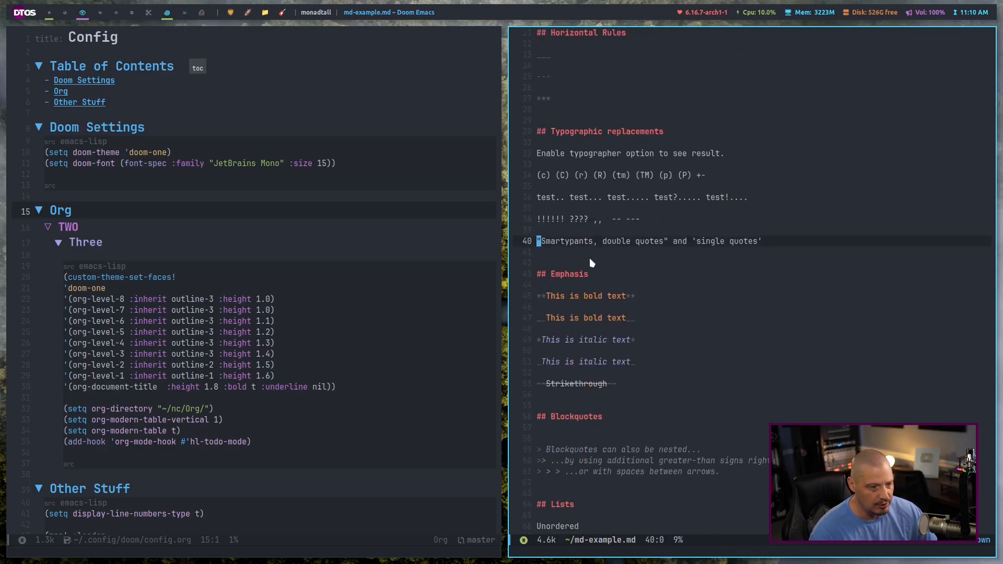
{"action": "mouse_move", "coordinate": [750, 417]}
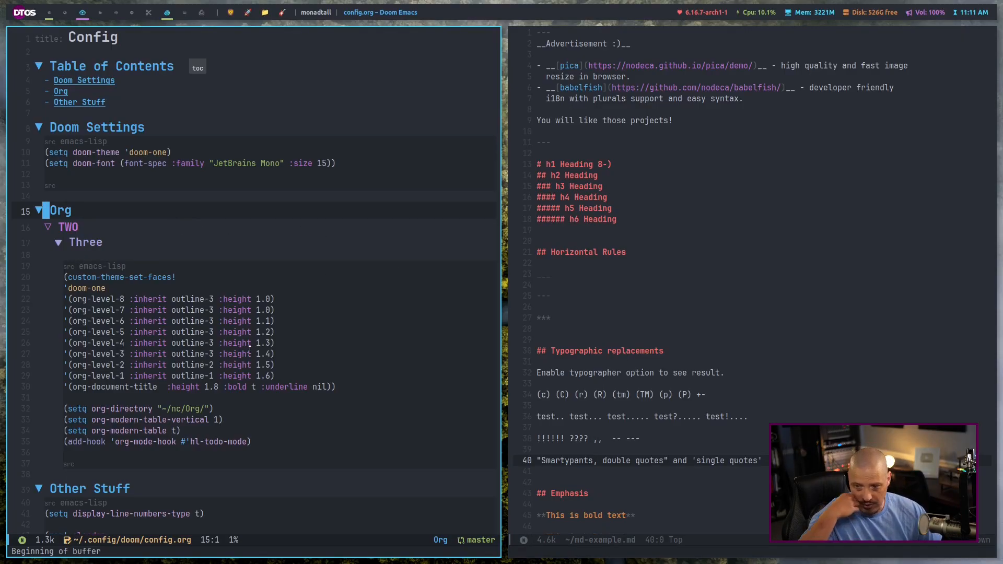
{"action": "left_click", "coordinate": [639, 459]}
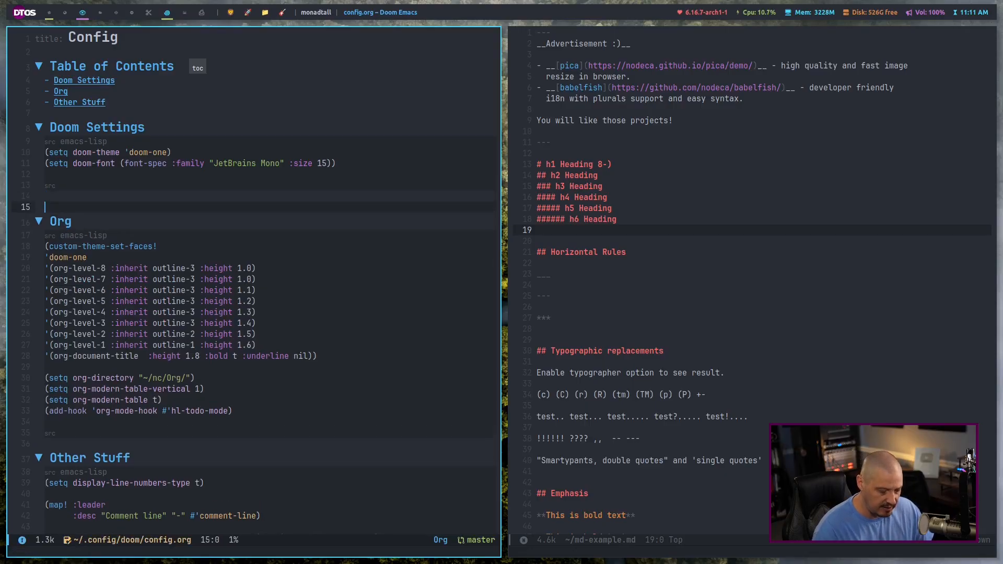
Insert a '* Markdown' heading above Org with a custom-set-faces block for markdown-header-face 1–6.
{"action": "type", "text": "Mark"}
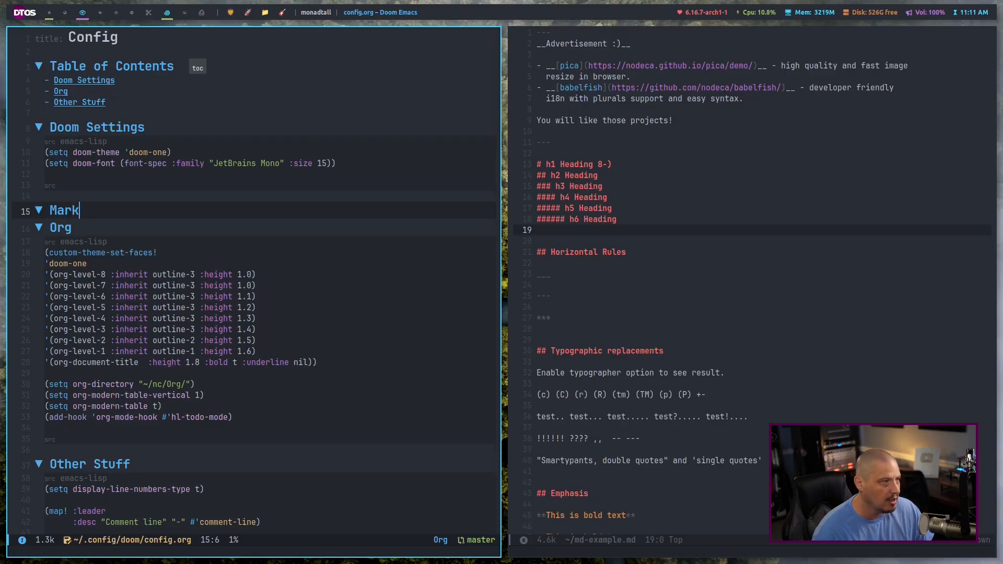
{"action": "type", "text": "down"}
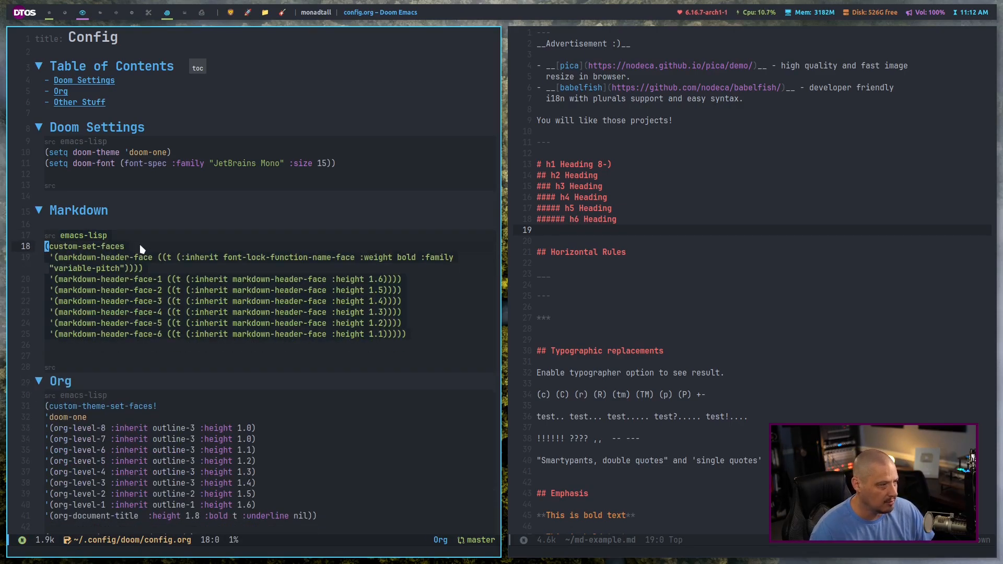
{"action": "scroll", "scroll_direction": "down", "scroll_amount": 3}
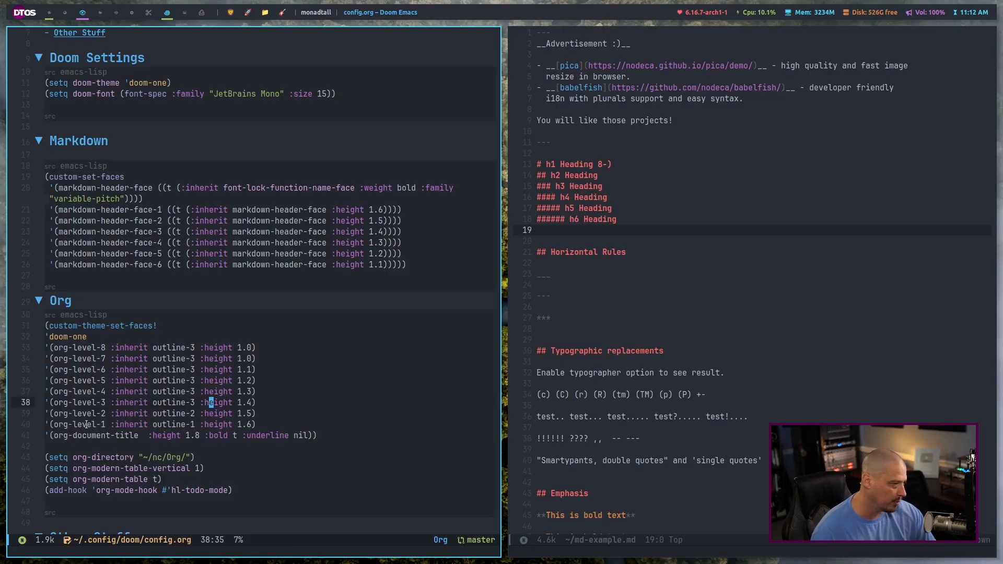
{"action": "mouse_move", "coordinate": [95, 284]}
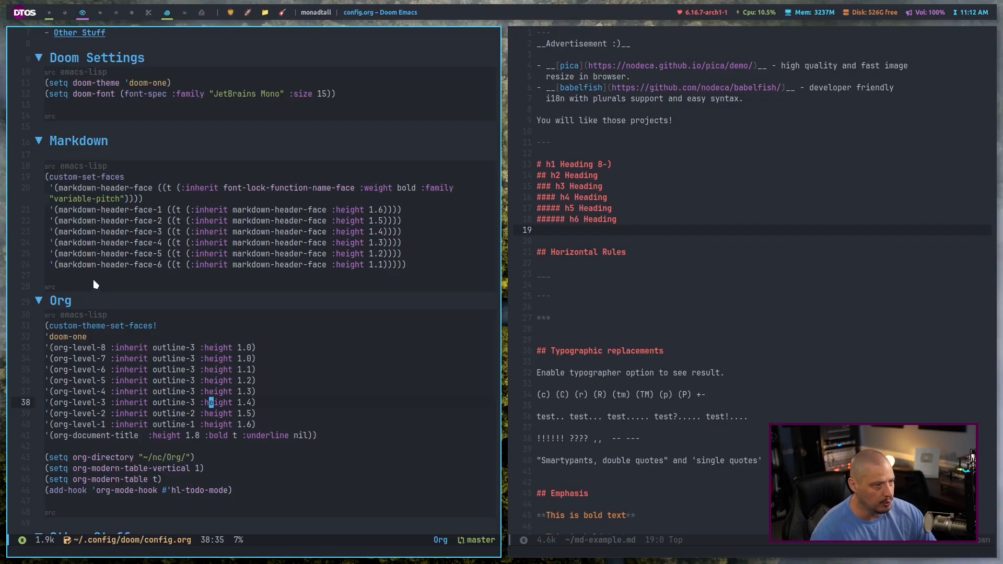
{"action": "mouse_move", "coordinate": [72, 203]}
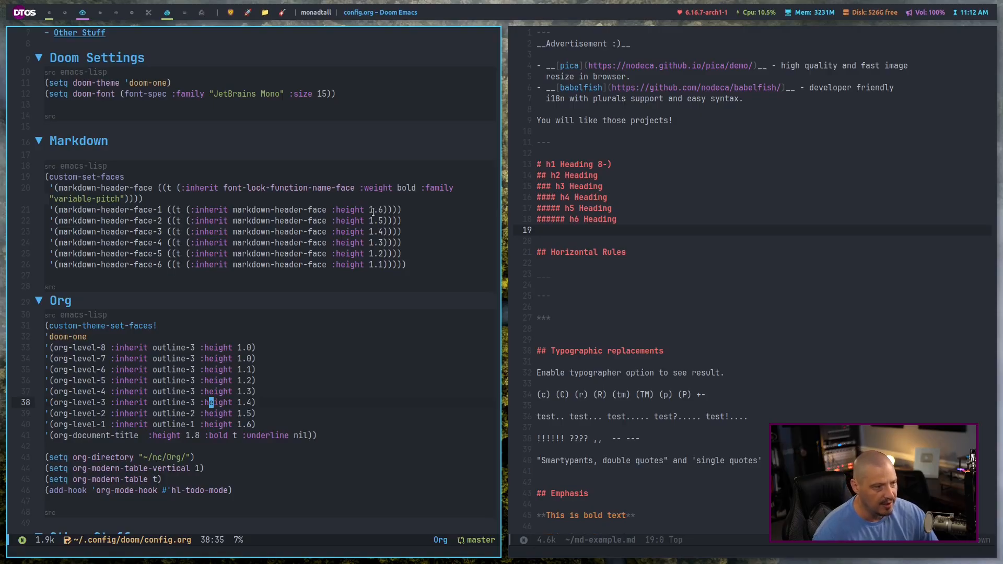
{"action": "mouse_move", "coordinate": [380, 287]}
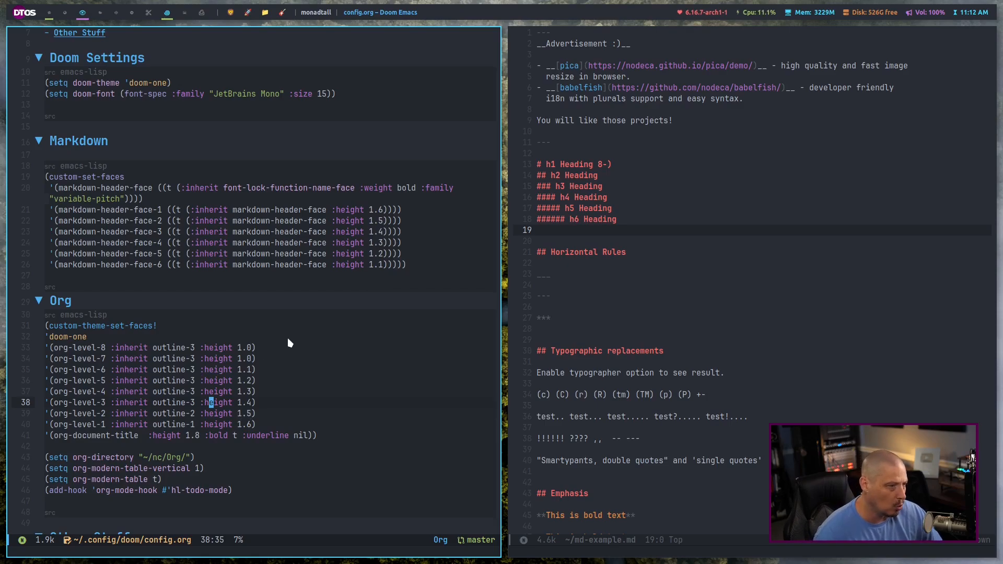
{"action": "mouse_move", "coordinate": [296, 423]}
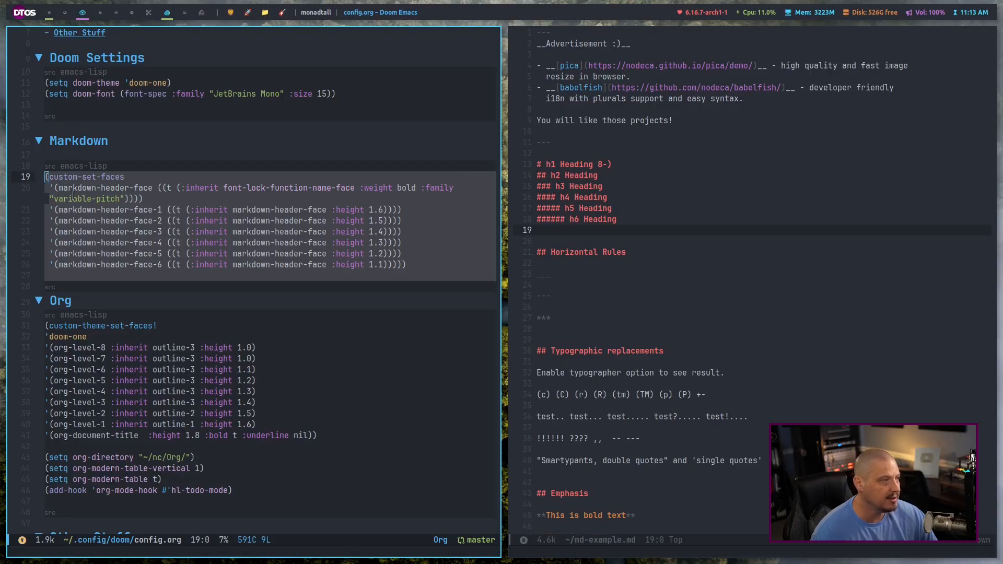
{"action": "mouse_move", "coordinate": [114, 219]}
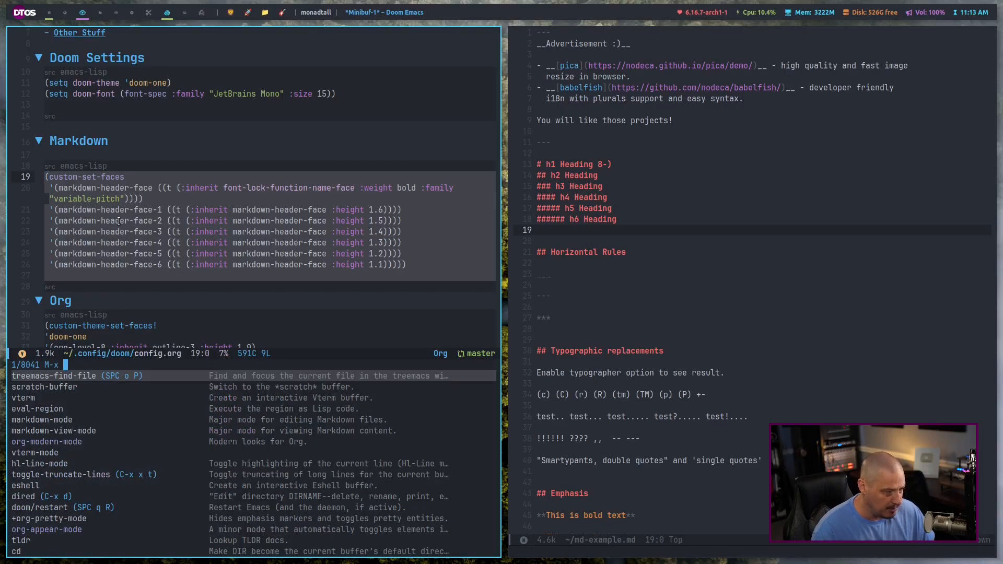
Run eval-region on the selected block so md-example.md headings show graduated sizes.
{"action": "type", "text": "eval"}
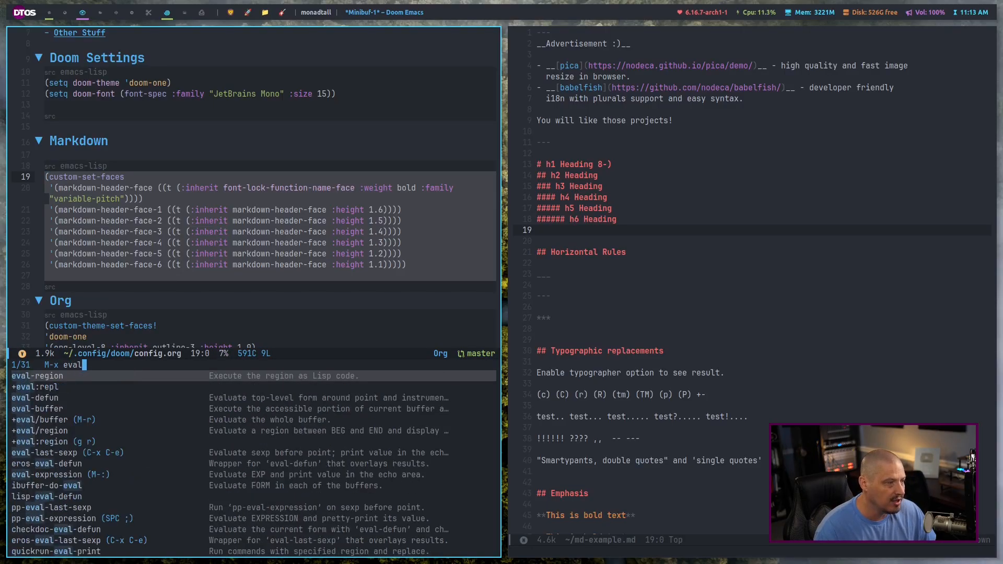
{"action": "type", "text": "-re"}
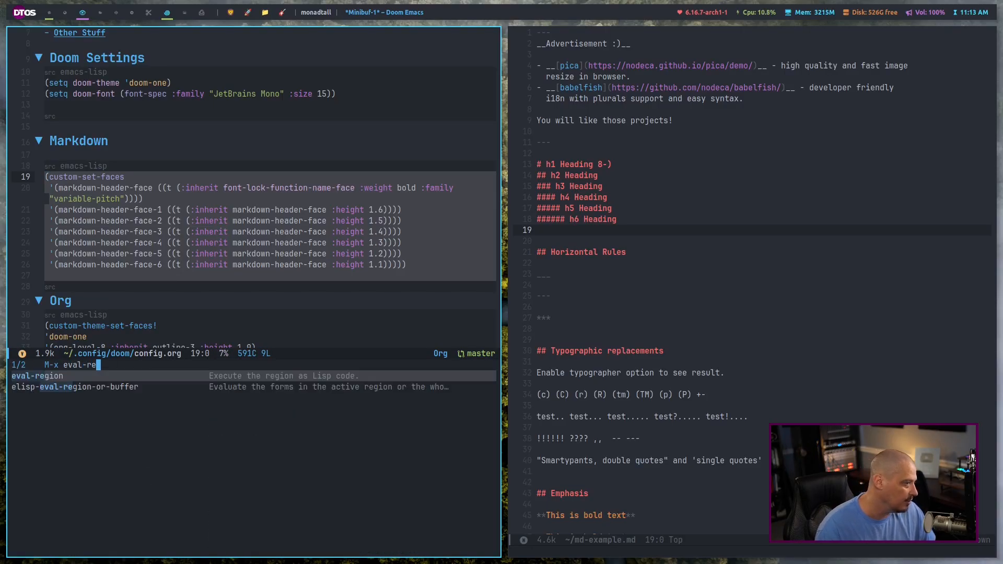
{"action": "type", "text": "gio"}
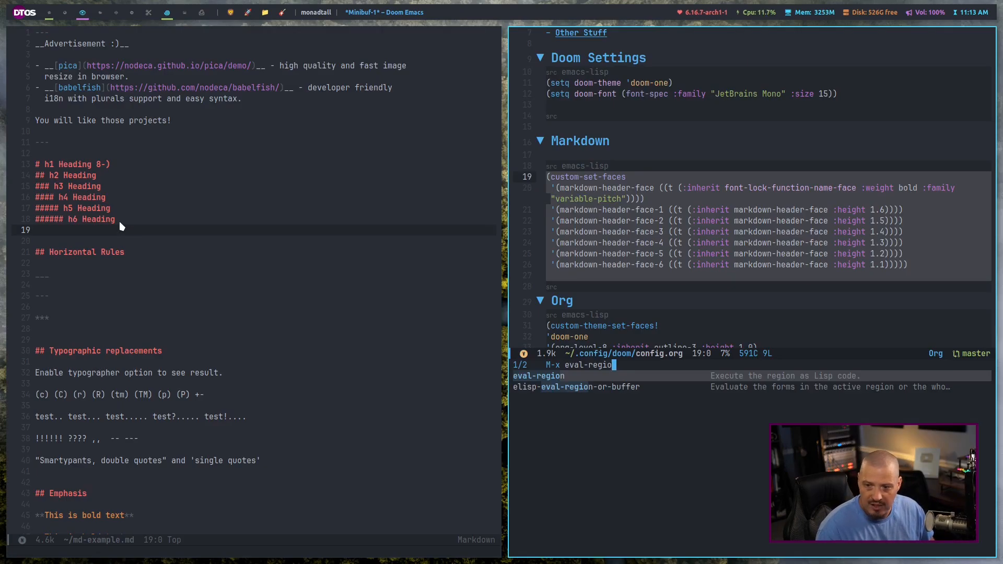
{"action": "mouse_move", "coordinate": [178, 314]}
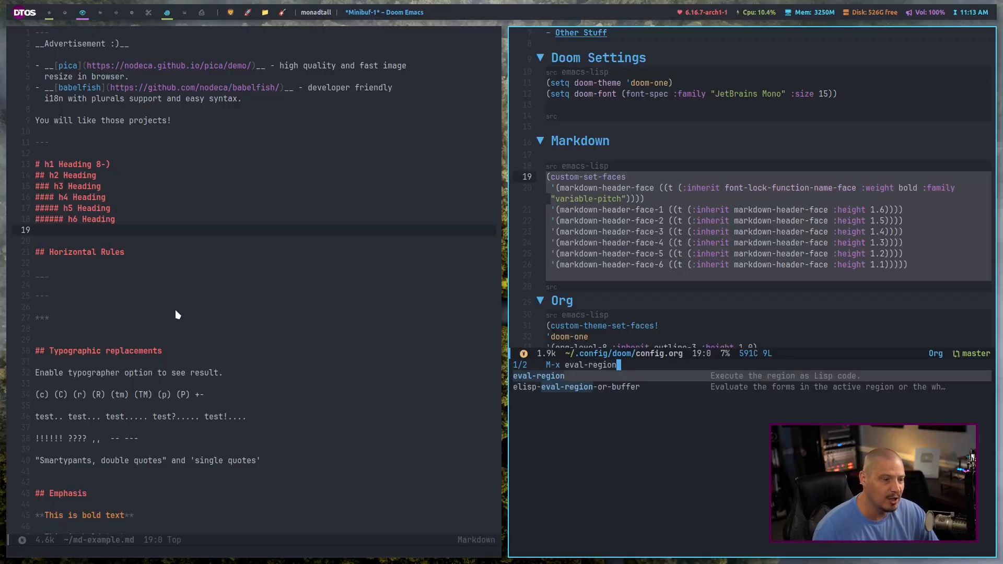
{"action": "key", "text": "Return"}
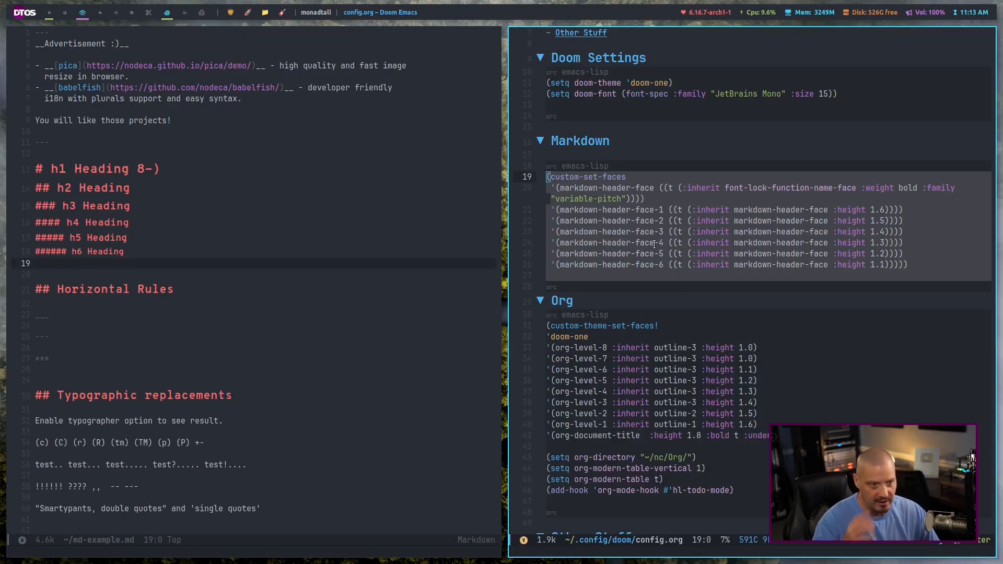
{"action": "left_click", "coordinate": [256, 264]}
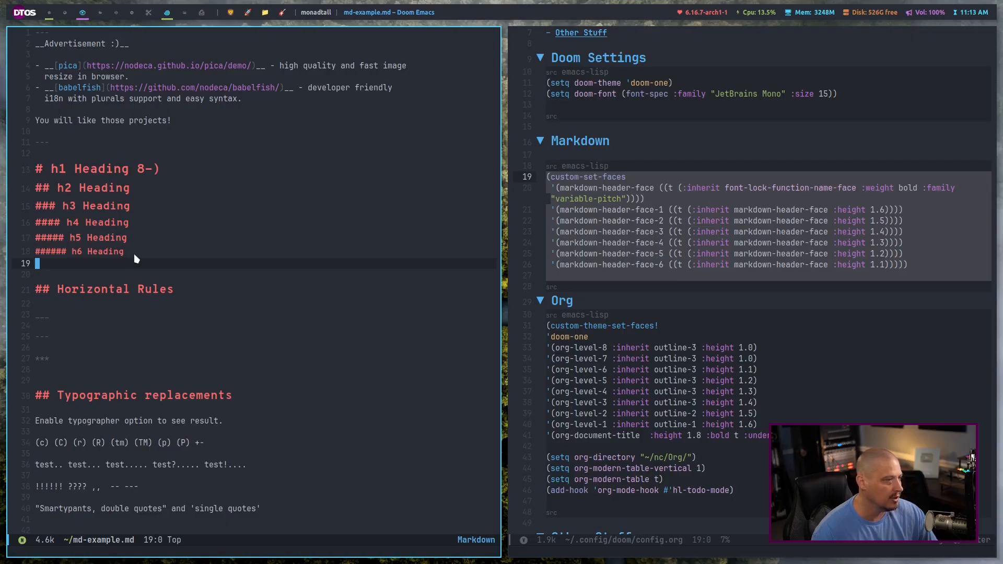
{"action": "mouse_move", "coordinate": [135, 258]}
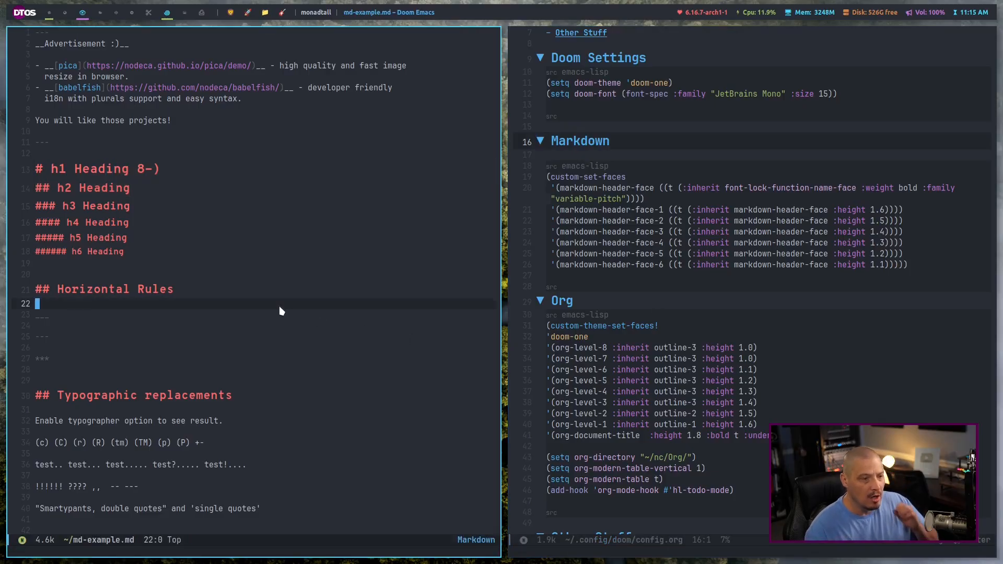
{"action": "mouse_move", "coordinate": [146, 252]}
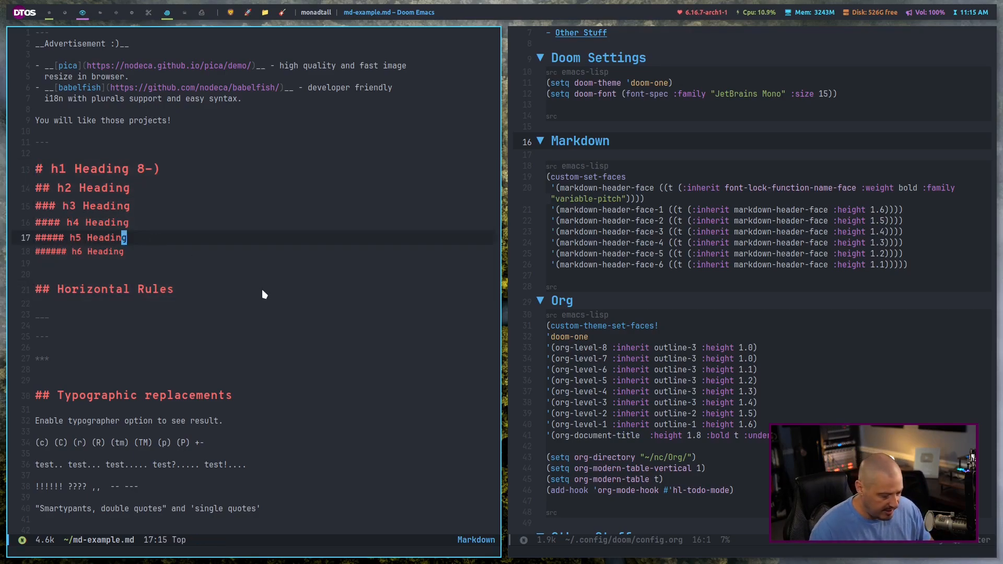
Run markdown-view-mode so md-example.md hides heading markers and link targets.
{"action": "key", "text": "M-x"}
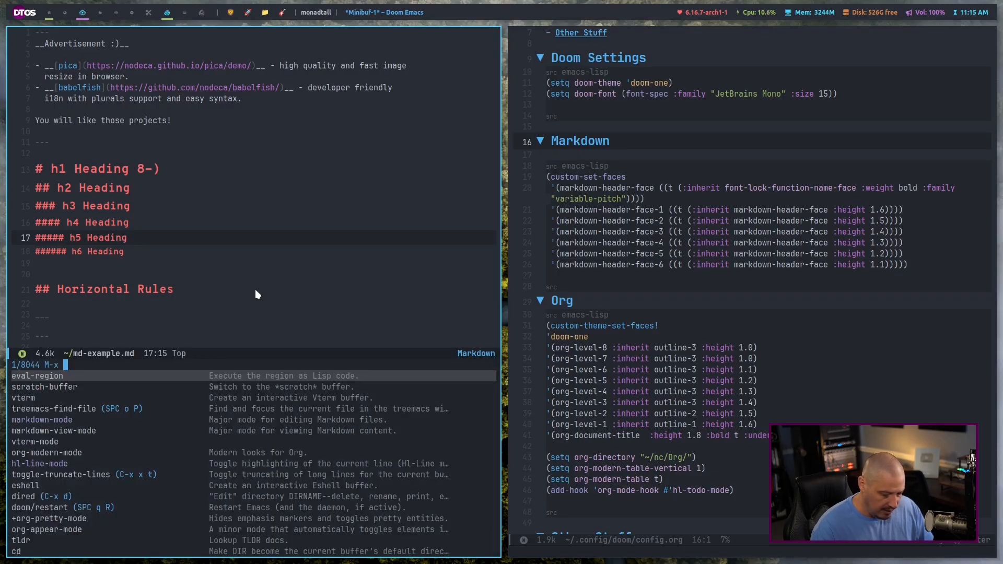
{"action": "type", "text": "markdown-"}
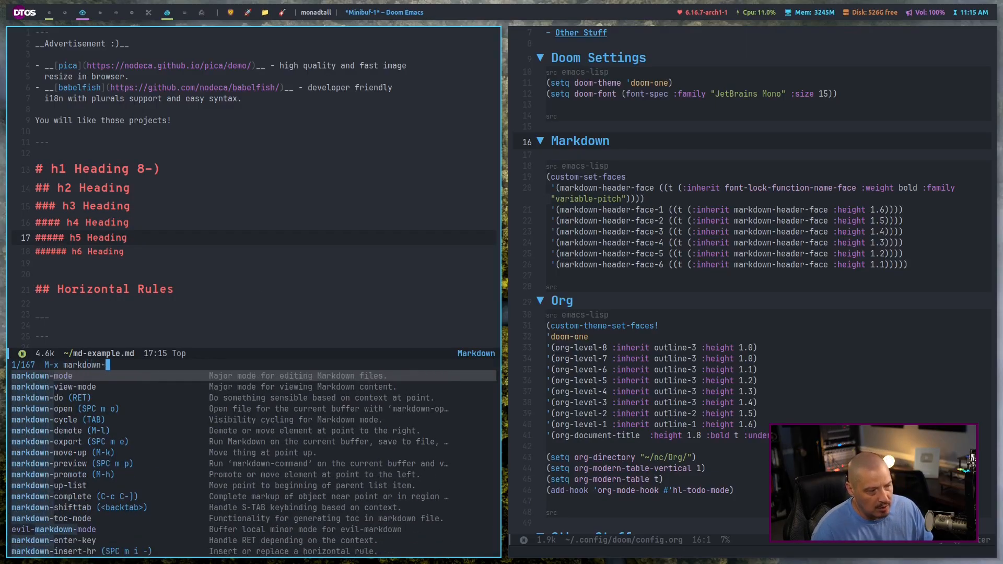
{"action": "type", "text": "mode"}
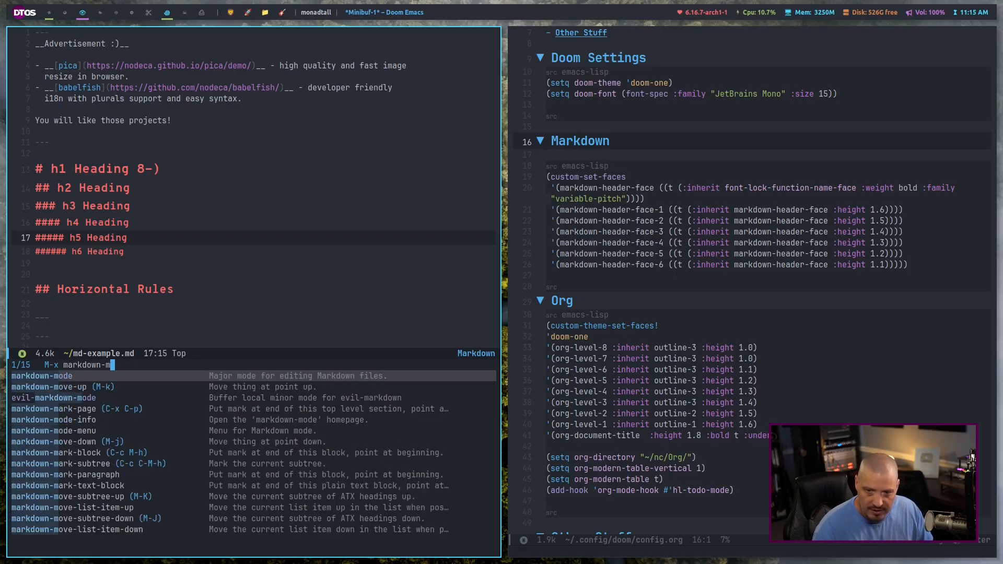
{"action": "type", "text": "view"}
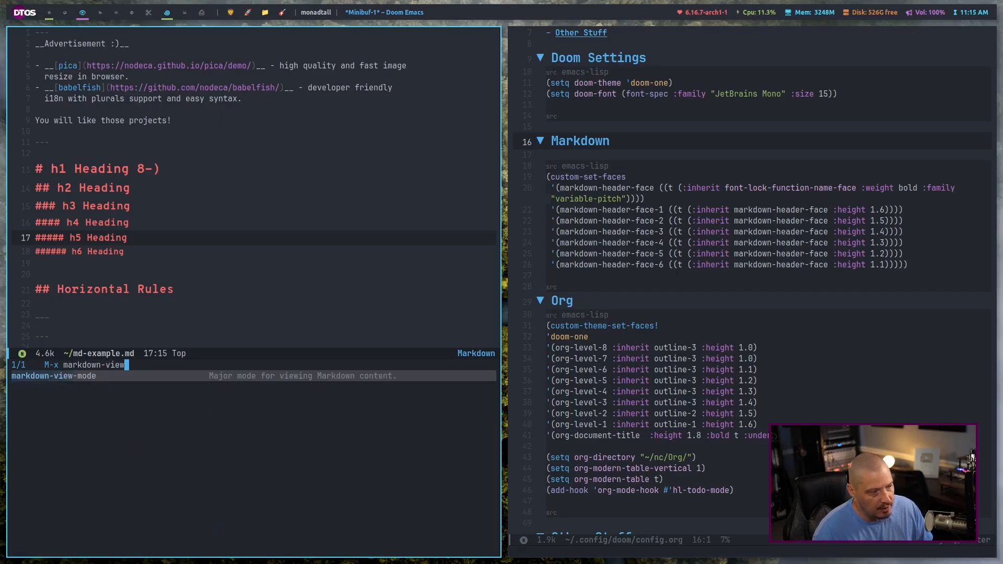
{"action": "key", "text": "Return"}
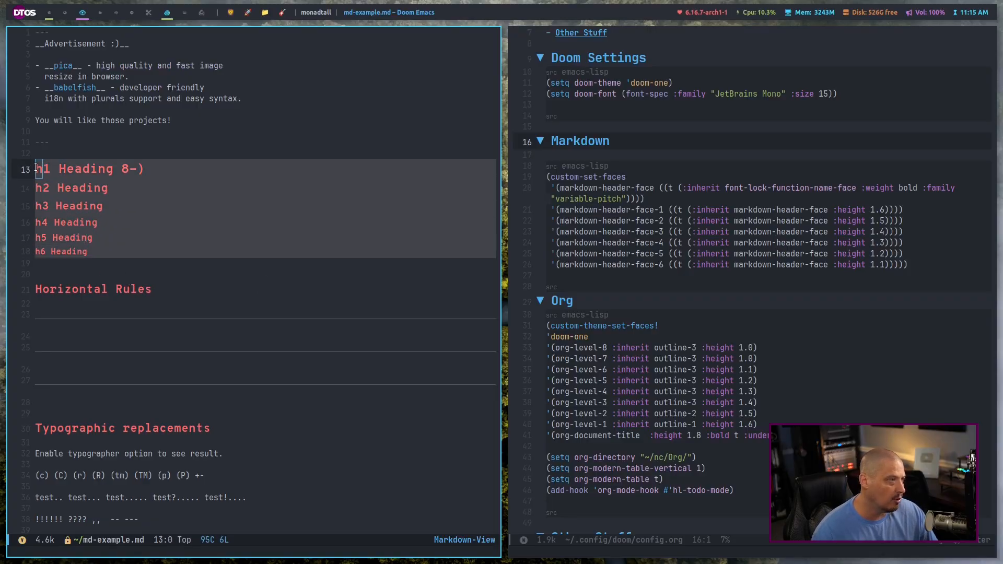
{"action": "mouse_move", "coordinate": [100, 232]}
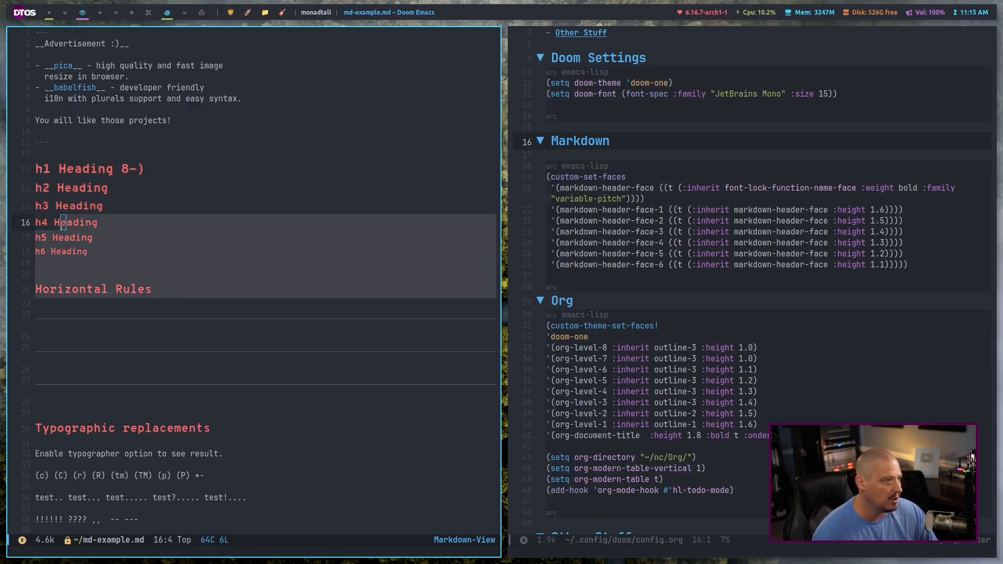
Return md-example.md to markdown-mode and start an empty emacs-lisp block above the Org heading.
{"action": "key", "text": "down"}
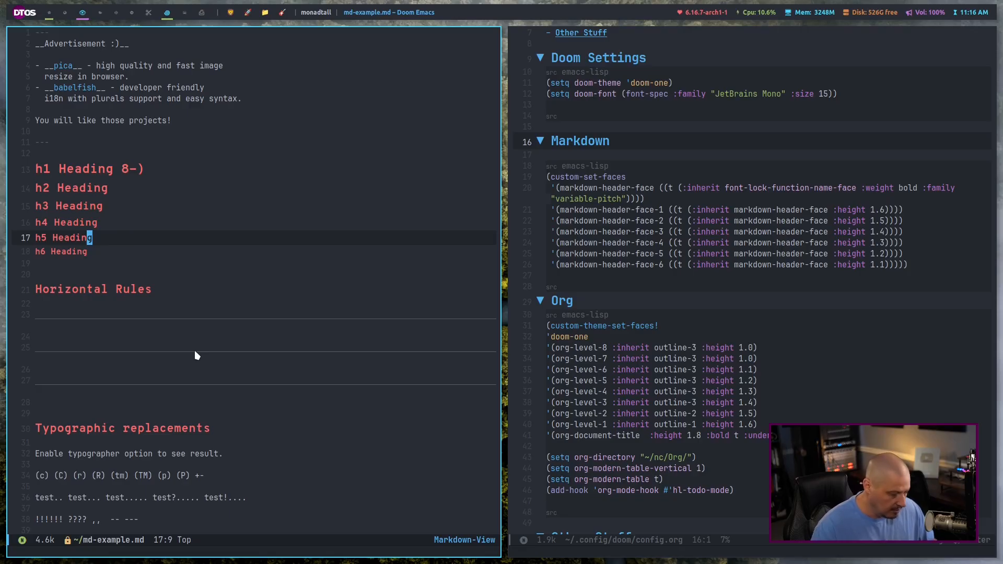
{"action": "mouse_move", "coordinate": [56, 175]}
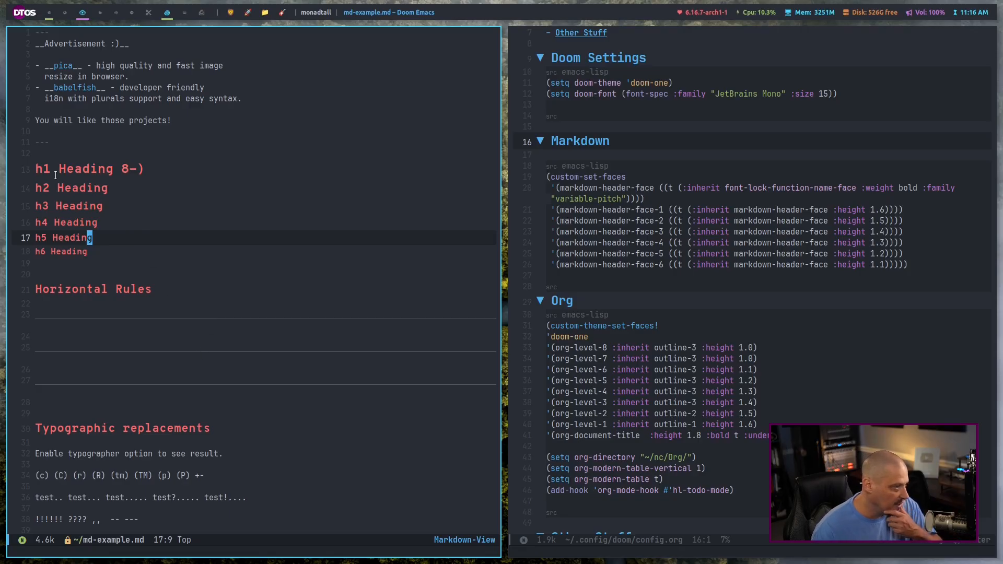
{"action": "mouse_move", "coordinate": [145, 280]}
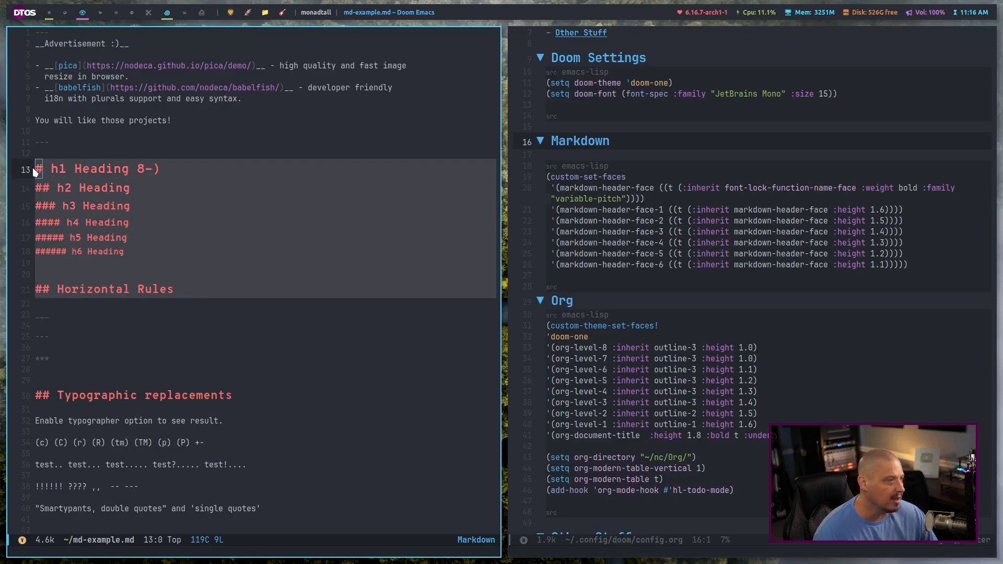
{"action": "mouse_move", "coordinate": [132, 216]}
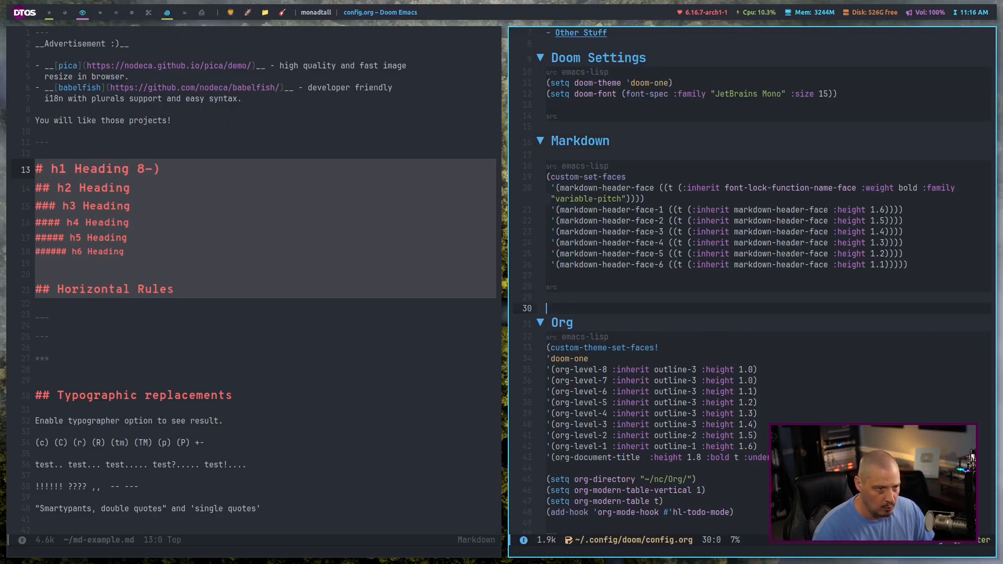
{"action": "type", "text": "emacs-lisp"}
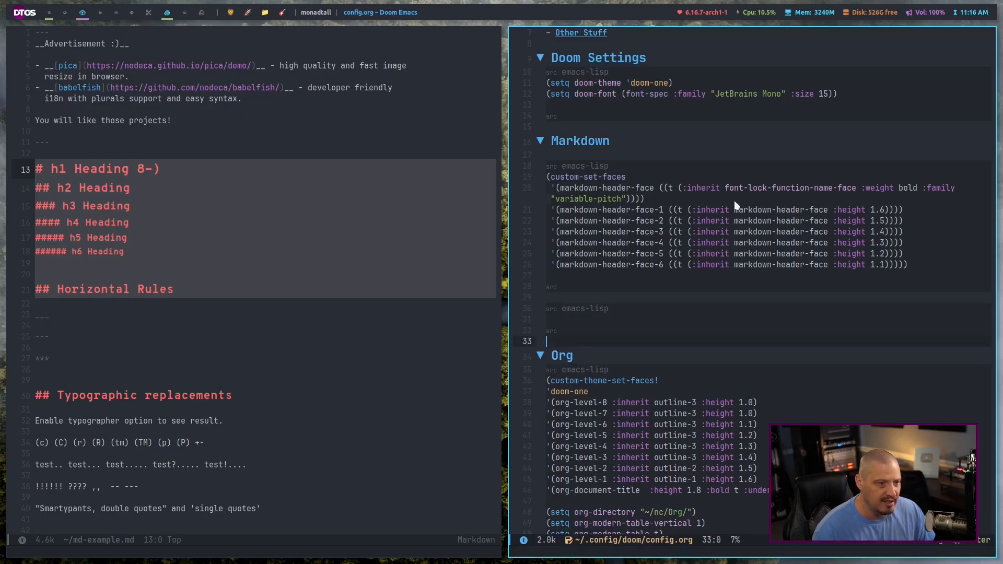
Add a '** Headers' subheading over the face block and start '** Toggle Mark' above the new block.
{"action": "type", "text": "i"}
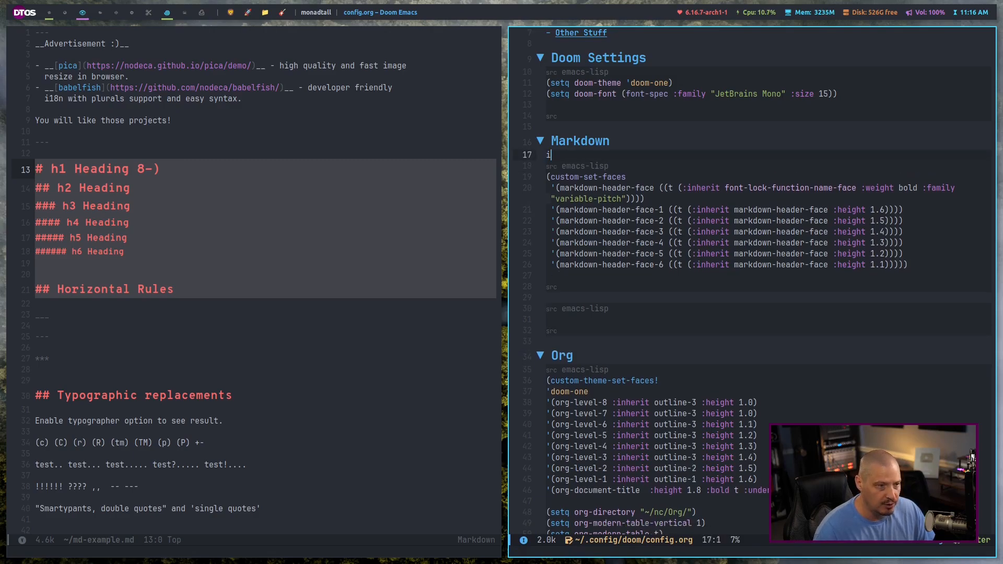
{"action": "type", "text": "**"}
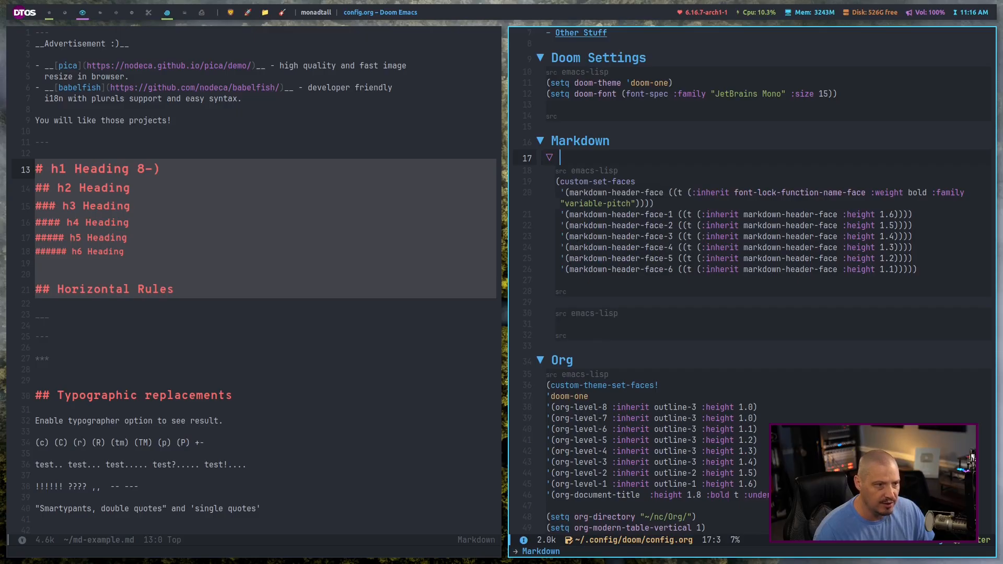
{"action": "type", "text": "Headers"}
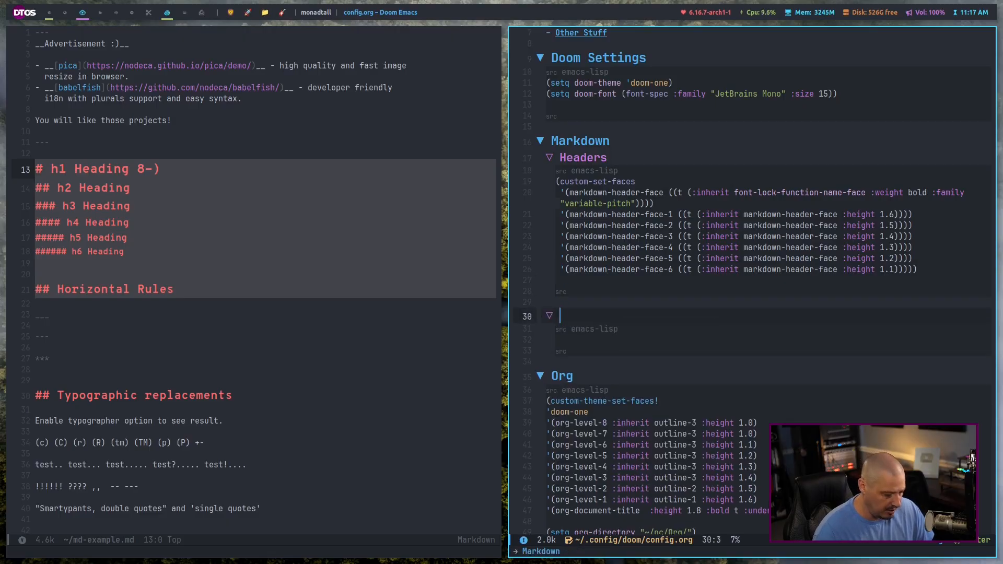
{"action": "type", "text": "Toggle Mark"}
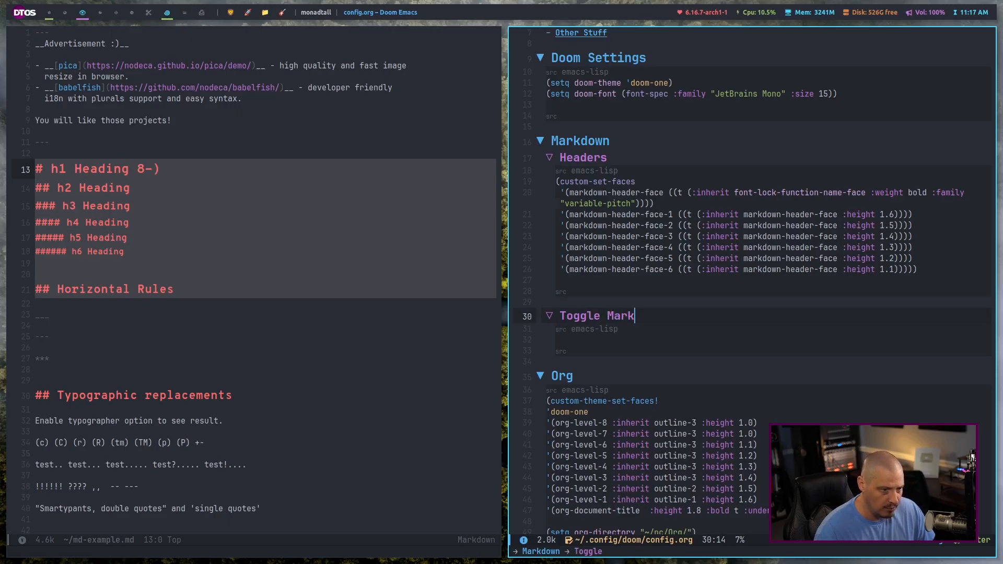
Title the subheading 'Toggle Markdown View' and define dt/toggle-markdown-view-mode switching markdown-mode and markdown-view-mode.
{"action": "type", "text": "down View"}
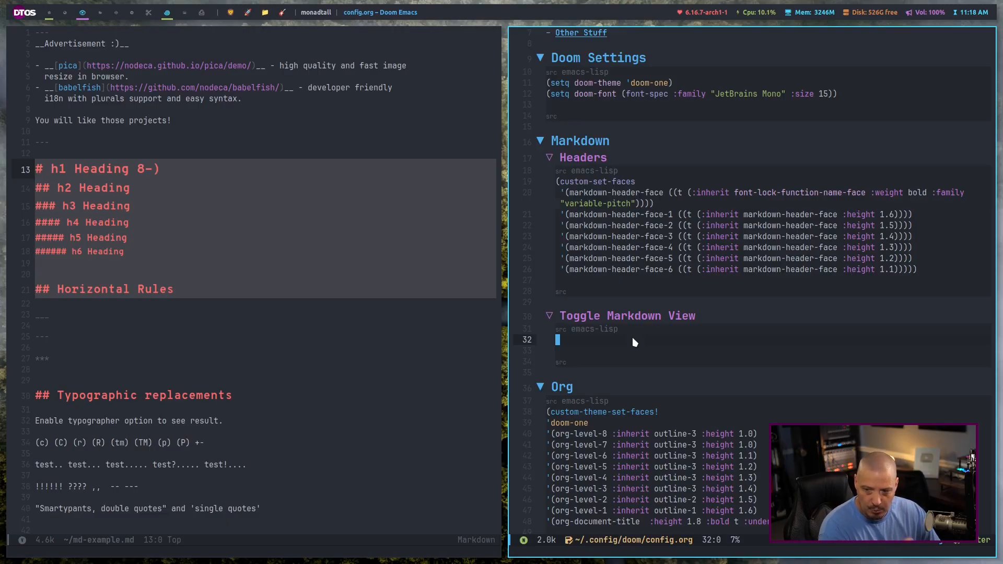
{"action": "type", "text": "(defun dt/toggle-markdown-view-mode ()"}
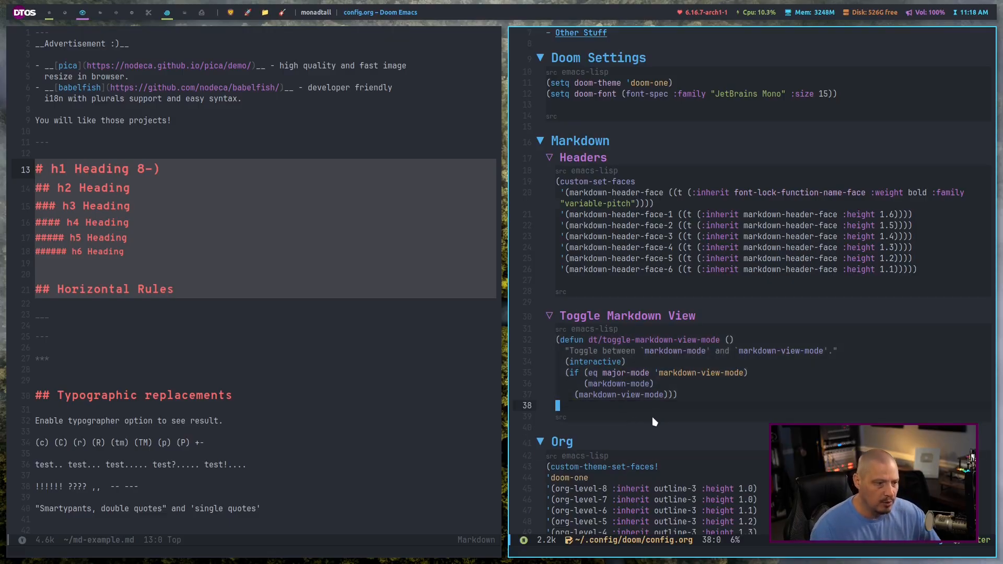
{"action": "scroll", "scroll_direction": "down", "scroll_amount": 3}
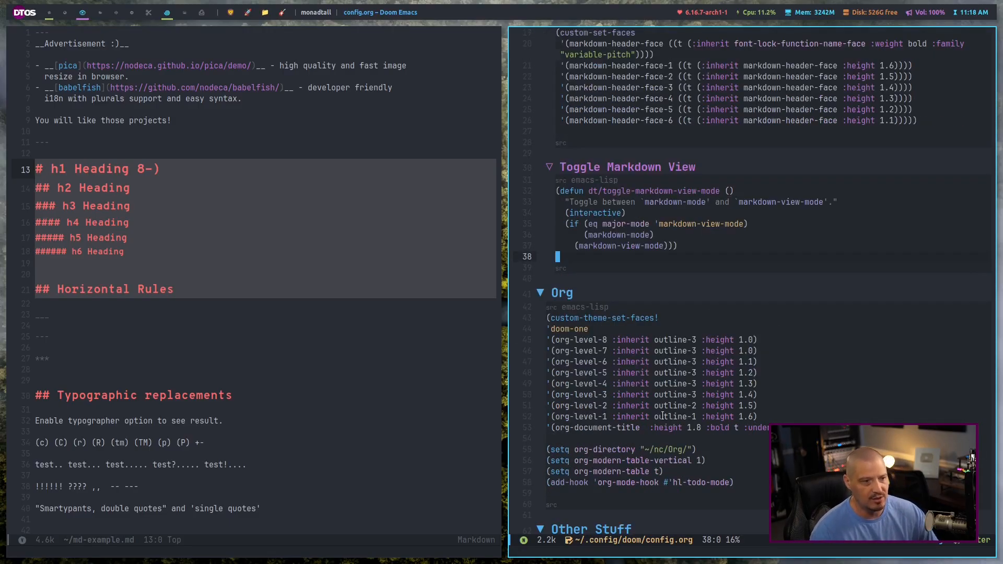
{"action": "mouse_move", "coordinate": [648, 292]}
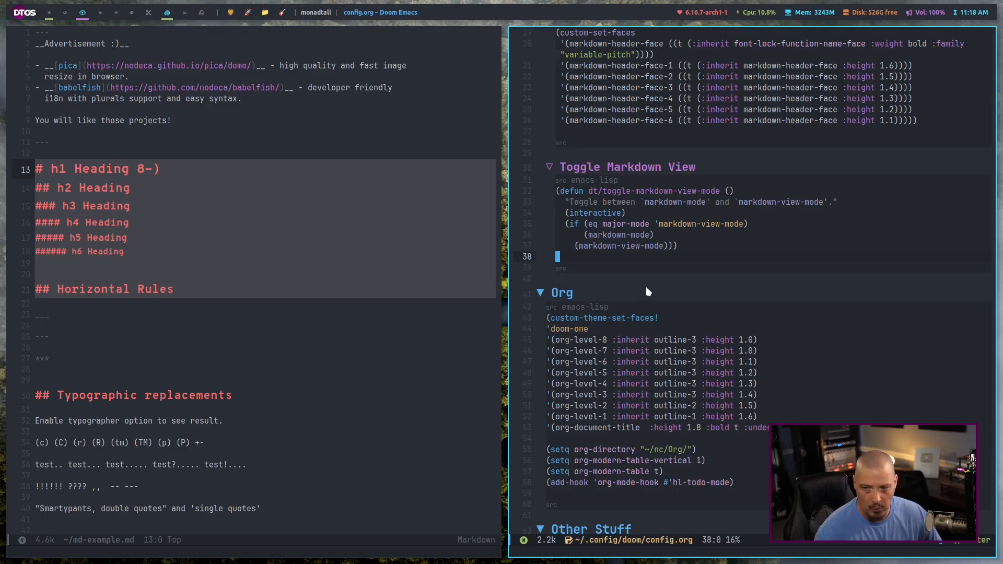
{"action": "mouse_move", "coordinate": [611, 250]}
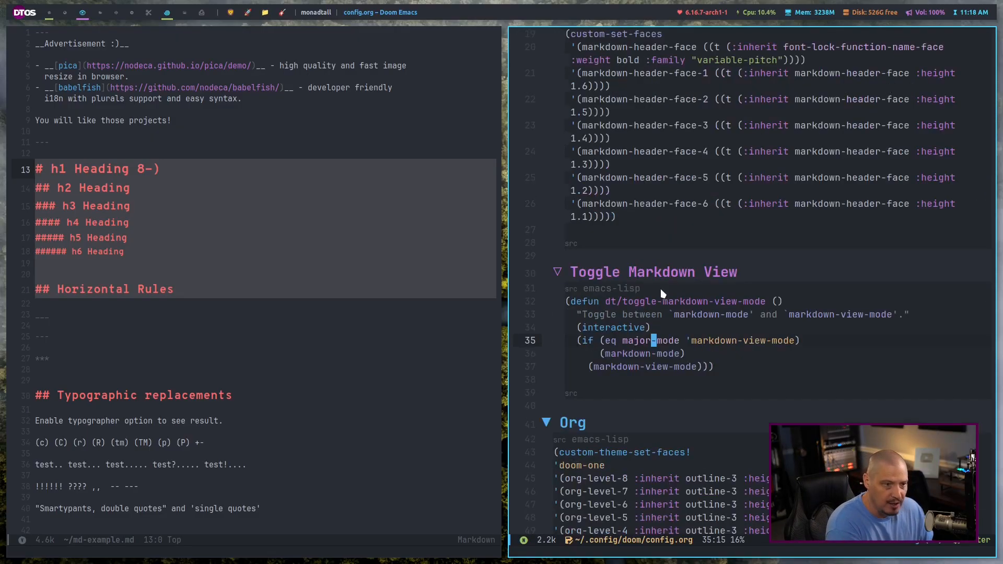
{"action": "scroll", "scroll_direction": "down", "scroll_amount": 3}
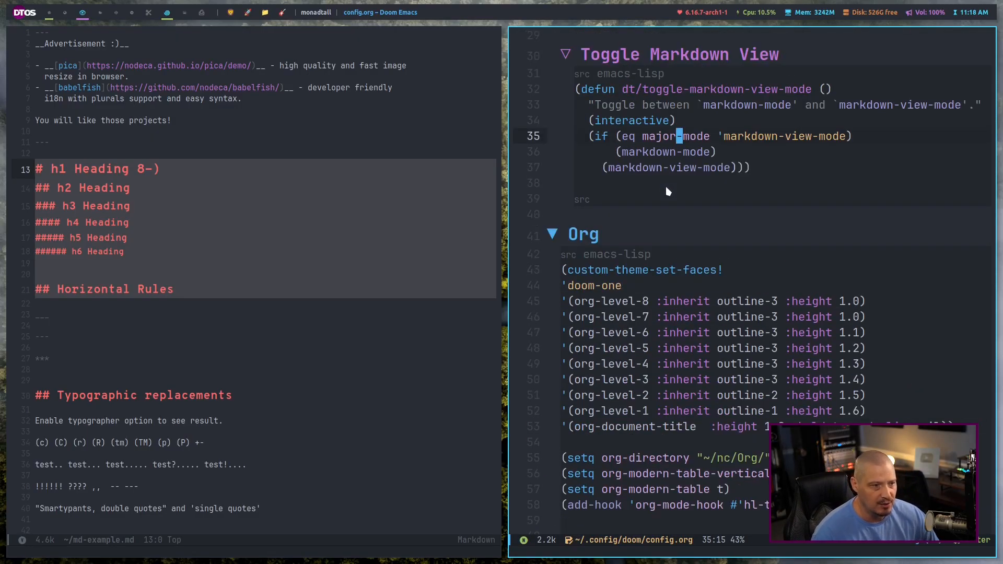
{"action": "scroll", "scroll_direction": "down", "scroll_amount": 3}
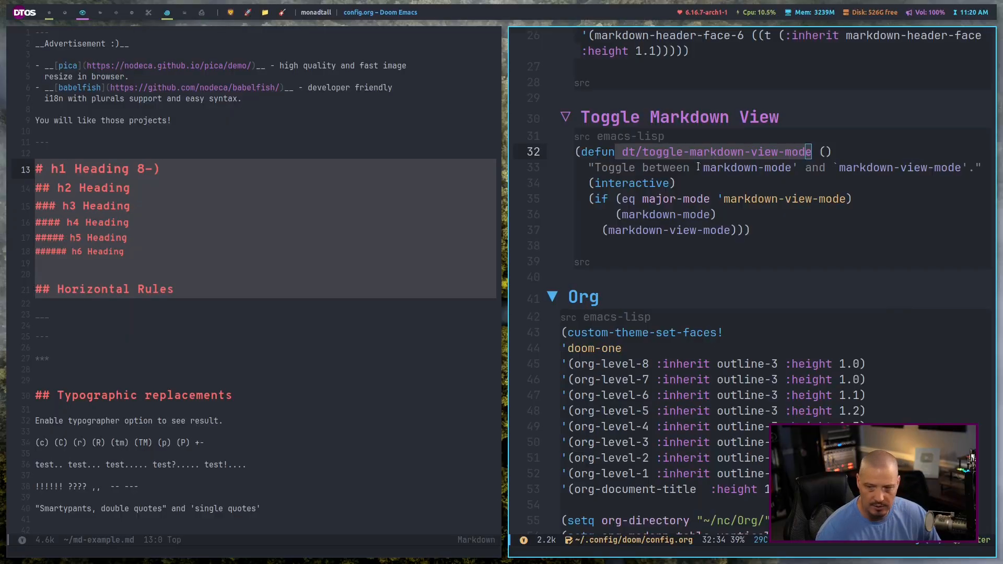
{"action": "mouse_move", "coordinate": [696, 171]}
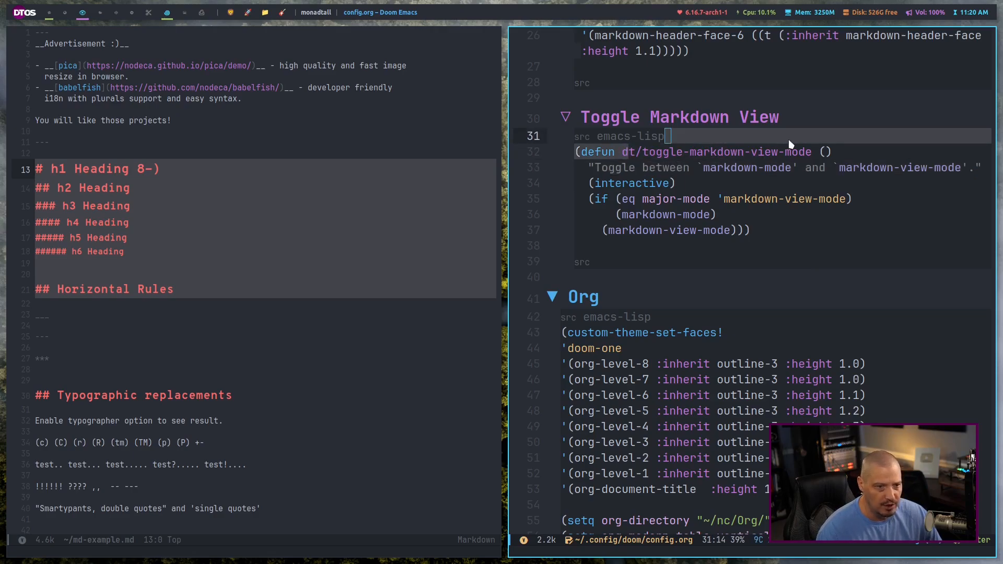
Select the dt/toggle-markdown-view-mode defun and evaluate it so the command becomes available.
{"action": "key", "text": "M-x"}
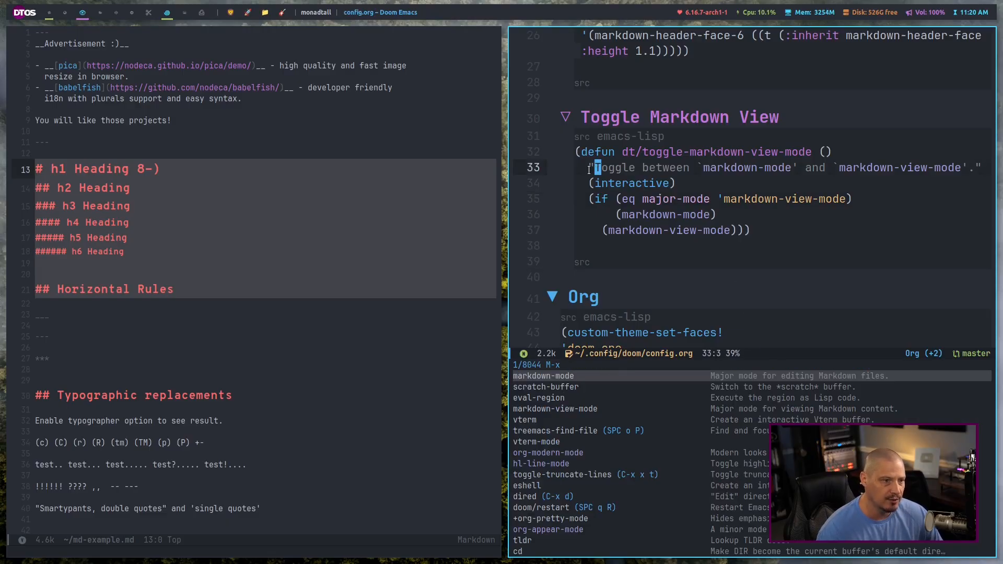
{"action": "key", "text": "Escape"}
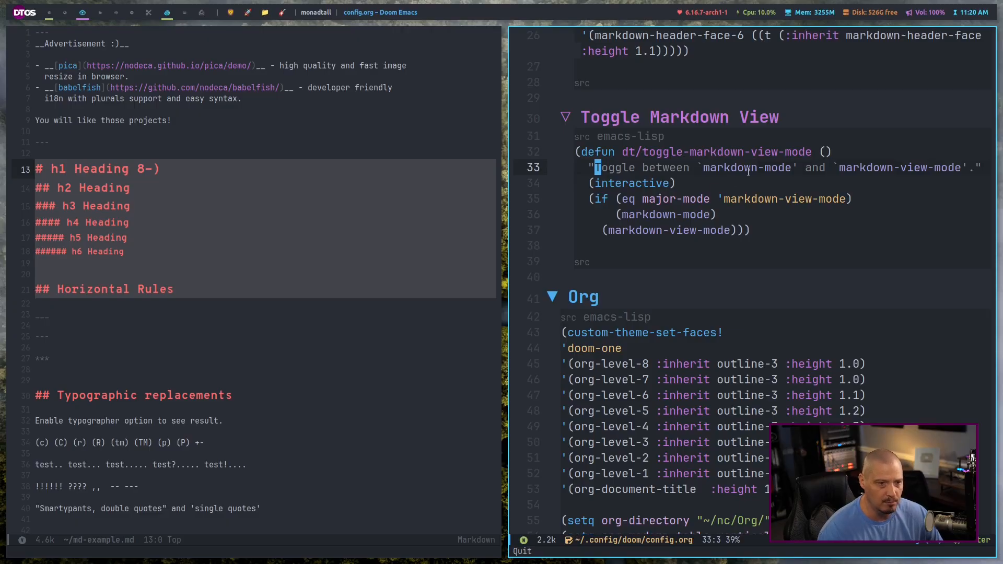
{"action": "mouse_move", "coordinate": [967, 248]}
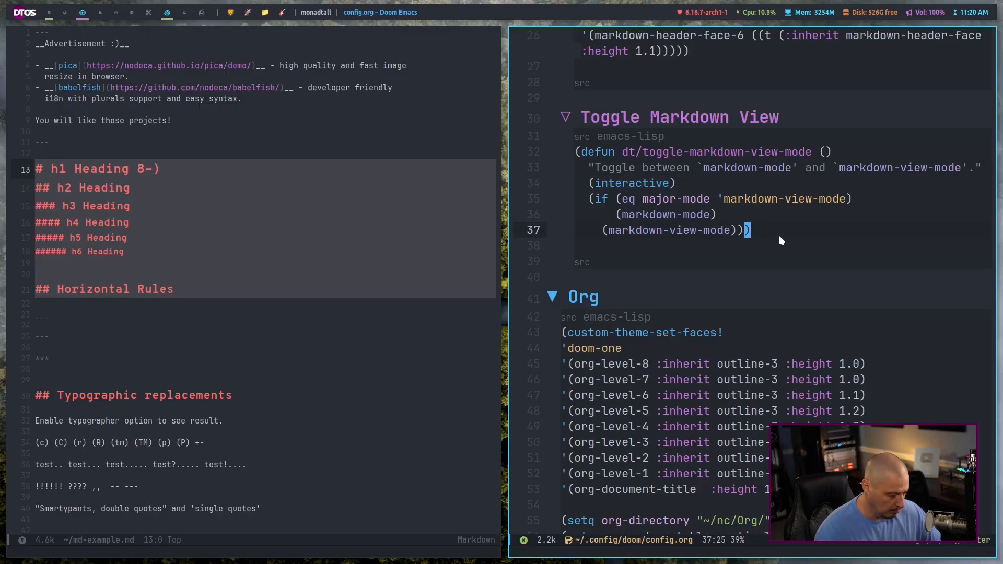
{"action": "key", "text": "M-x"}
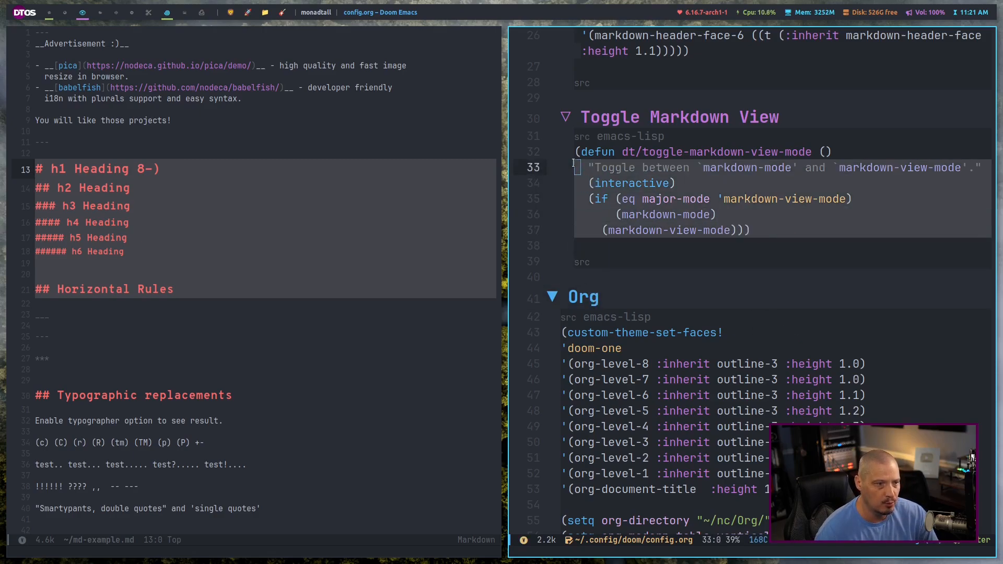
{"action": "key", "text": "M-x"}
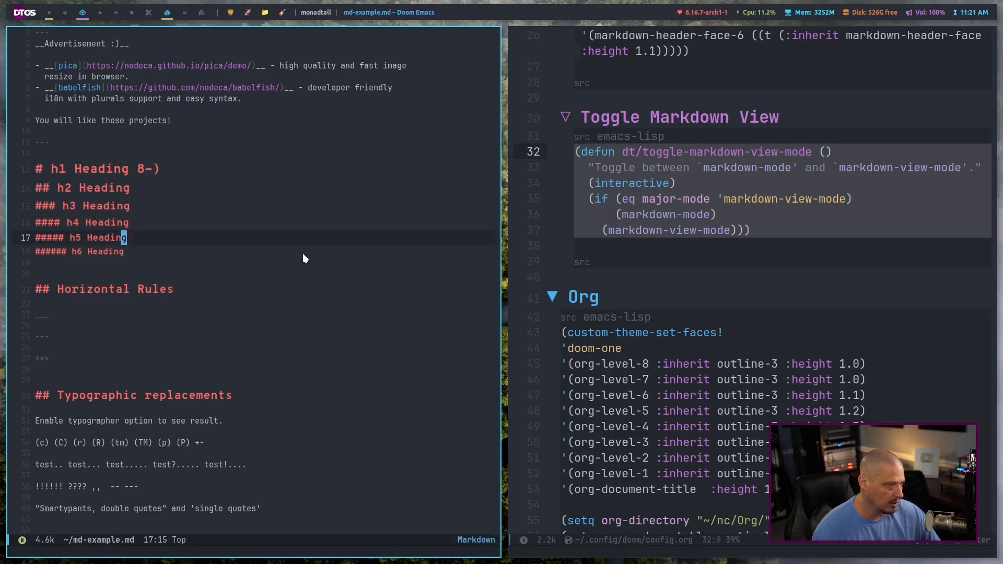
{"action": "mouse_move", "coordinate": [233, 262]}
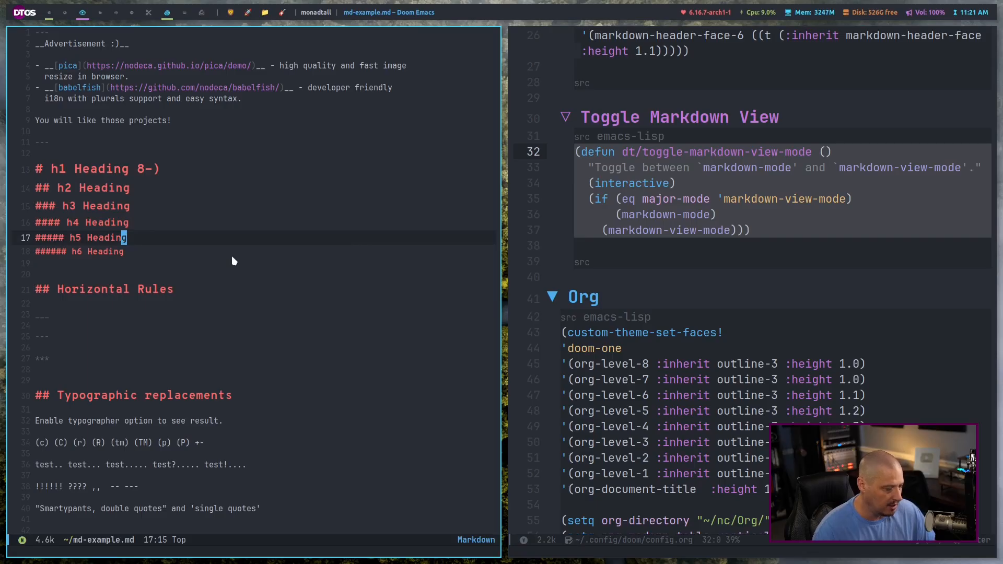
Run dt/toggle-markdown-view-mode via M-x so md-example.md renders with markup hidden.
{"action": "key", "text": "M-x"}
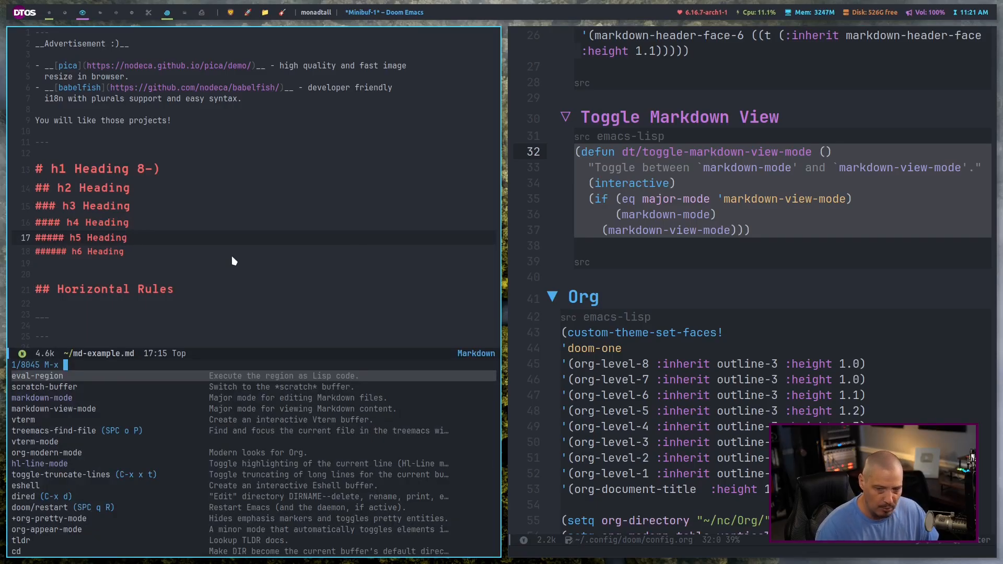
{"action": "type", "text": "dt/"}
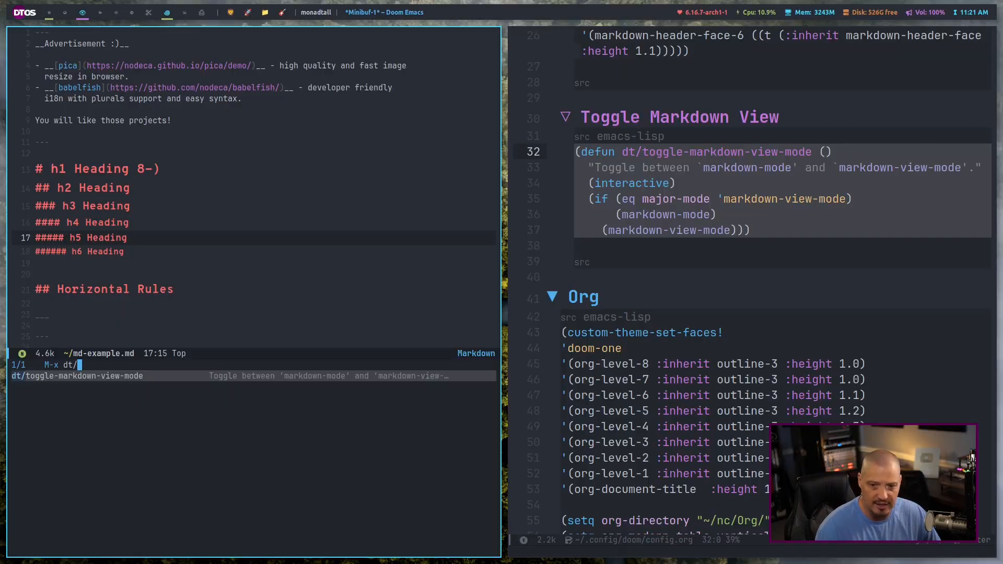
{"action": "key", "text": "Return"}
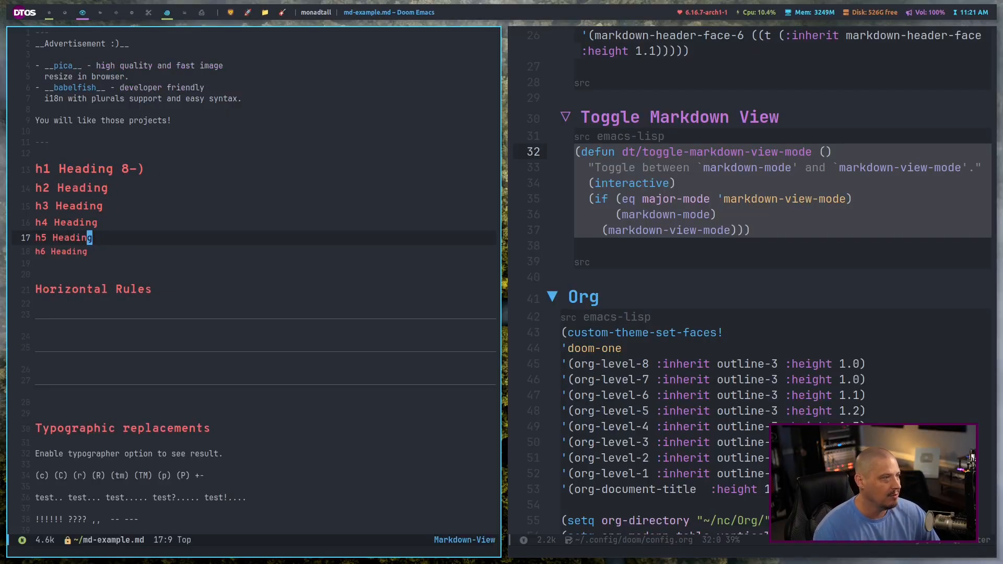
{"action": "mouse_move", "coordinate": [197, 352]}
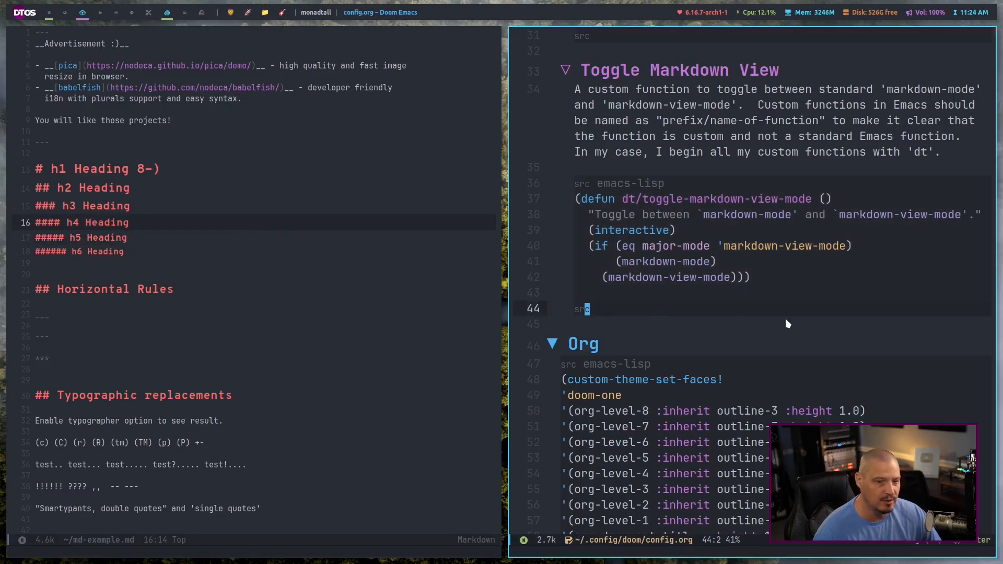
Add a '* Keybindings' heading with an emacs-lisp src block below Doom Settings.
{"action": "scroll", "scroll_direction": "down", "scroll_amount": 3}
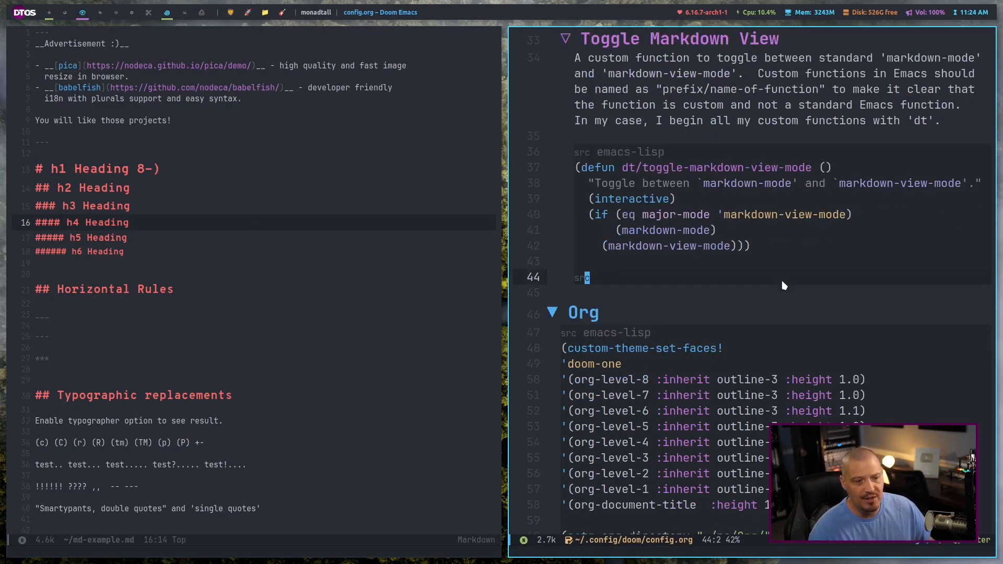
{"action": "scroll", "scroll_direction": "down", "scroll_amount": 3}
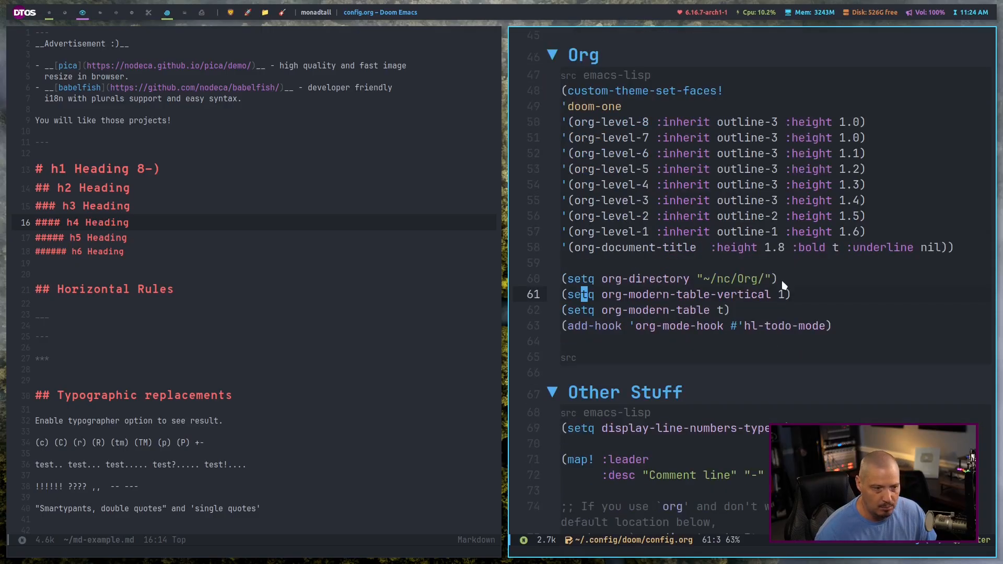
{"action": "scroll", "scroll_direction": "down", "scroll_amount": 3}
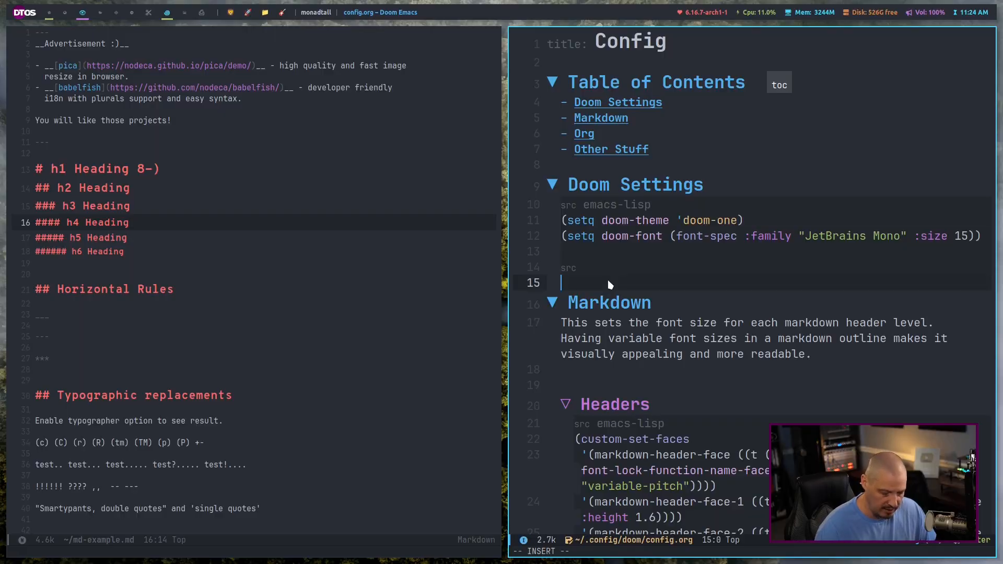
{"action": "type", "text": "Keybindings"}
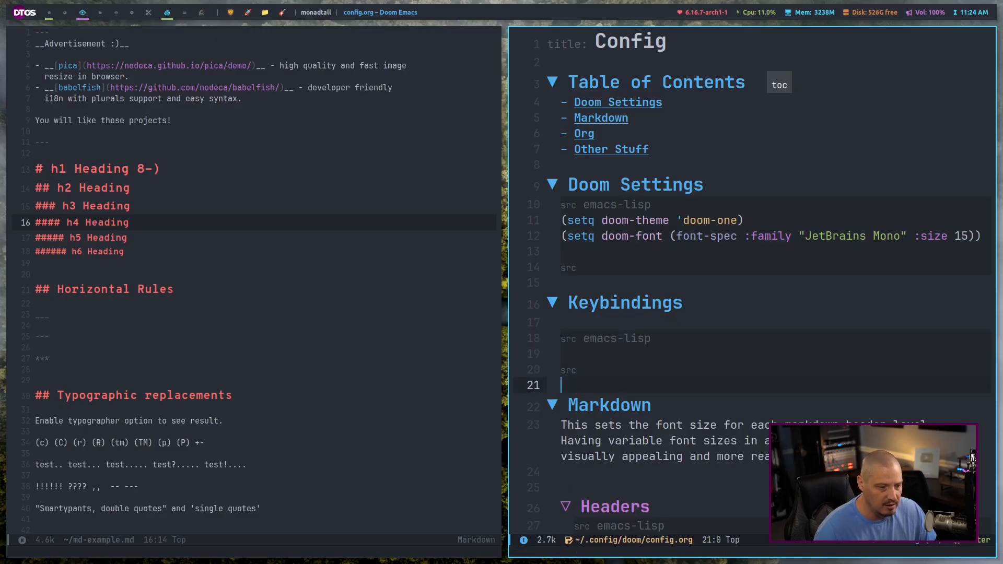
{"action": "scroll", "scroll_direction": "down", "scroll_amount": 3}
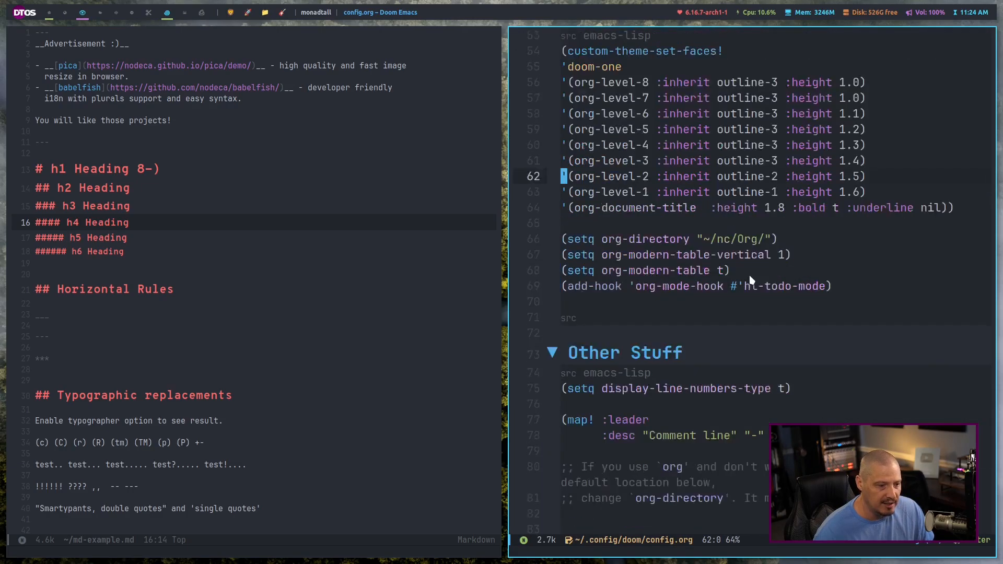
{"action": "scroll", "scroll_direction": "down", "scroll_amount": 3}
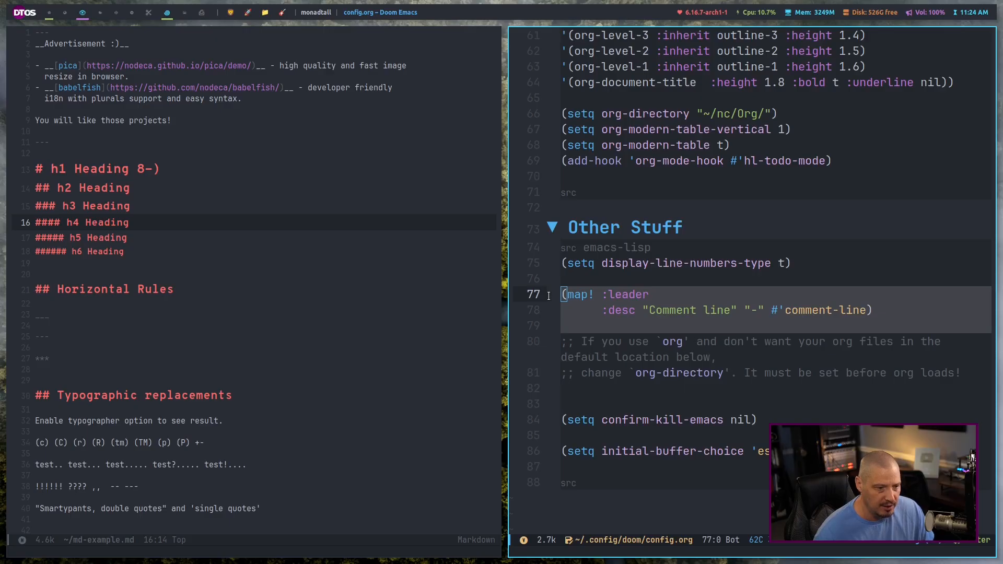
{"action": "mouse_move", "coordinate": [612, 326]}
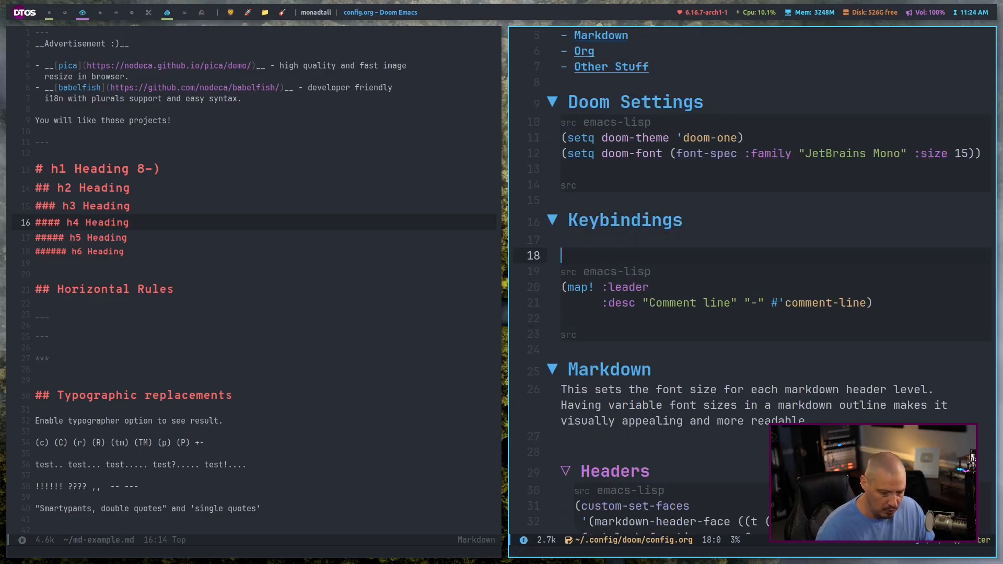
Add '** Comment Line' and '** Toggle bindings' subheadings, each with an emacs-lisp src block.
{"action": "type", "text": "Comment Lin"}
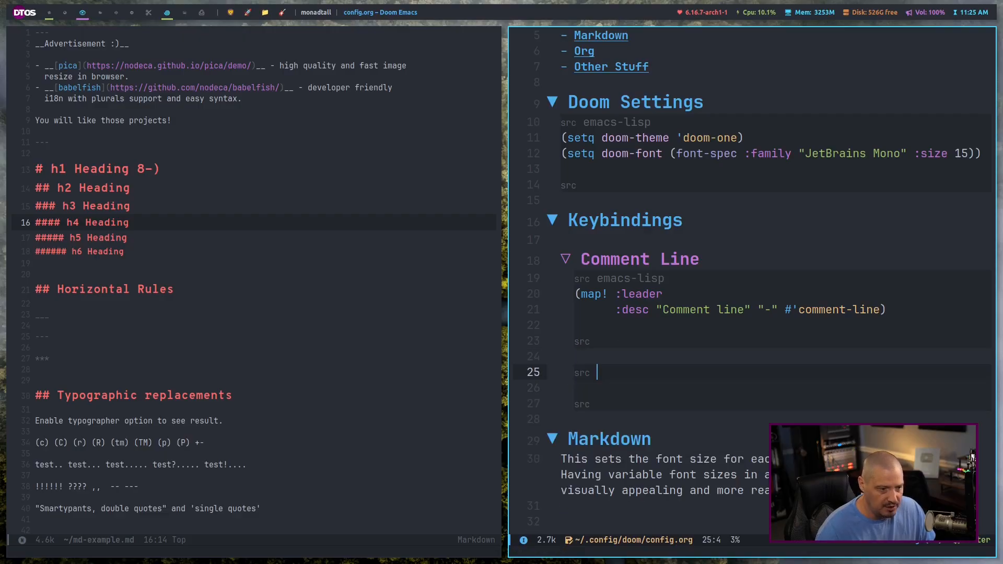
{"action": "type", "text": "emacs-lisp"}
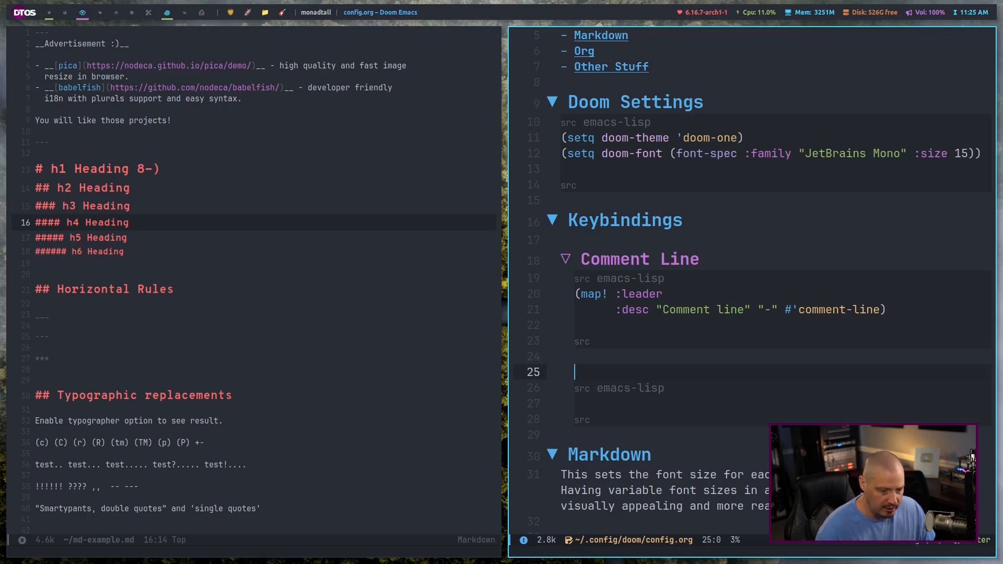
{"action": "type", "text": "Toggle bindings"}
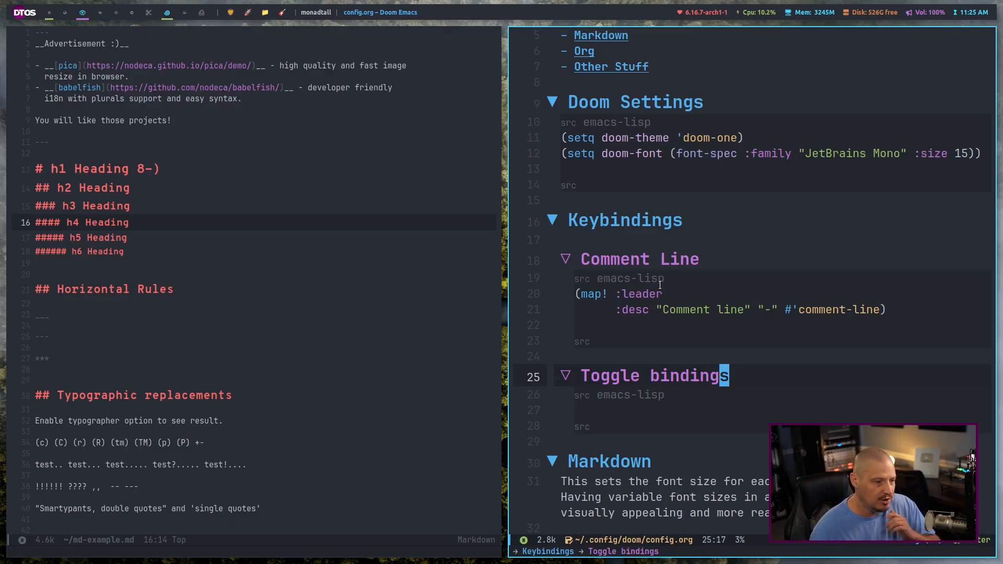
{"action": "mouse_move", "coordinate": [700, 295]}
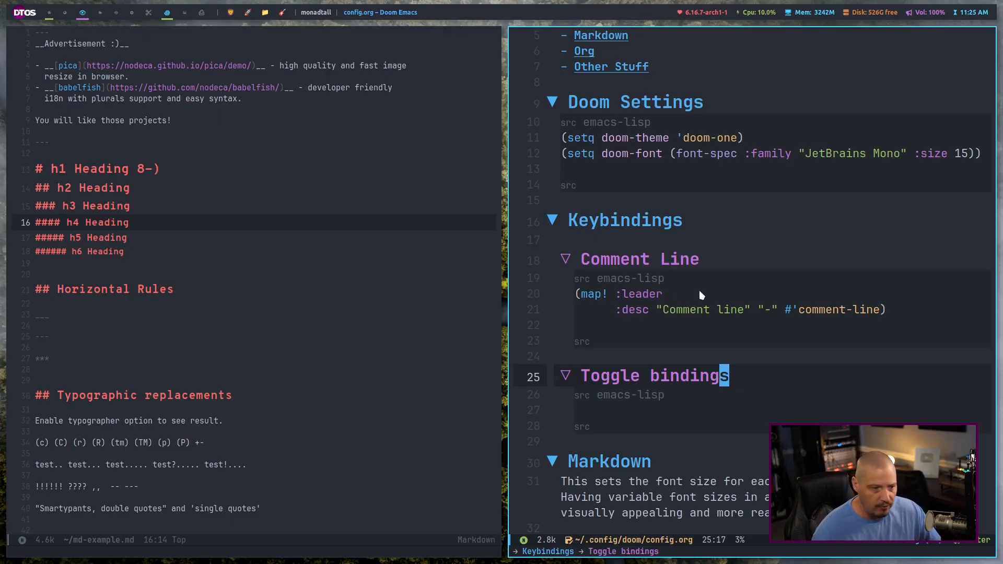
{"action": "scroll", "scroll_direction": "down", "scroll_amount": 3}
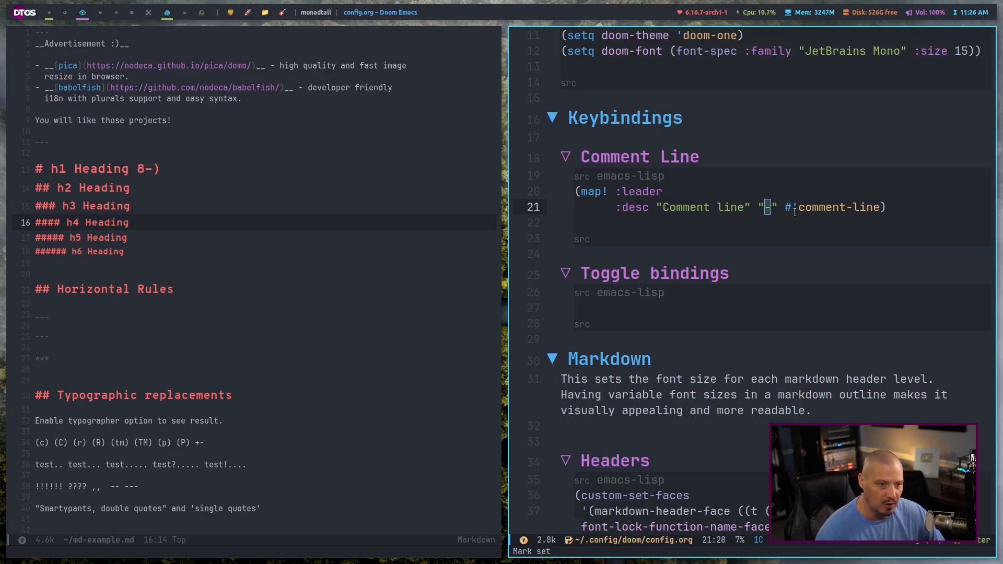
{"action": "type", "text": "-"}
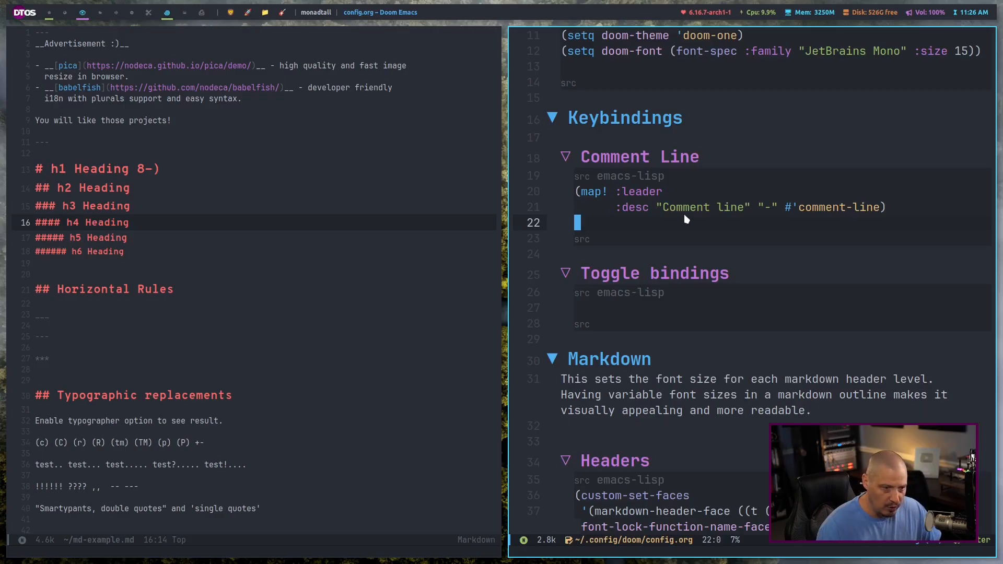
{"action": "key", "text": "space"}
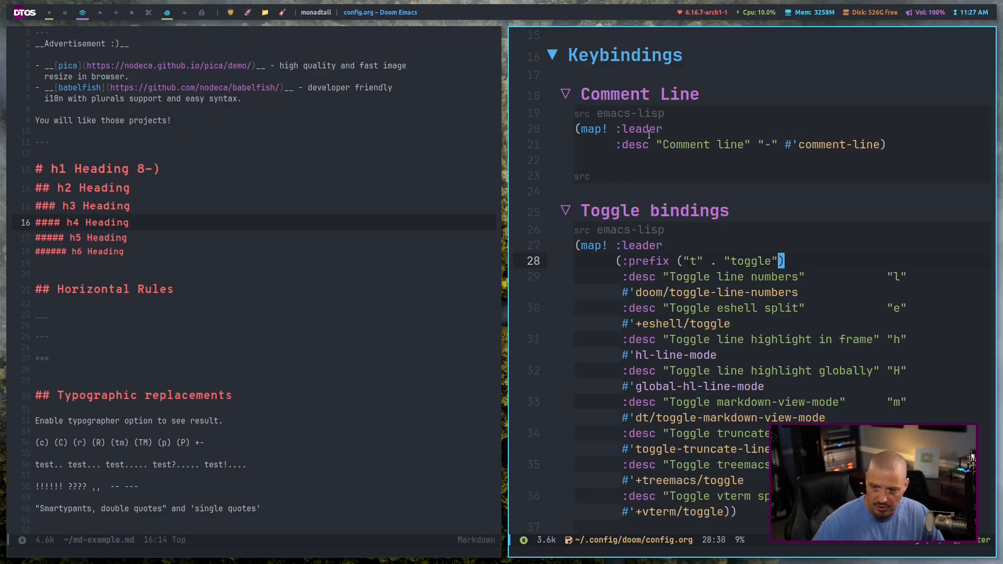
{"action": "mouse_move", "coordinate": [648, 133]}
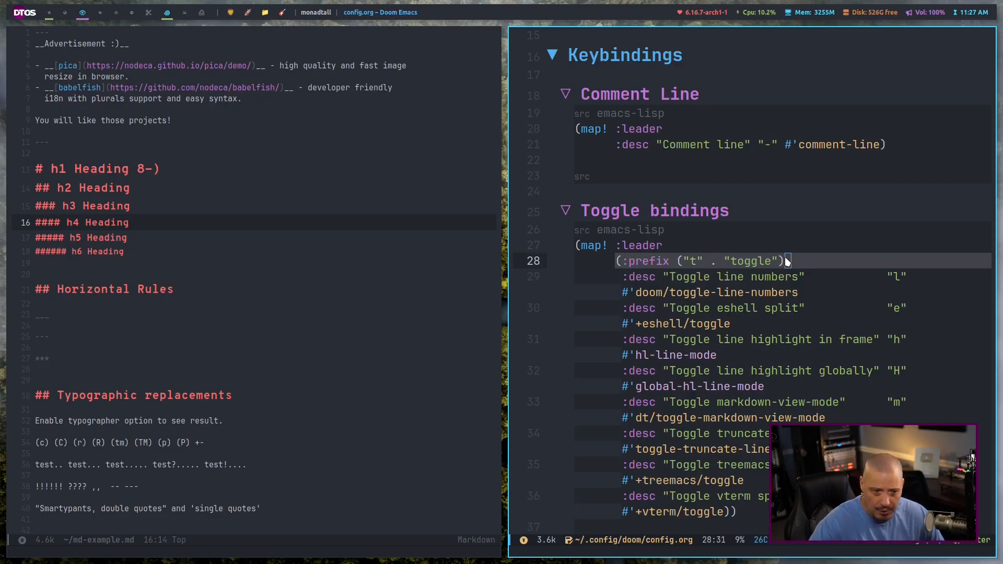
Scroll through the pasted toggle and toggle-here leader maps in the Toggle bindings block.
{"action": "scroll", "scroll_direction": "down", "scroll_amount": 3}
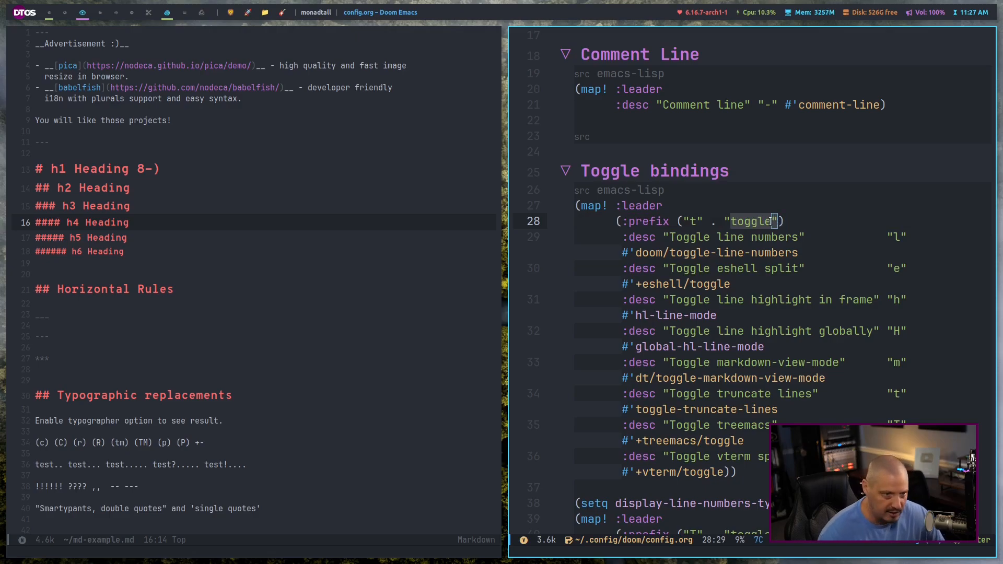
{"action": "scroll", "scroll_direction": "down", "scroll_amount": 3}
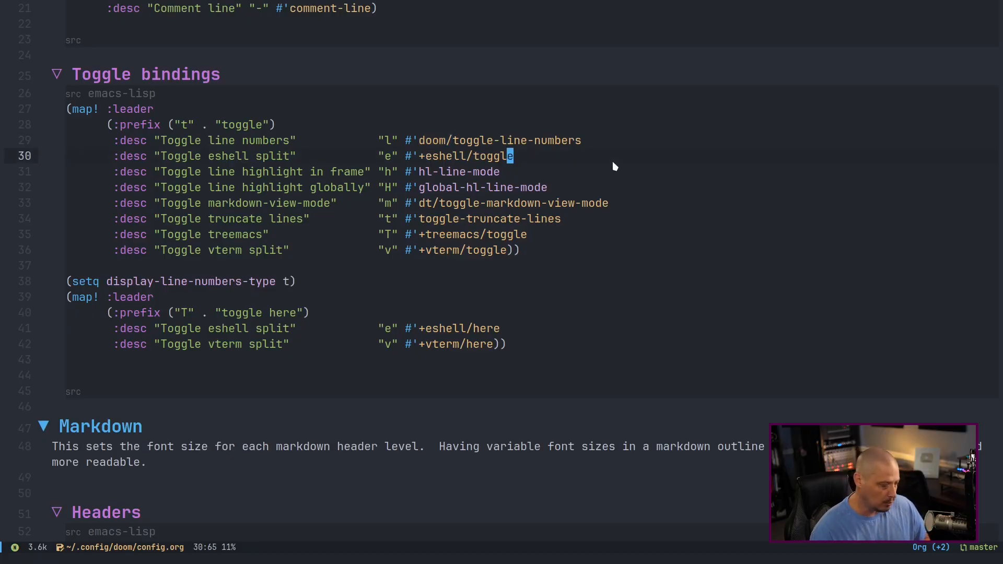
{"action": "mouse_move", "coordinate": [593, 189]}
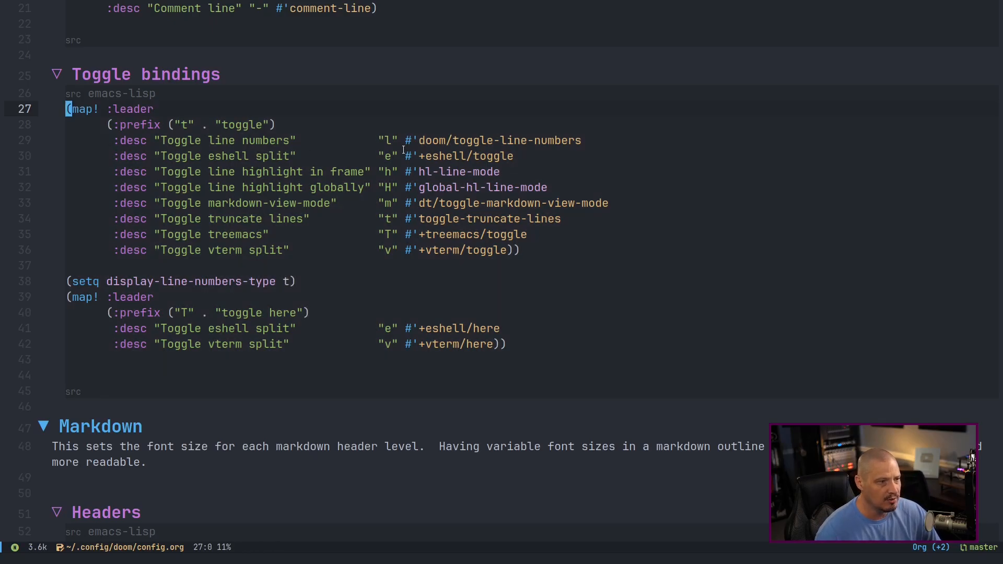
{"action": "mouse_move", "coordinate": [632, 225]}
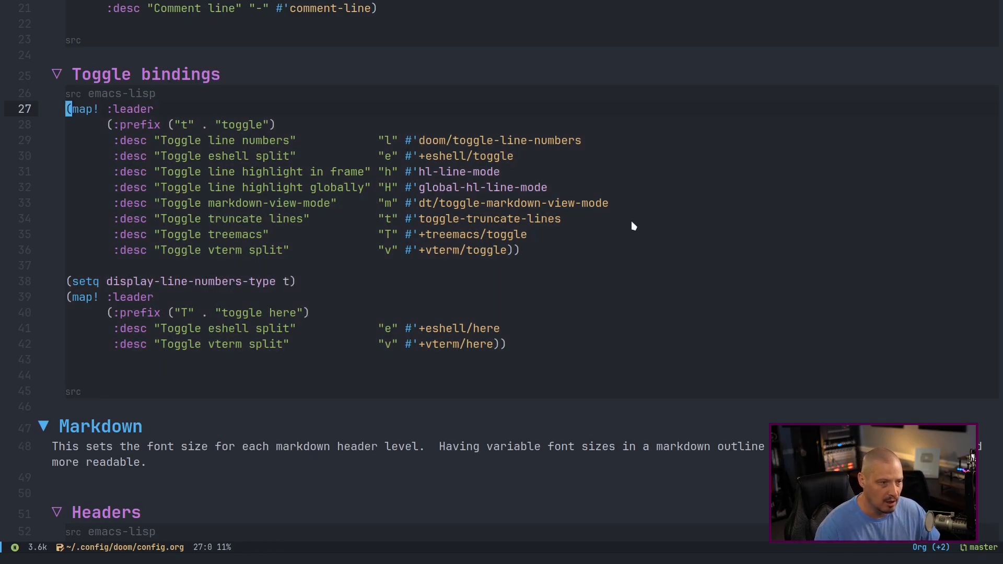
{"action": "key", "text": "space"}
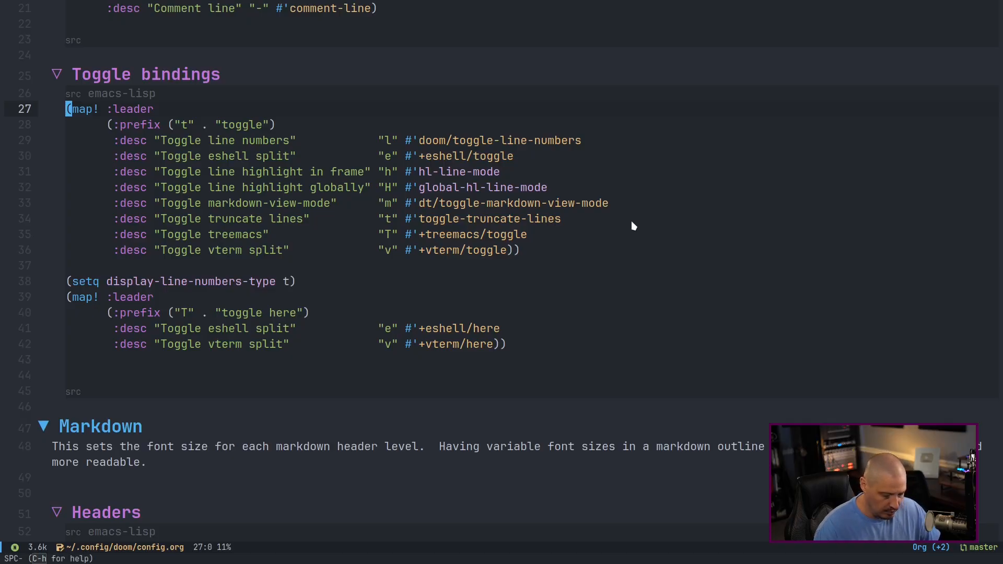
{"action": "key", "text": "SPC t l"}
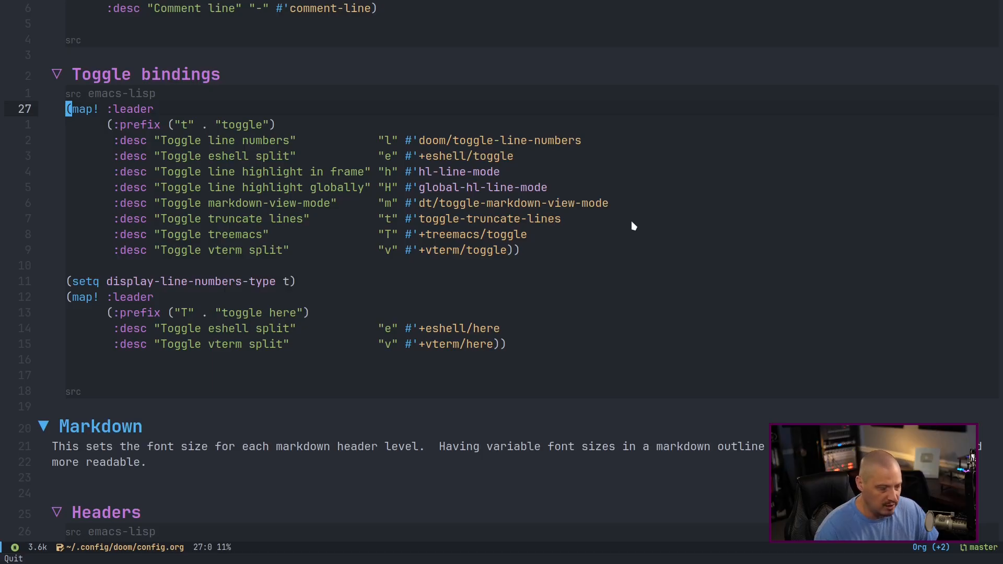
{"action": "key", "text": "SPC t l"}
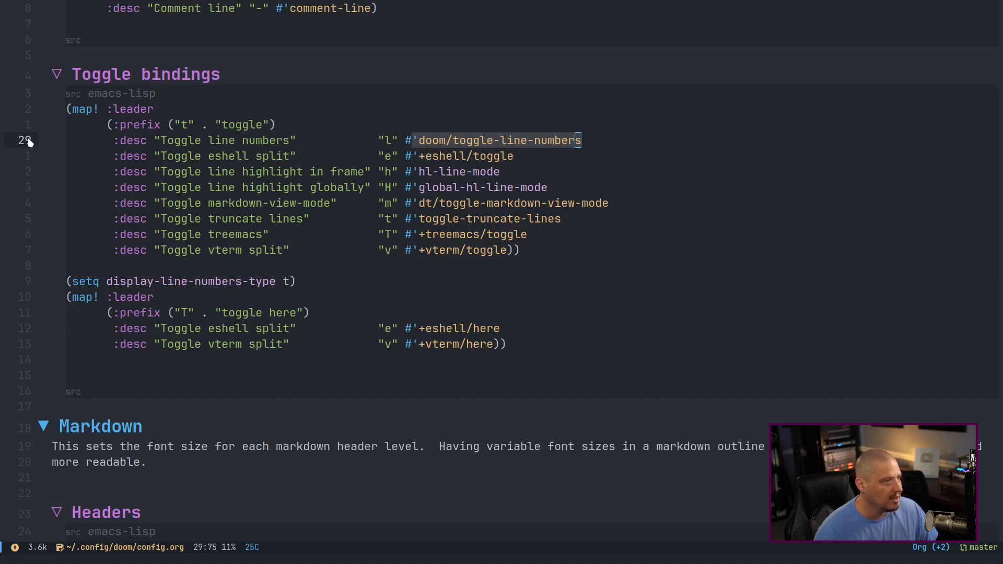
{"action": "mouse_move", "coordinate": [29, 74]}
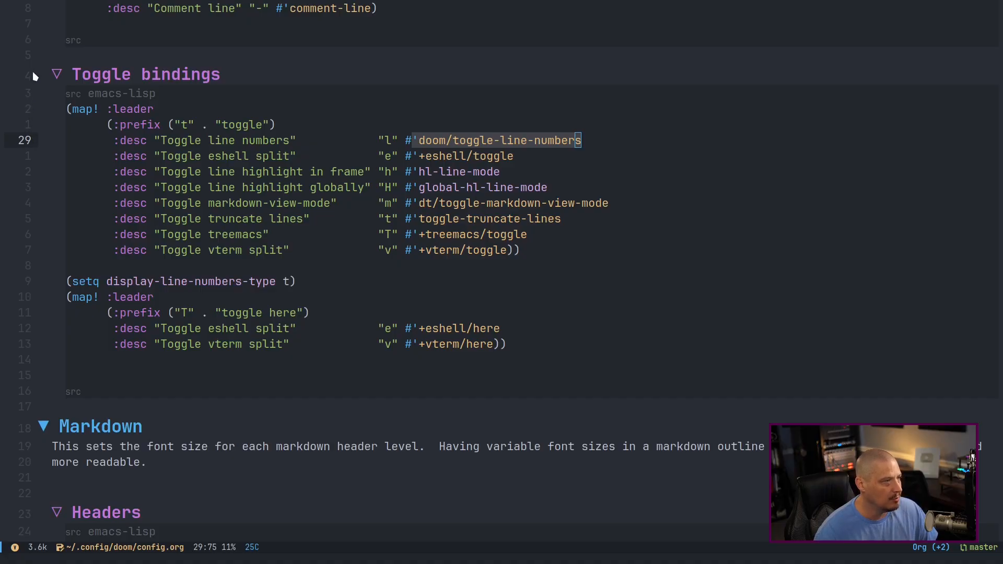
{"action": "mouse_move", "coordinate": [39, 164]}
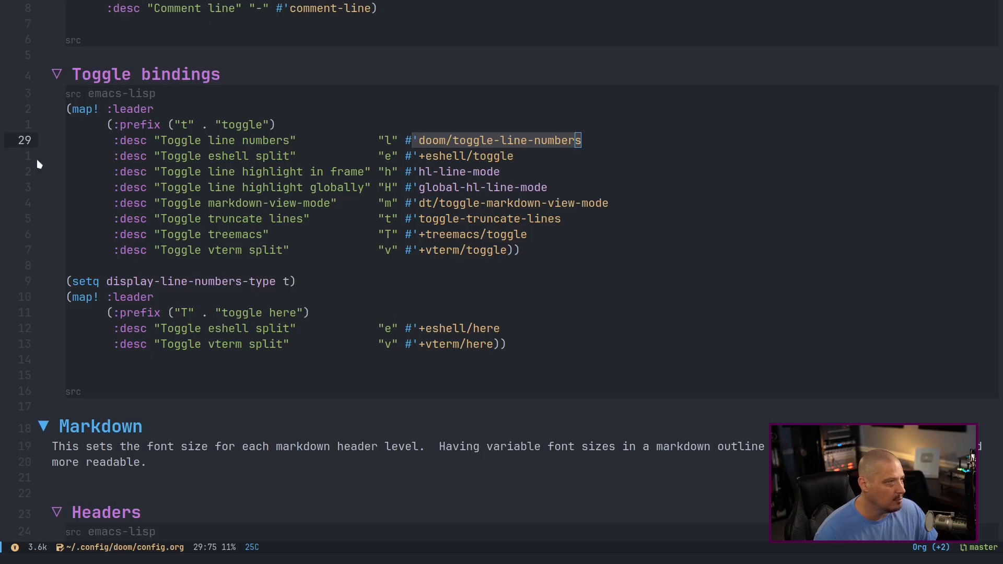
{"action": "mouse_move", "coordinate": [219, 305]}
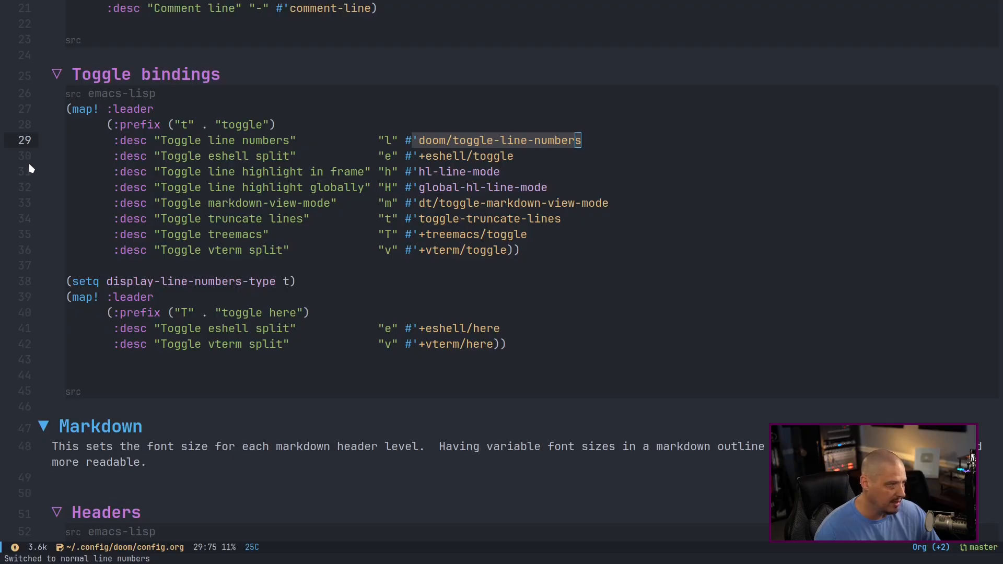
{"action": "mouse_move", "coordinate": [47, 270]}
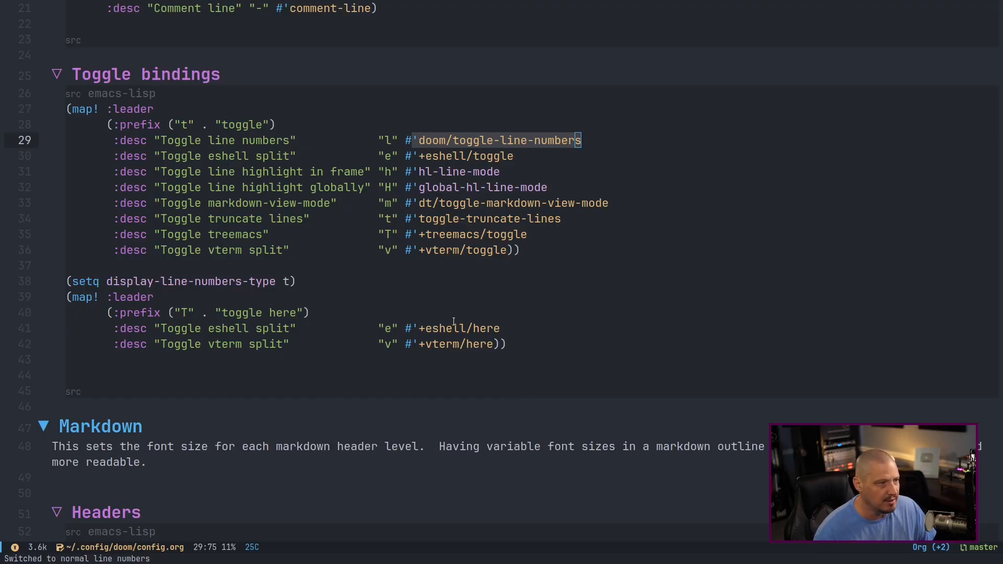
{"action": "mouse_move", "coordinate": [386, 163]}
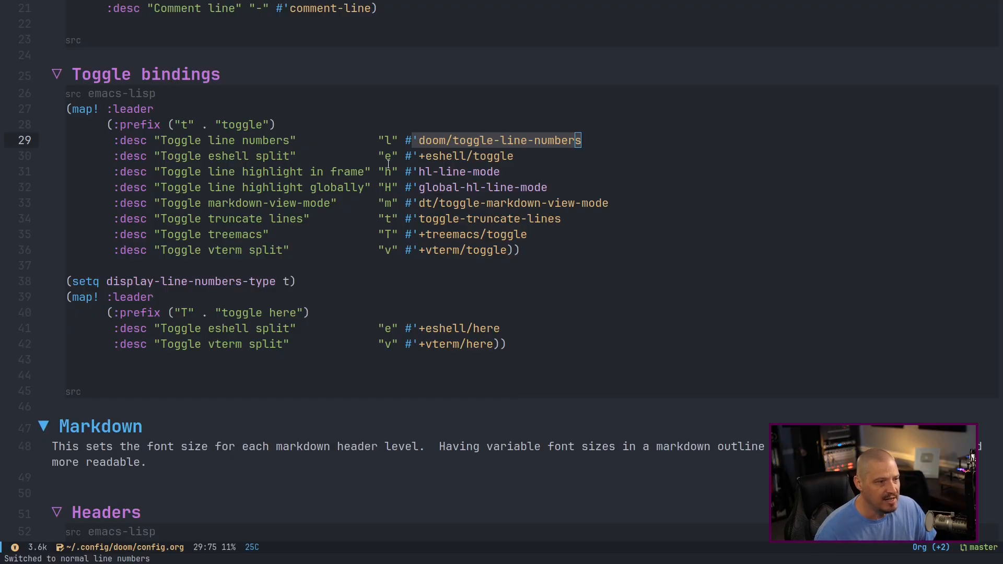
{"action": "mouse_move", "coordinate": [744, 253]}
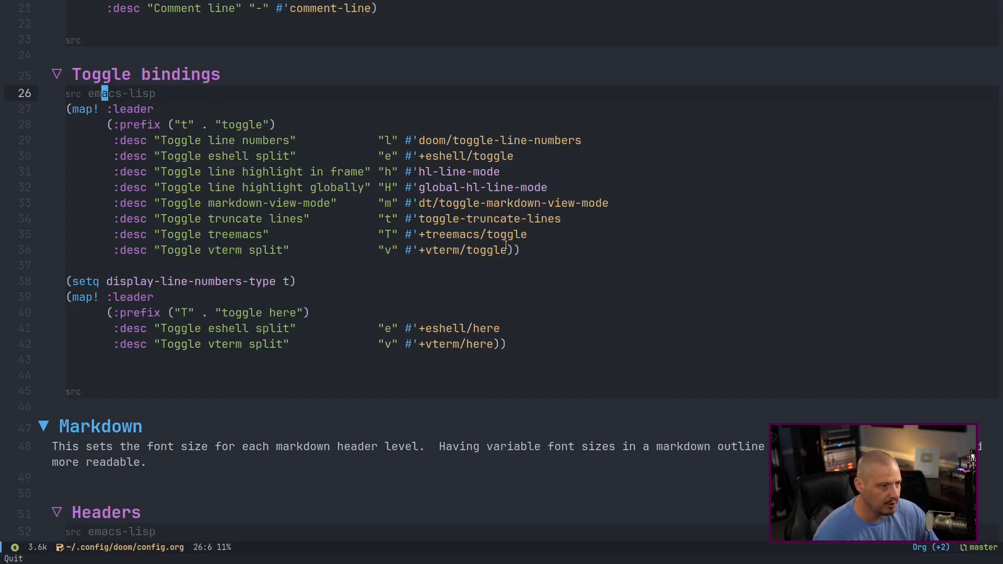
{"action": "mouse_move", "coordinate": [693, 301]}
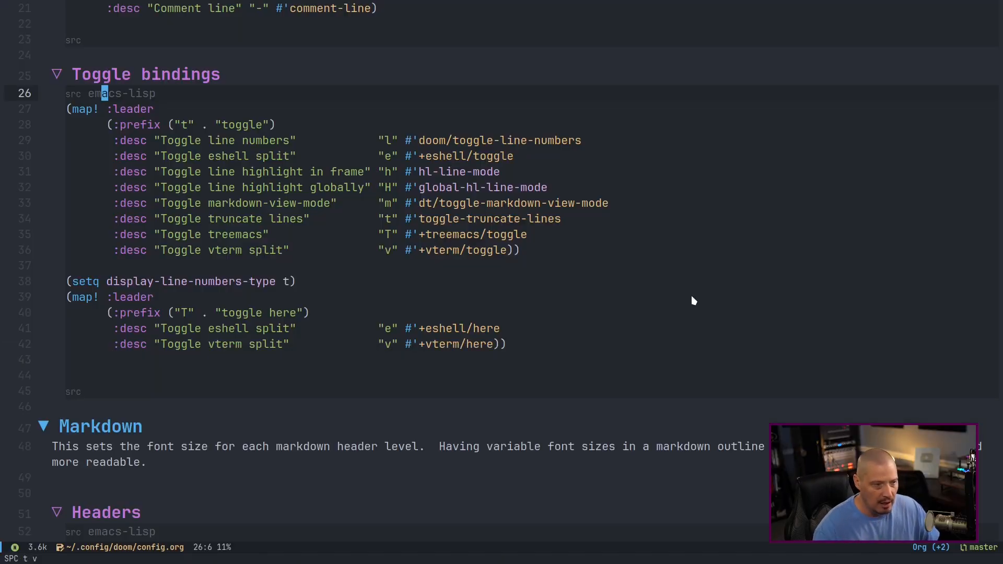
{"action": "mouse_move", "coordinate": [439, 233]}
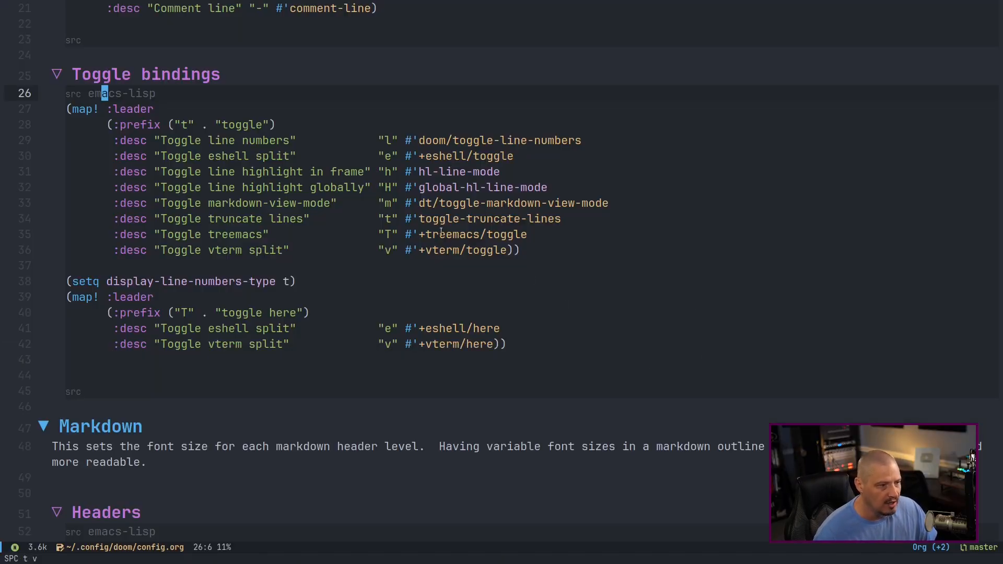
{"action": "mouse_move", "coordinate": [672, 242]}
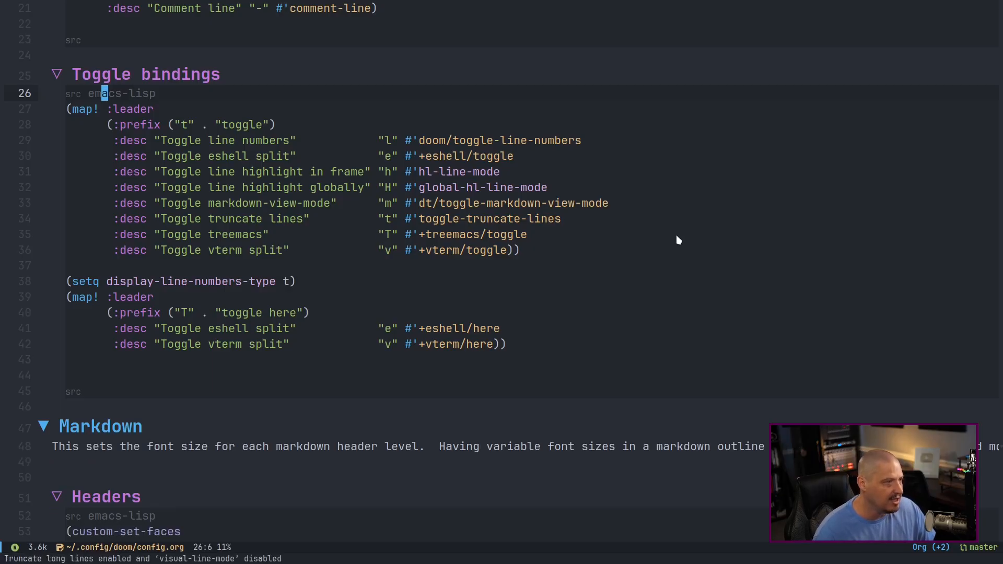
{"action": "mouse_move", "coordinate": [546, 293]}
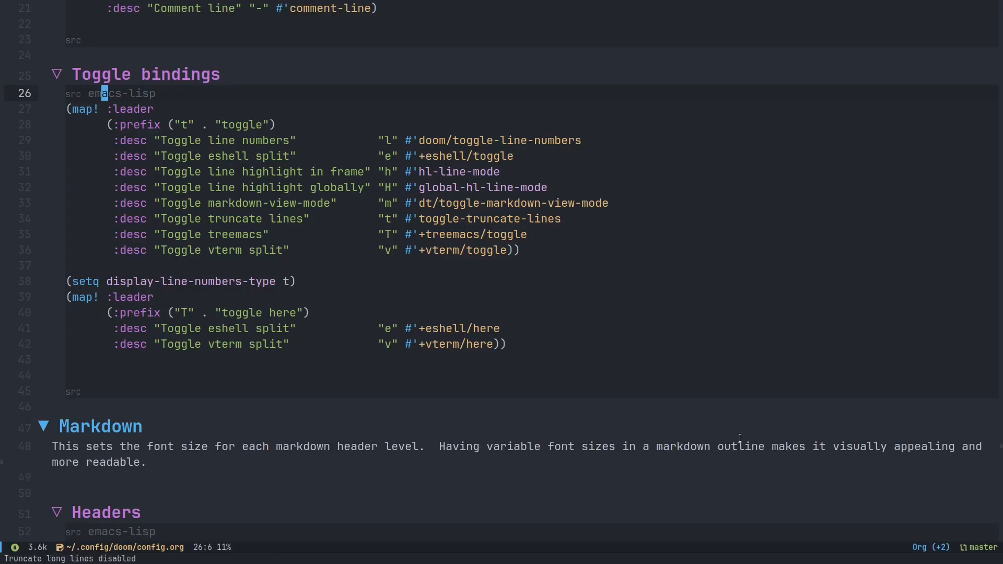
{"action": "mouse_move", "coordinate": [162, 468]}
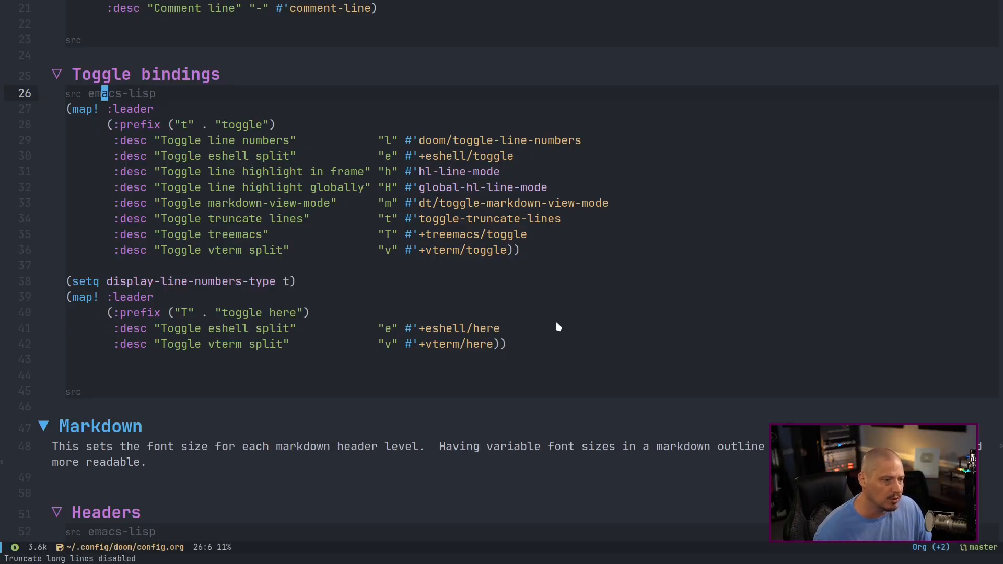
{"action": "mouse_move", "coordinate": [473, 265]}
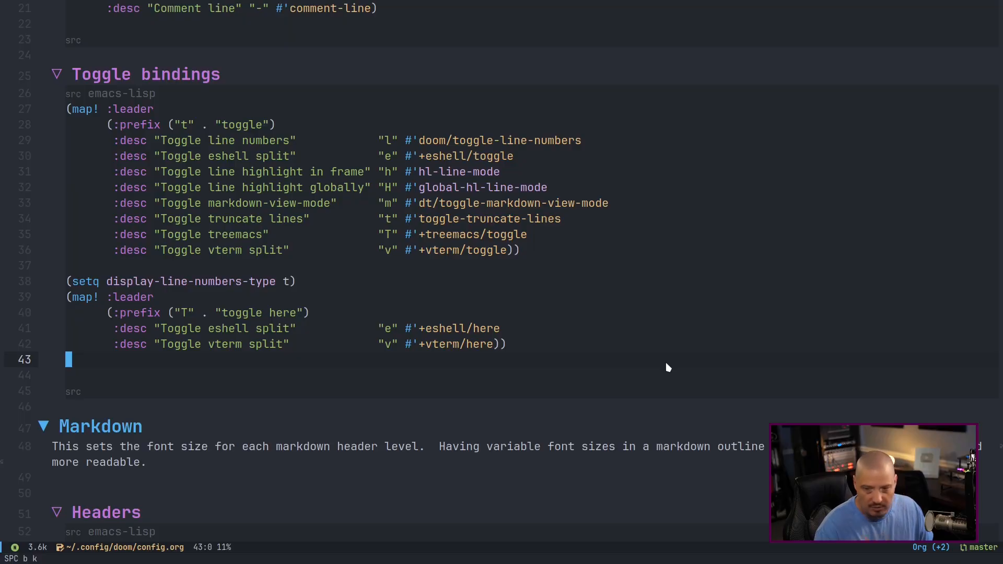
{"action": "mouse_move", "coordinate": [500, 278]}
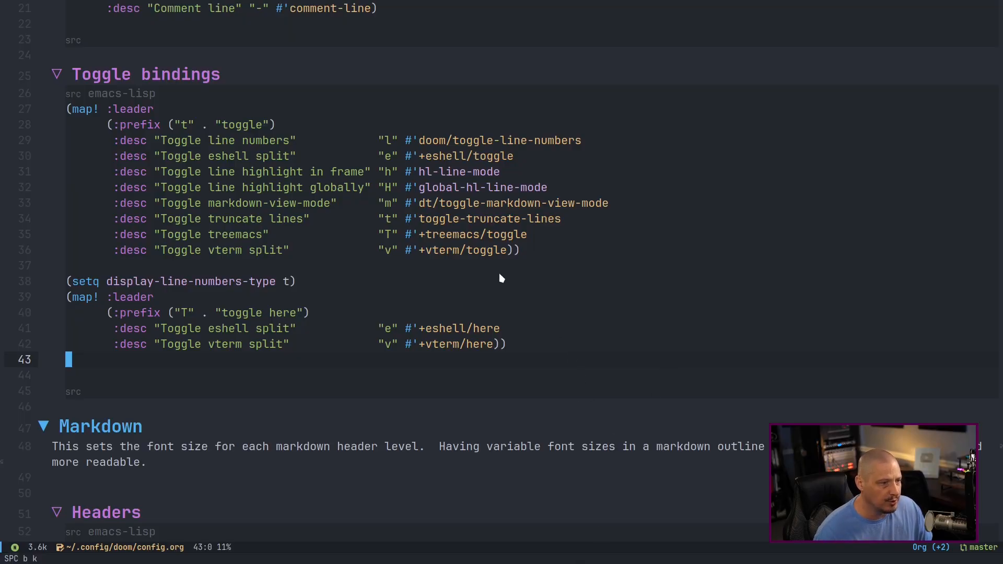
{"action": "mouse_move", "coordinate": [530, 238]}
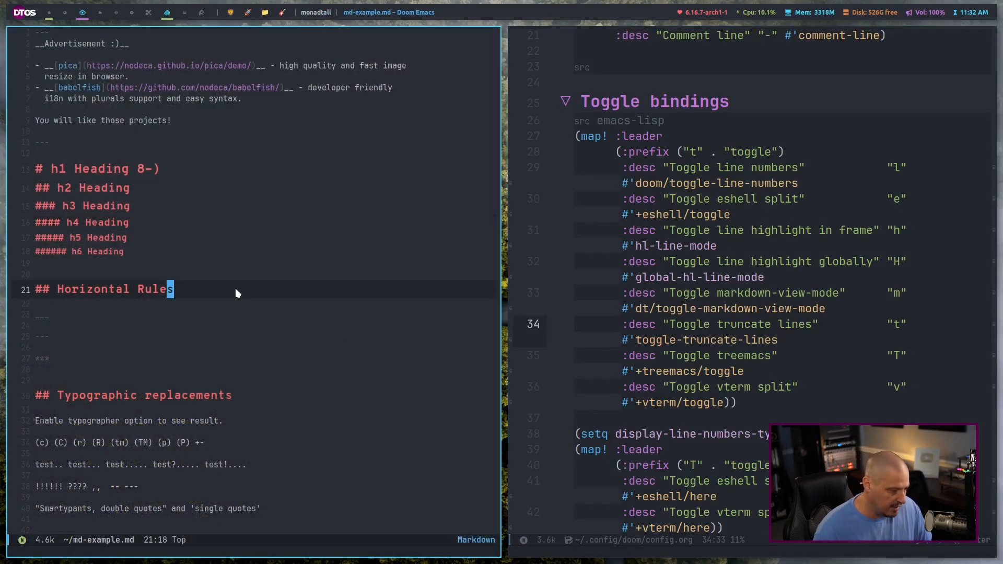
{"action": "mouse_move", "coordinate": [275, 292]}
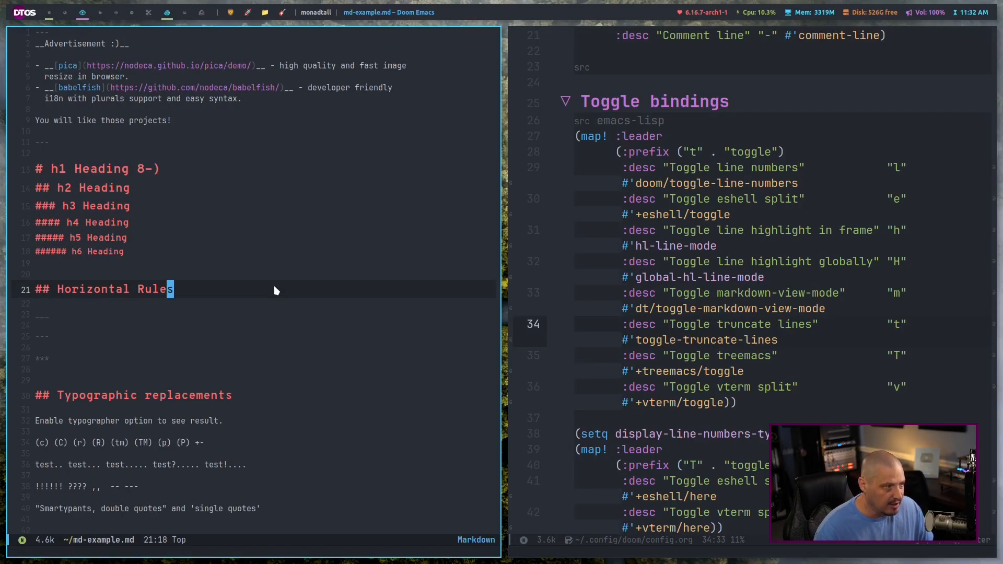
{"action": "mouse_move", "coordinate": [270, 434]}
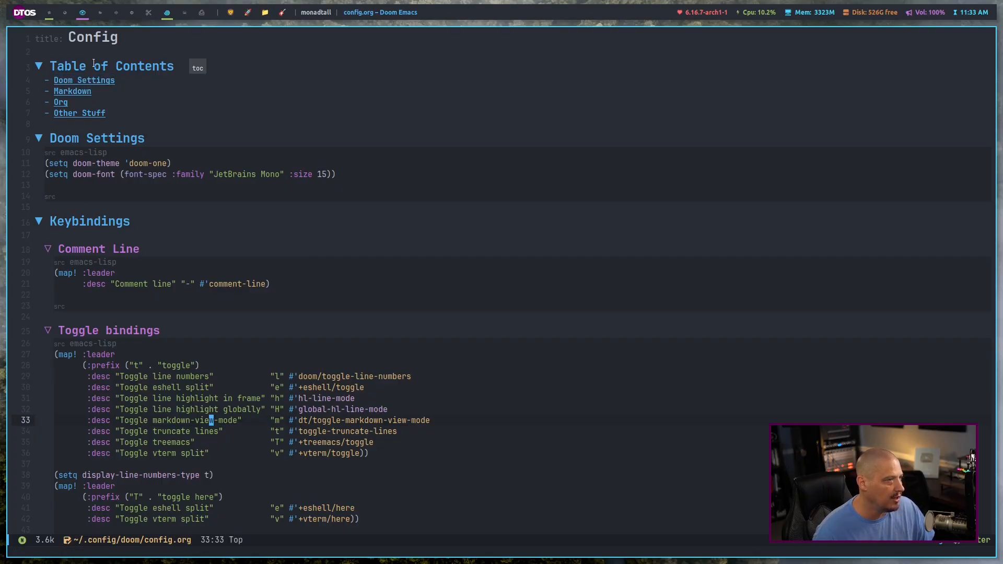
{"action": "mouse_move", "coordinate": [269, 196]}
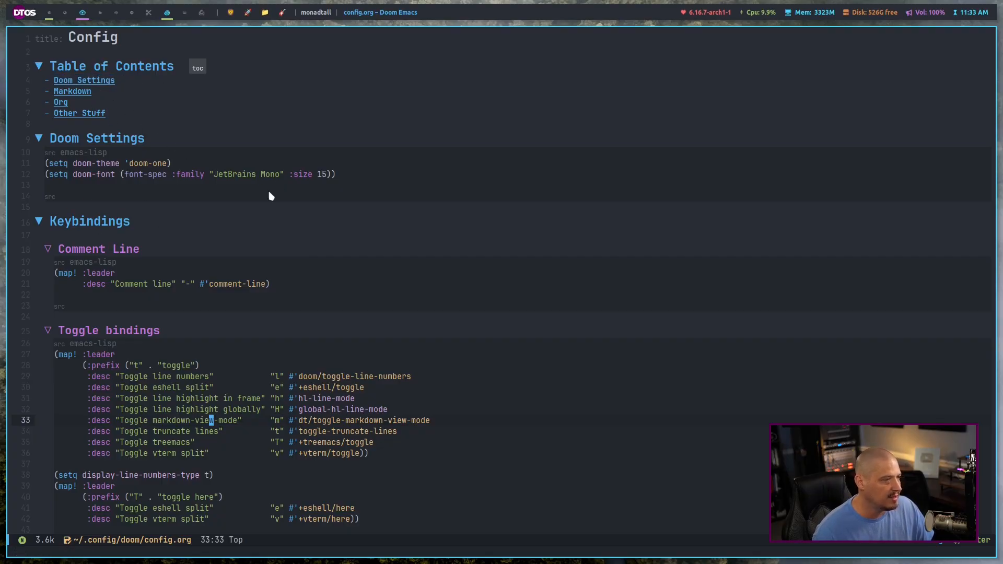
Scroll config.org down to the Other Stuff section at the end of the file.
{"action": "scroll", "scroll_direction": "down", "scroll_amount": 3}
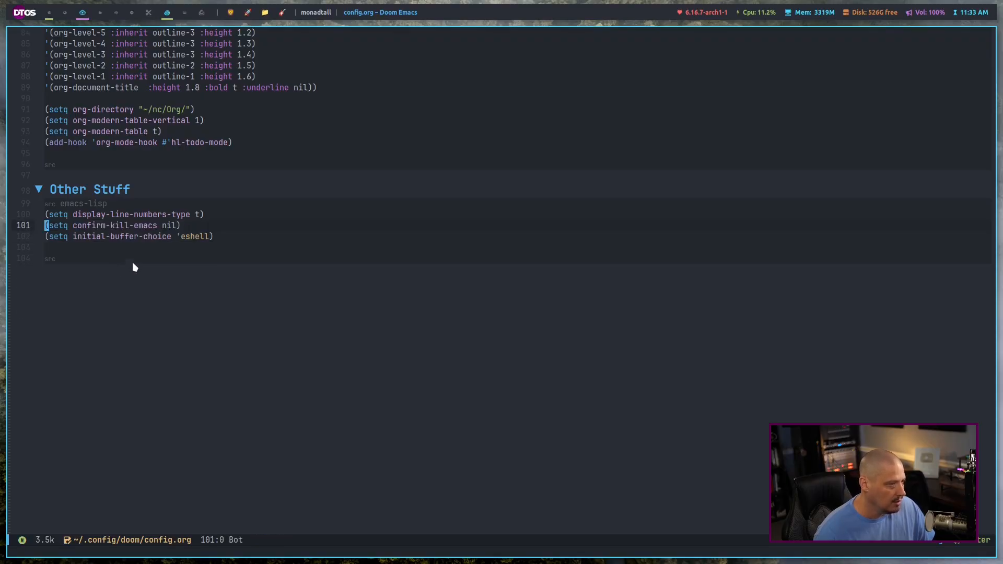
Change the Other Stuff heading text to 'Sensible Defaults'.
{"action": "left_click", "coordinate": [129, 190]}
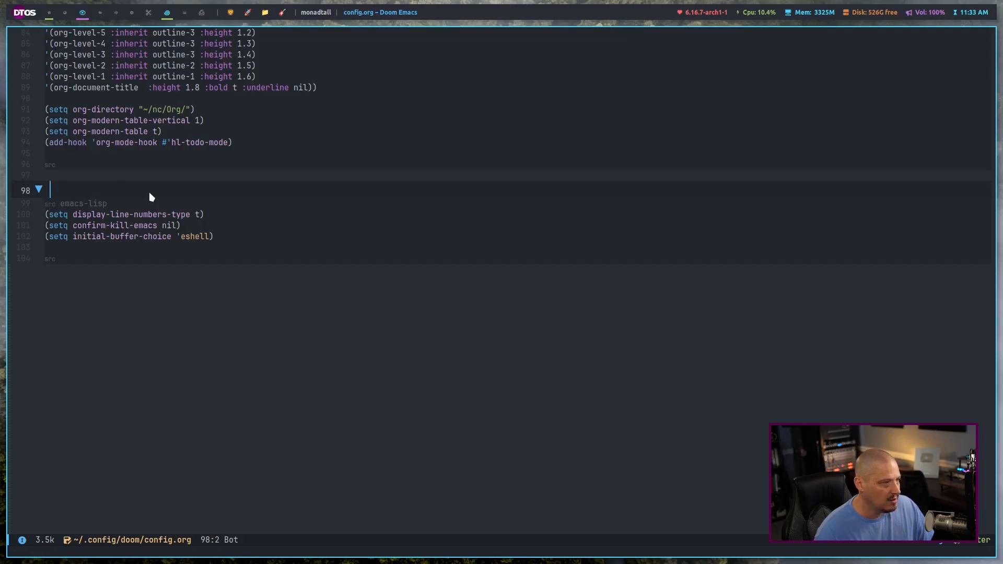
{"action": "type", "text": "Sen"}
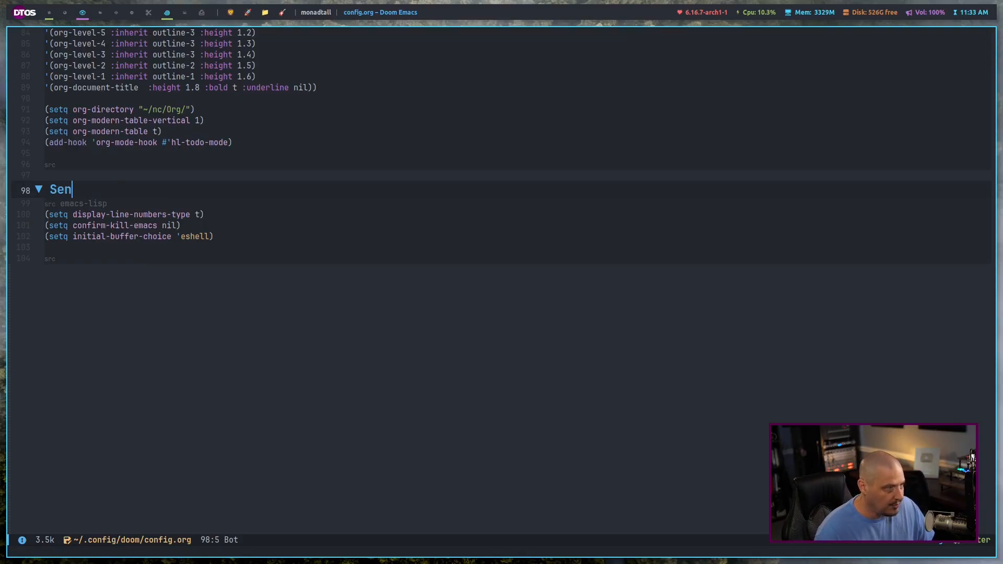
{"action": "type", "text": "sible Defatu"}
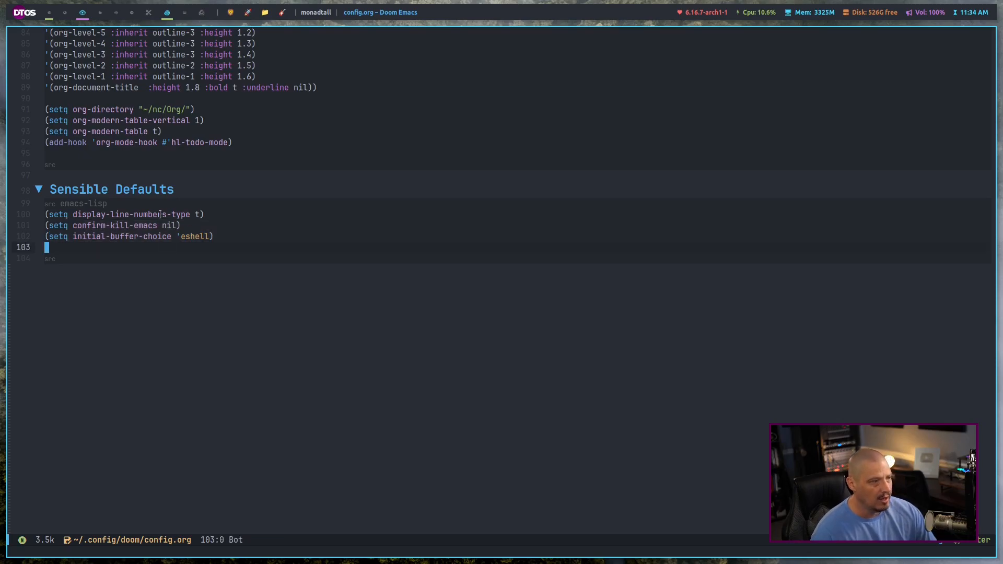
{"action": "mouse_move", "coordinate": [205, 221]}
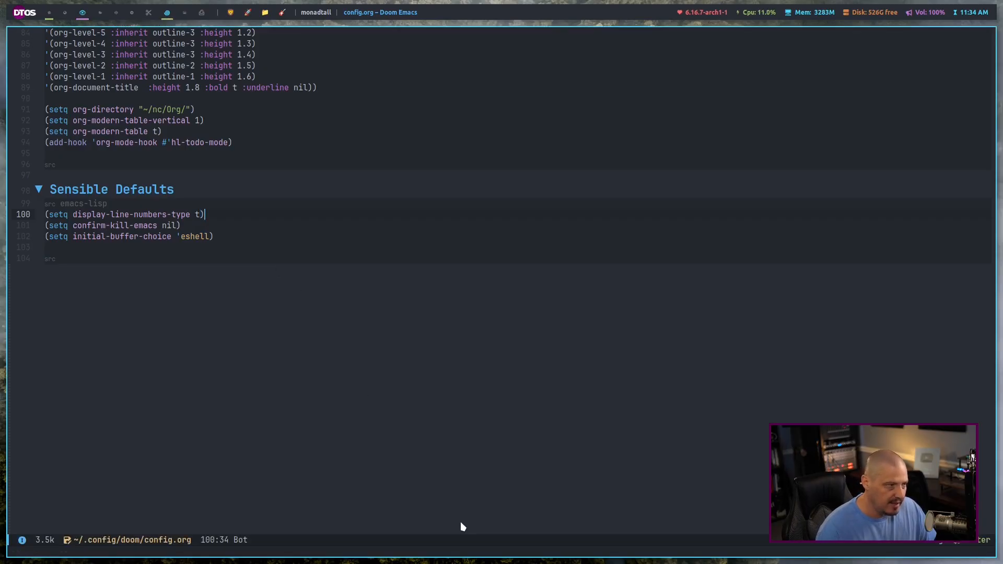
Append ;; comments: Turn line numbers on, Don't confirm on exit, Eshell is initial buffer.
{"action": "type", "text": ";;"}
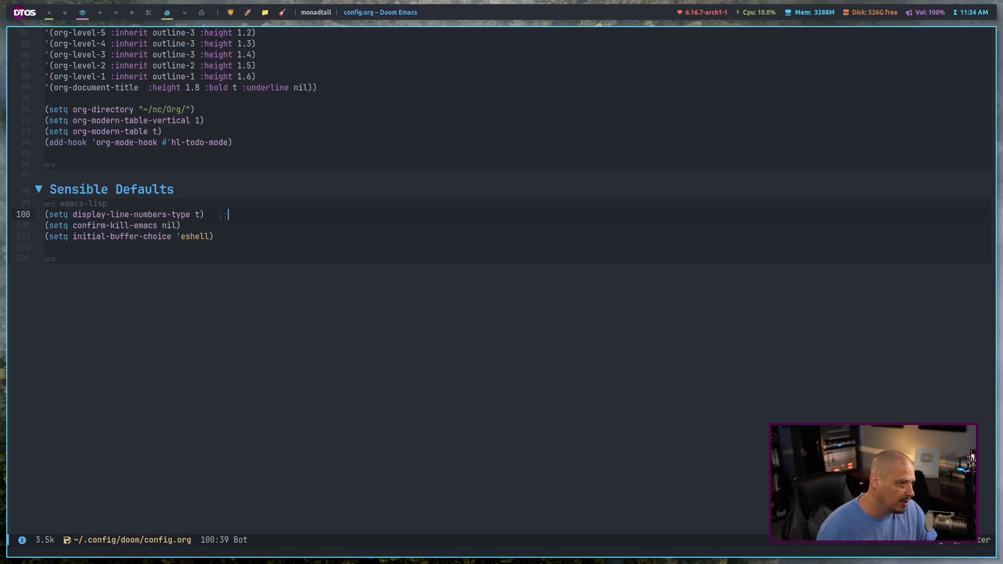
{"action": "type", "text": "Turn line numbers on."}
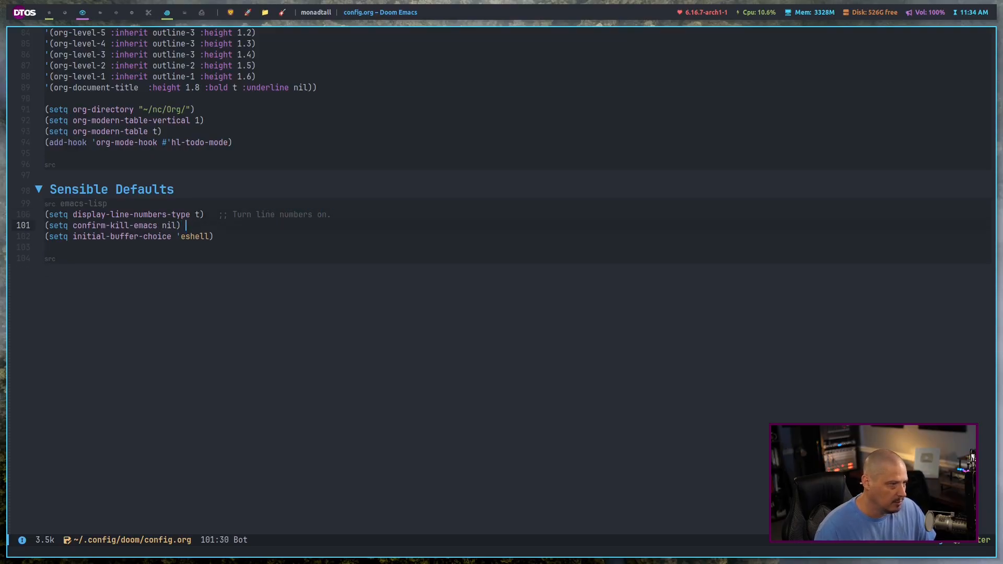
{"action": "type", "text": ";;"}
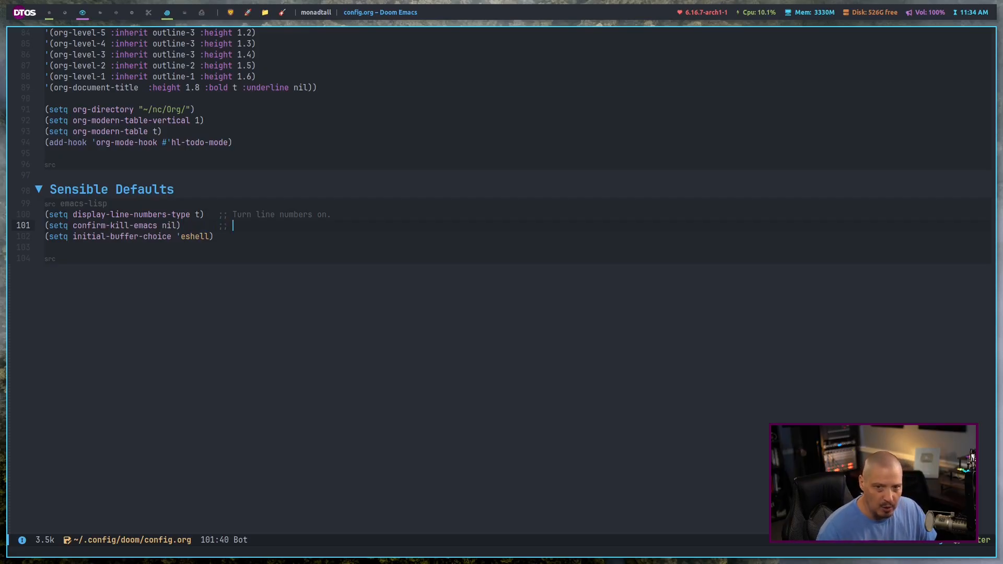
{"action": "type", "text": "Don"}
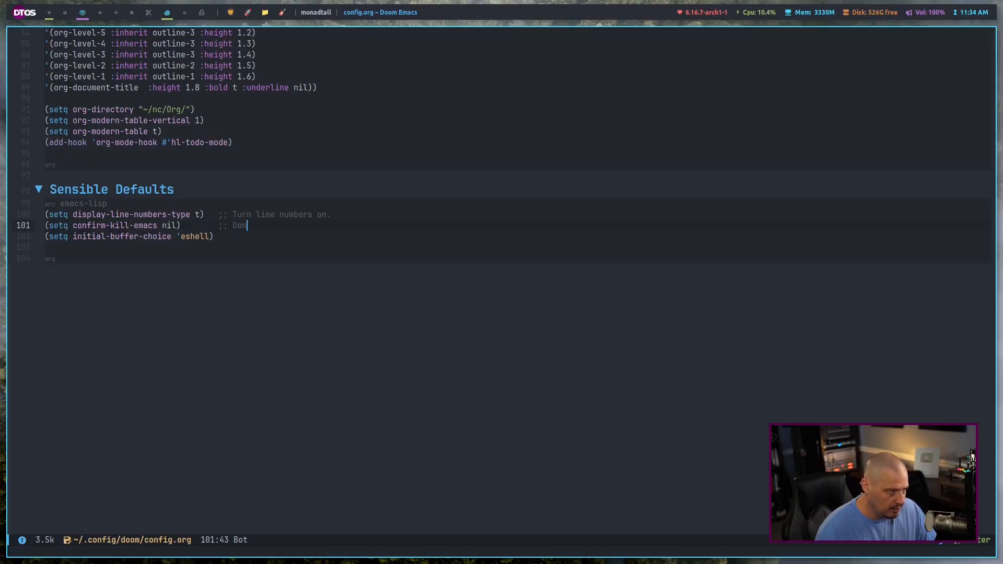
{"action": "type", "text": "'t confu"}
{"action": "left_click", "coordinate": [519, 236]}
{"action": "type", "text": " ;;"}
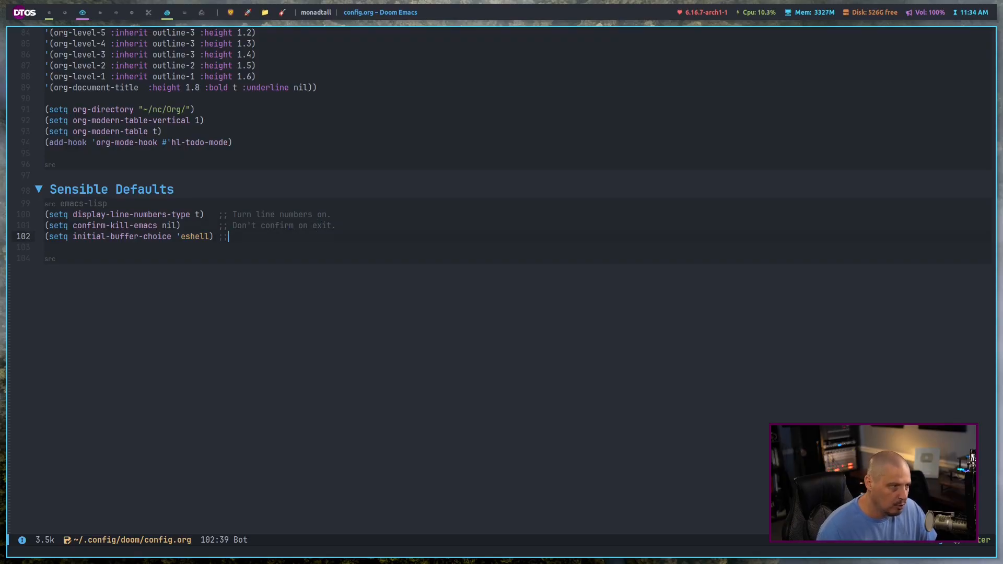
{"action": "type", "text": "Eshell"}
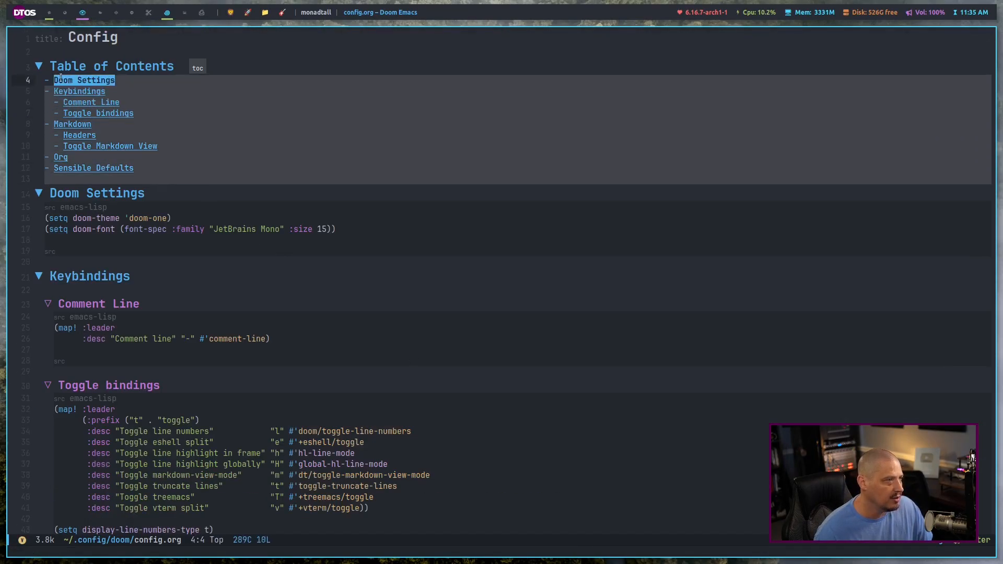
{"action": "mouse_move", "coordinate": [108, 147]}
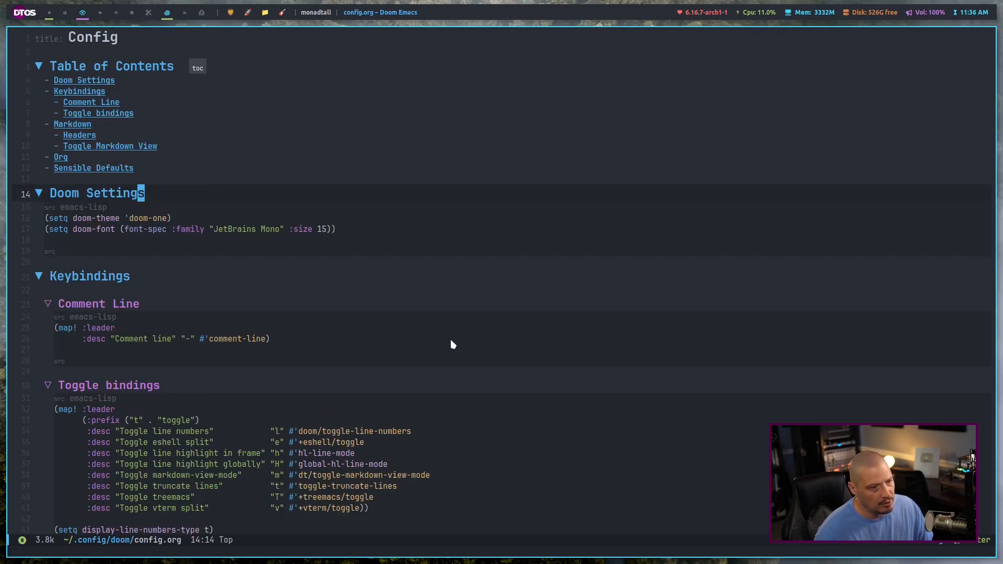
Scroll through config.org to review the regenerated Table of Contents and sections.
{"action": "scroll", "scroll_direction": "down", "scroll_amount": 3}
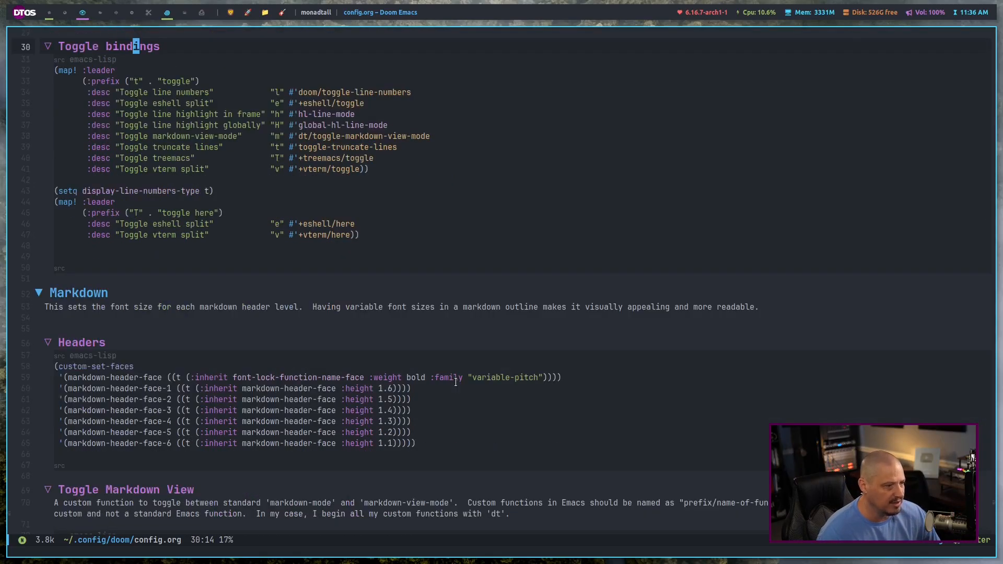
{"action": "scroll", "scroll_direction": "down", "scroll_amount": 3}
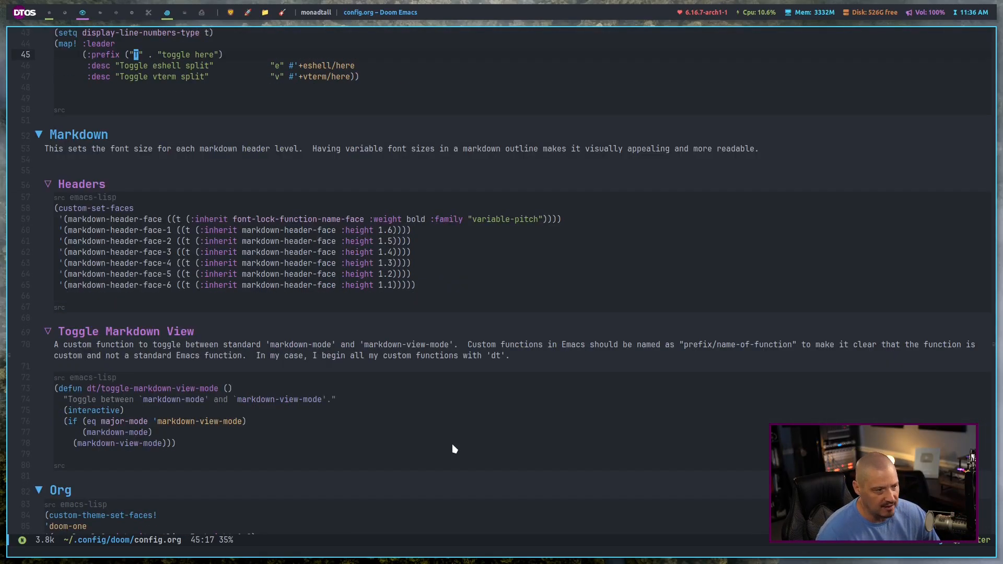
{"action": "scroll", "scroll_direction": "down", "scroll_amount": 3}
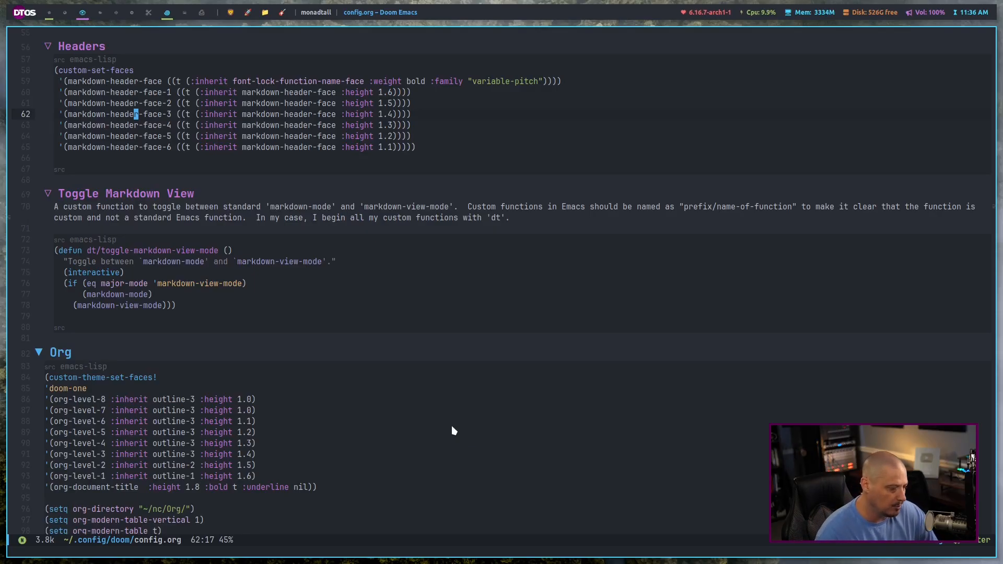
{"action": "scroll", "scroll_direction": "down", "scroll_amount": 3}
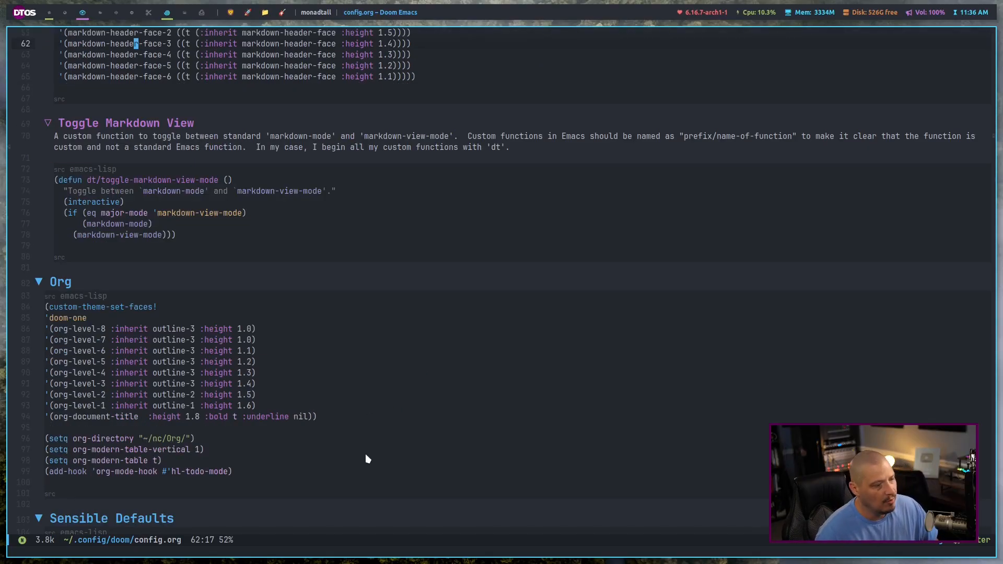
{"action": "scroll", "scroll_direction": "down", "scroll_amount": 3}
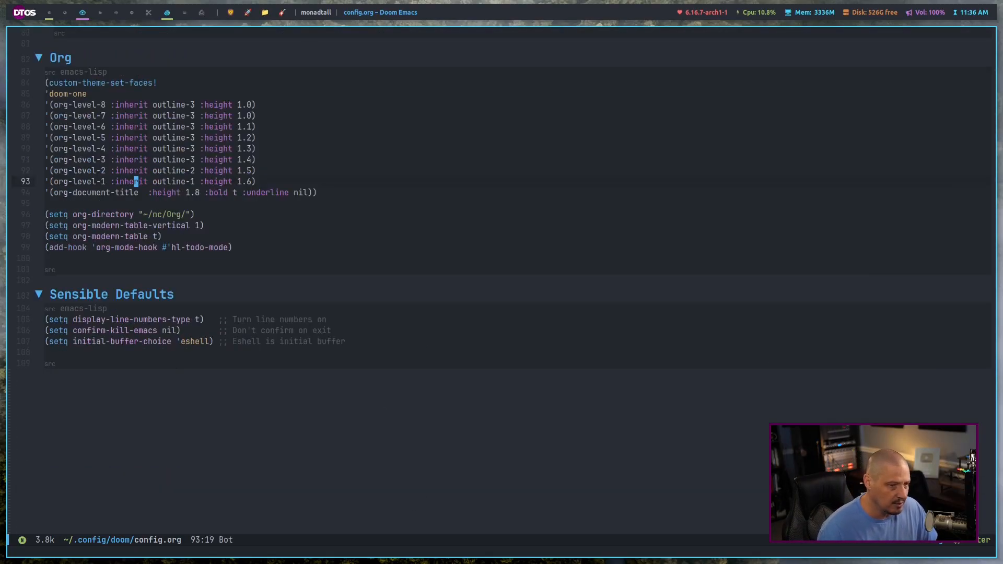